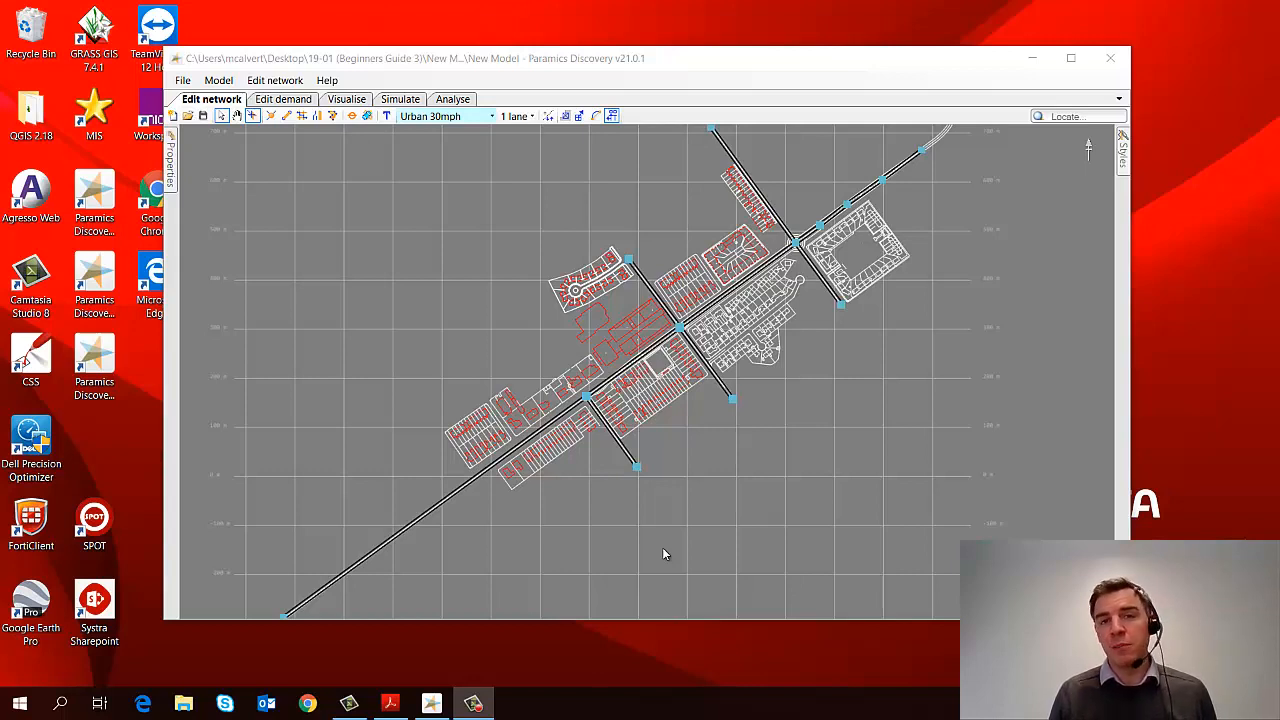
mouse_move(470, 260)
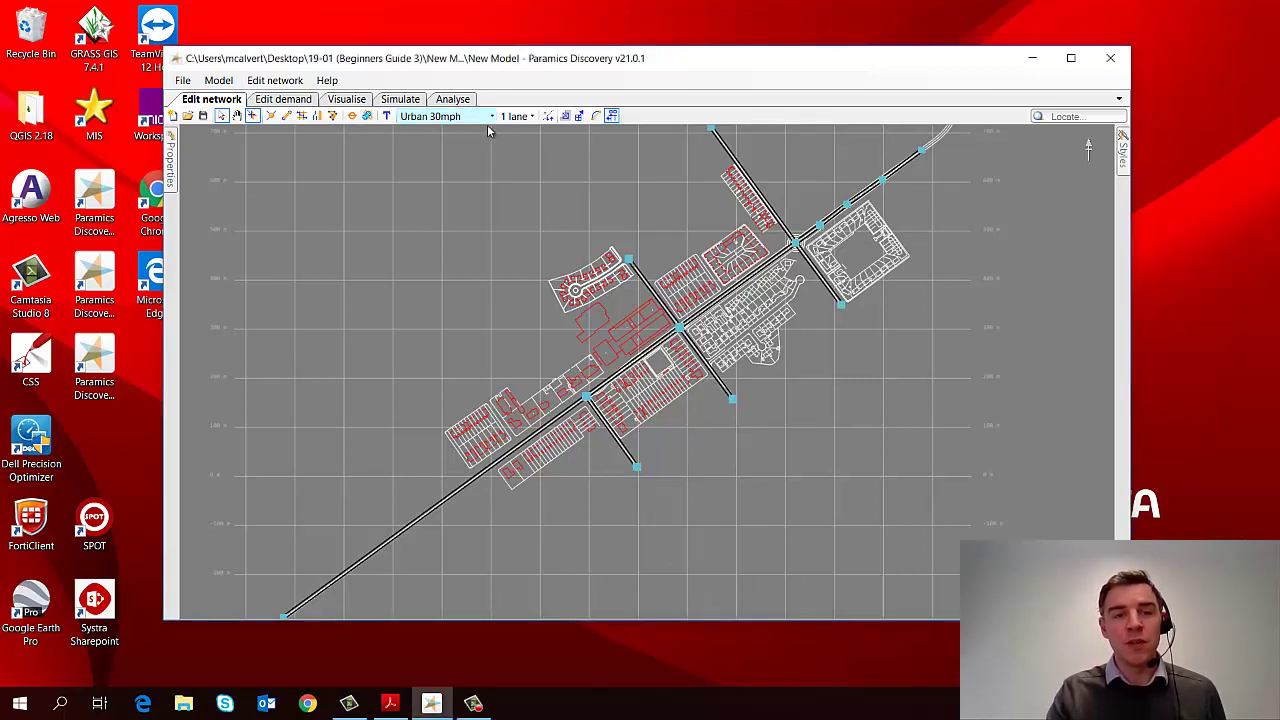
mouse_move(490, 120)
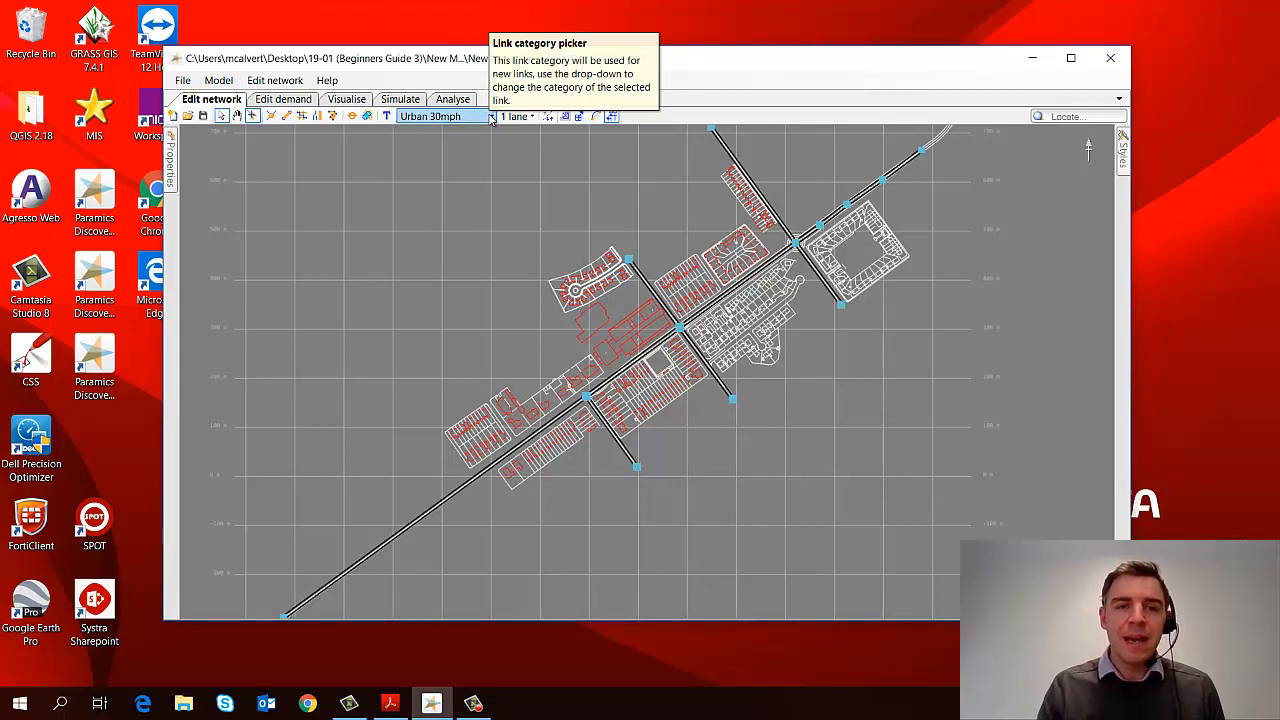
Check that Urban 30mph is the only link category, then open the Edit network menu
left_click(487, 120)
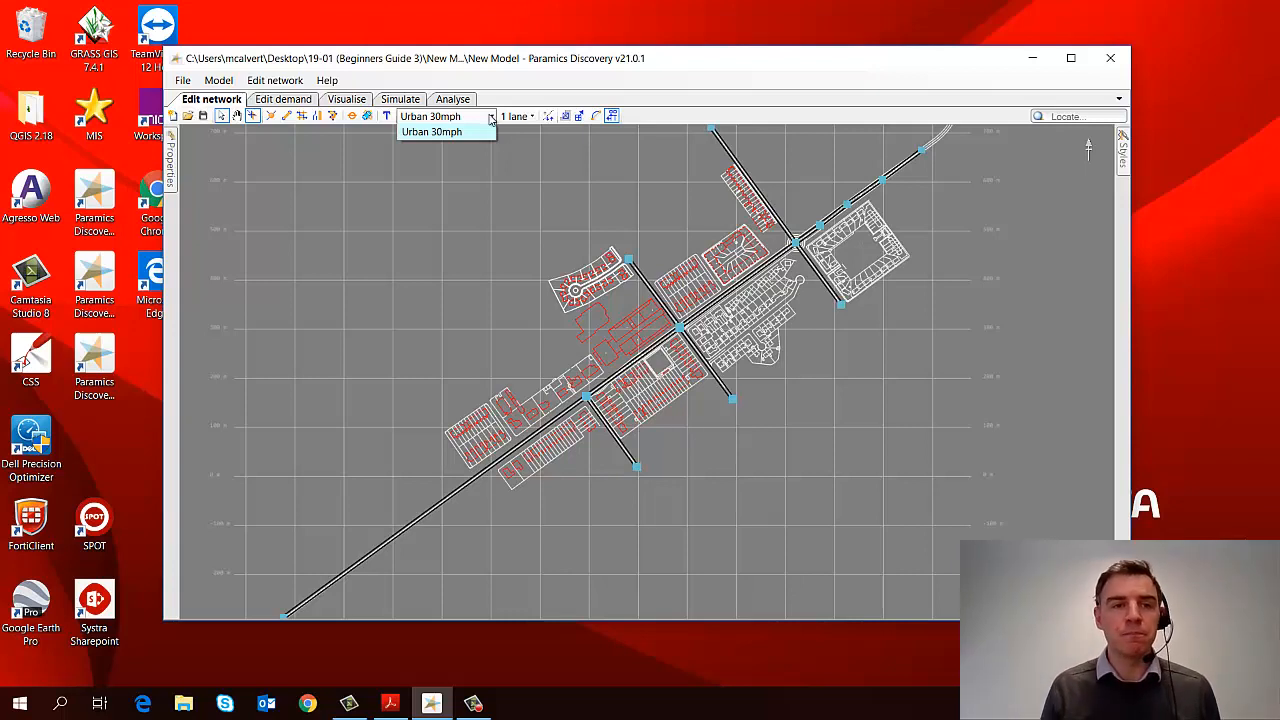
left_click(445, 132)
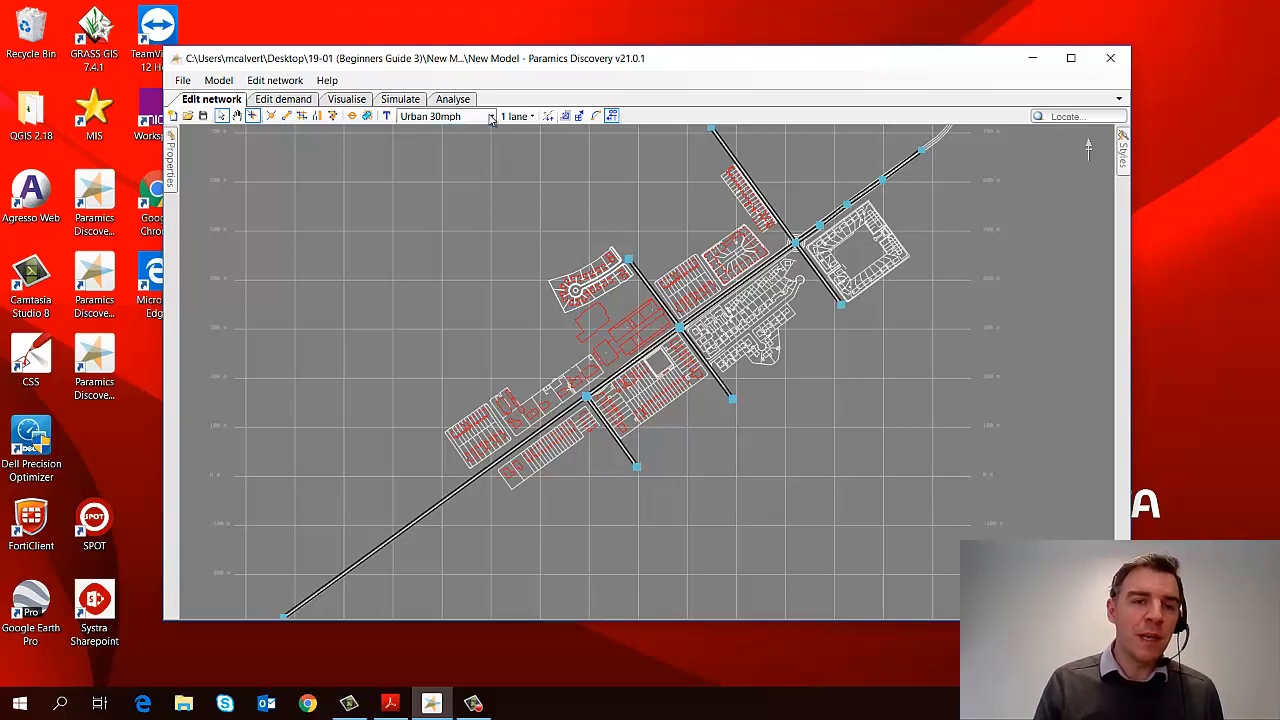
left_click(278, 80)
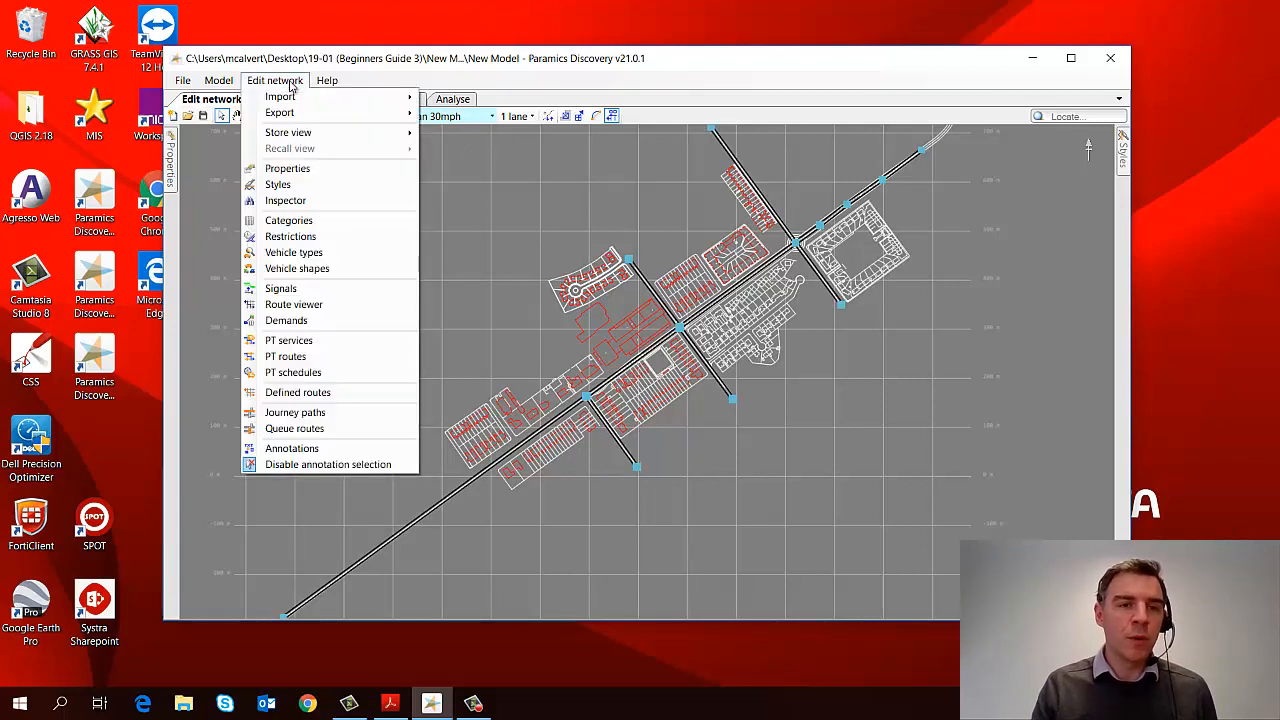
Add an Urban 40mph link category with a speed of 40
left_click(288, 220)
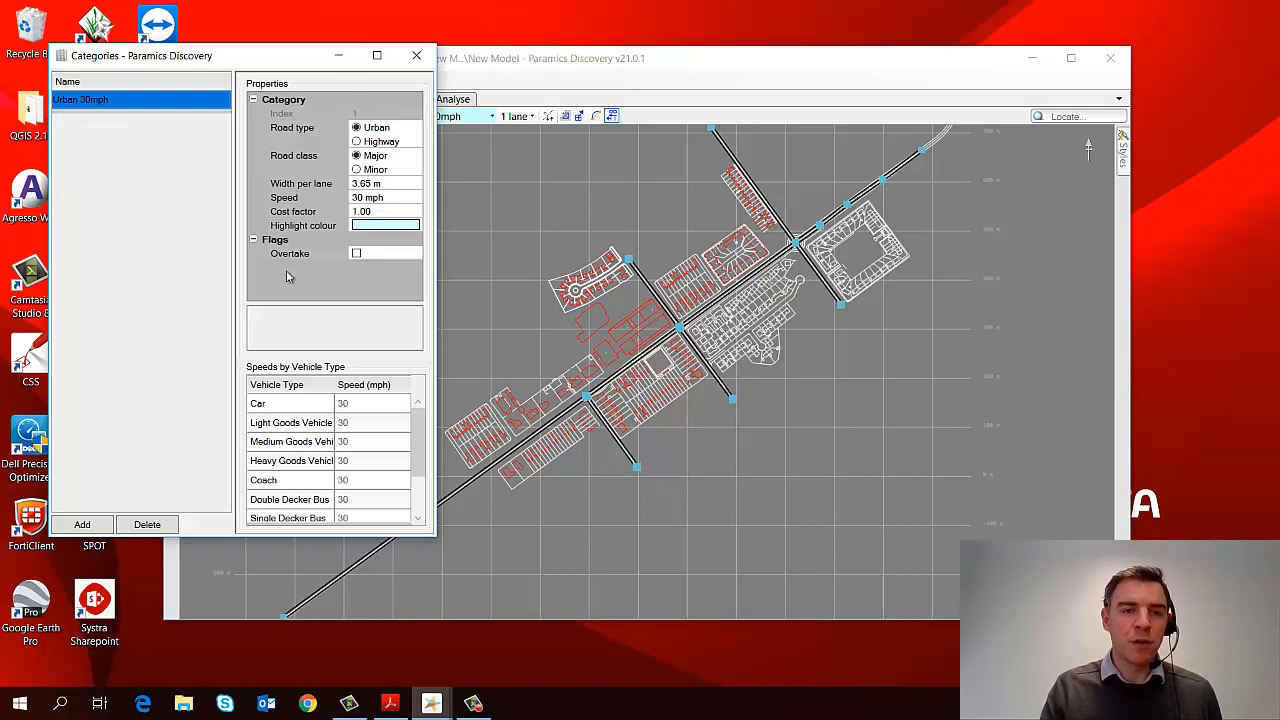
mouse_move(338, 298)
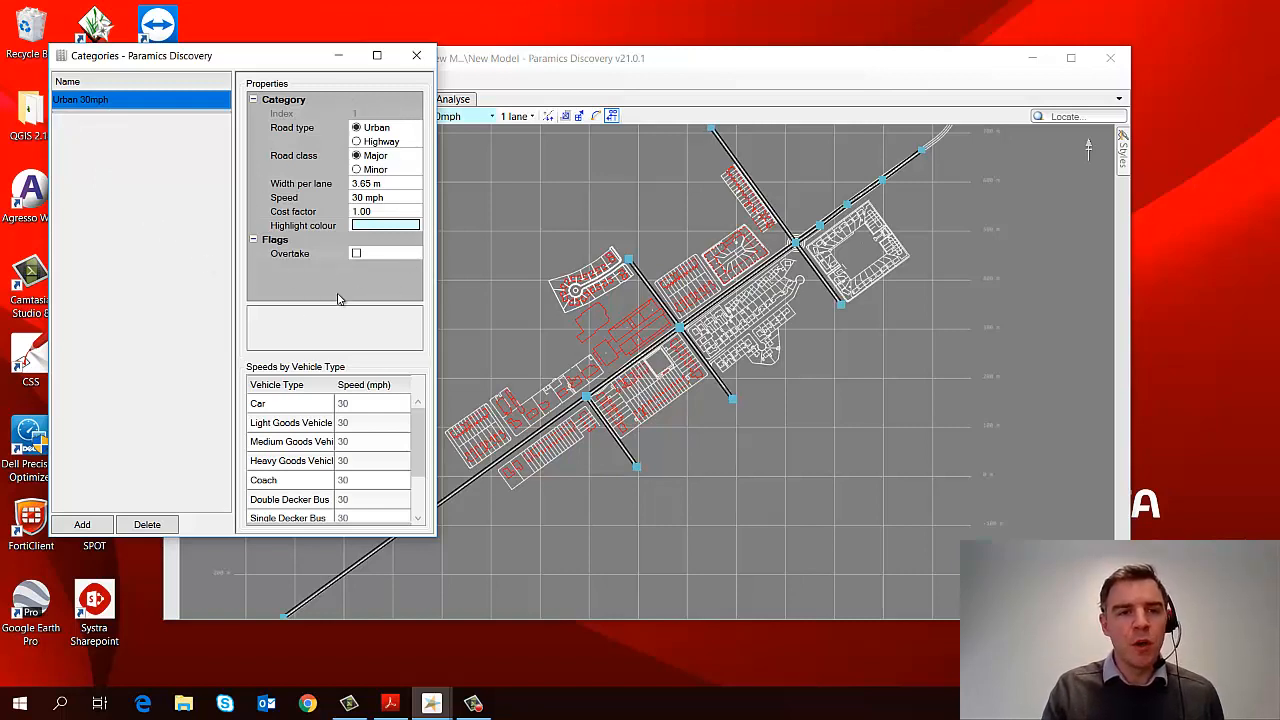
mouse_move(341, 294)
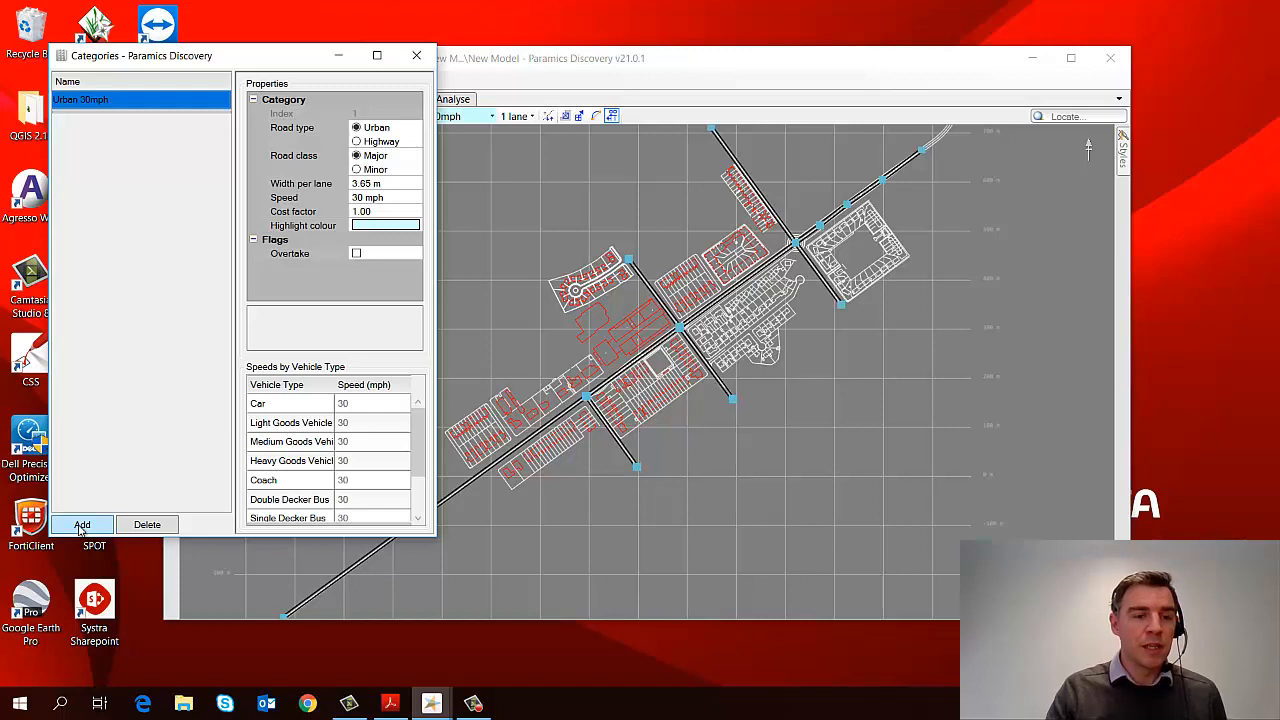
left_click(82, 524)
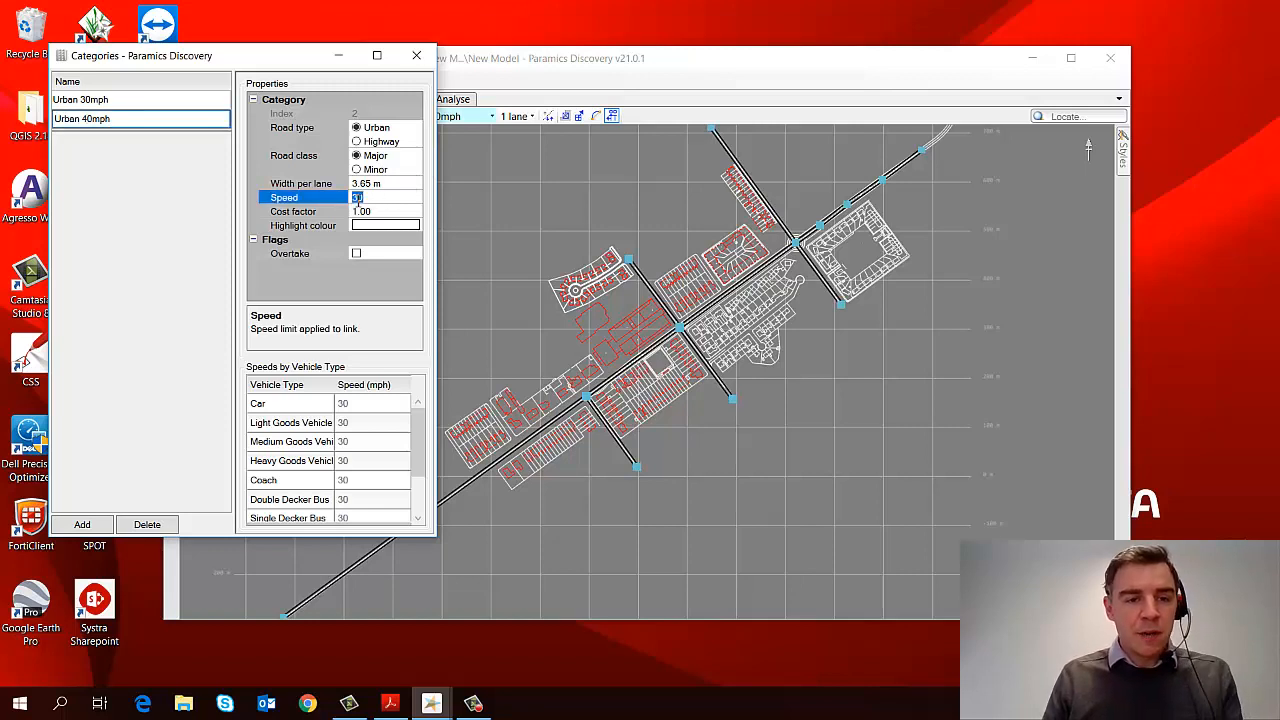
type("40")
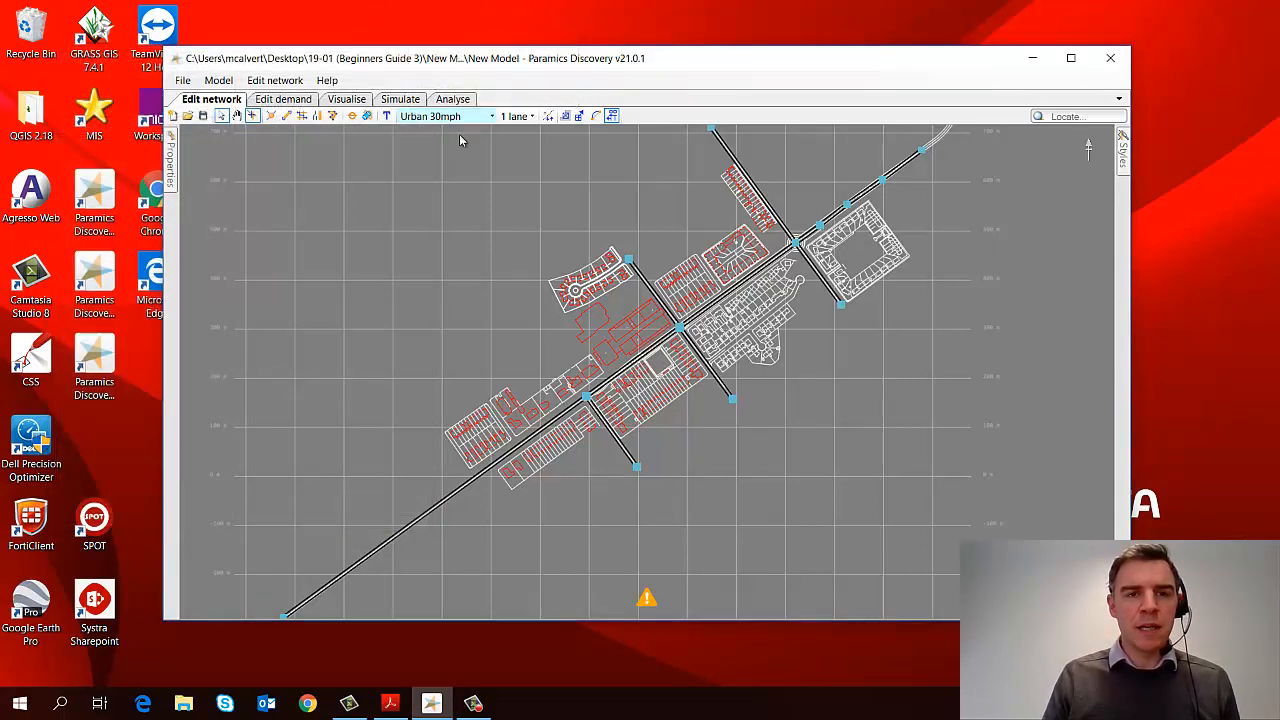
Choose Urban 40mph in the link category picker for new links
left_click(485, 117)
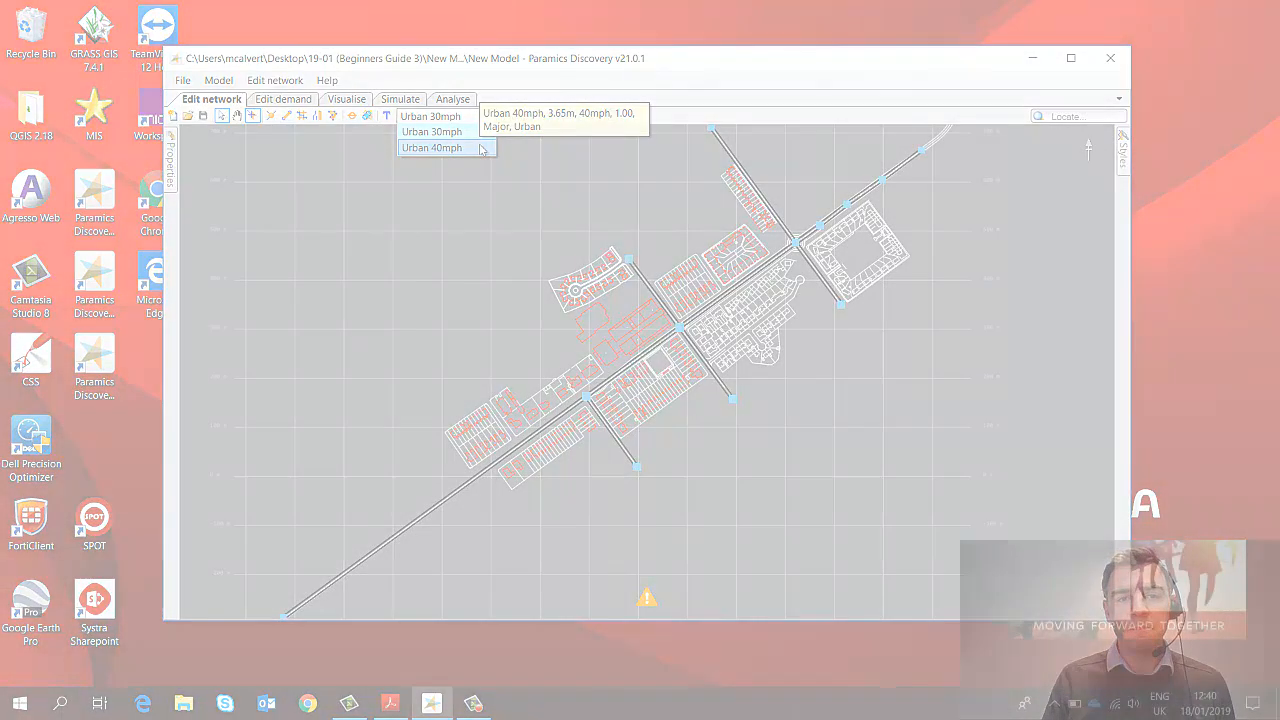
left_click(429, 147)
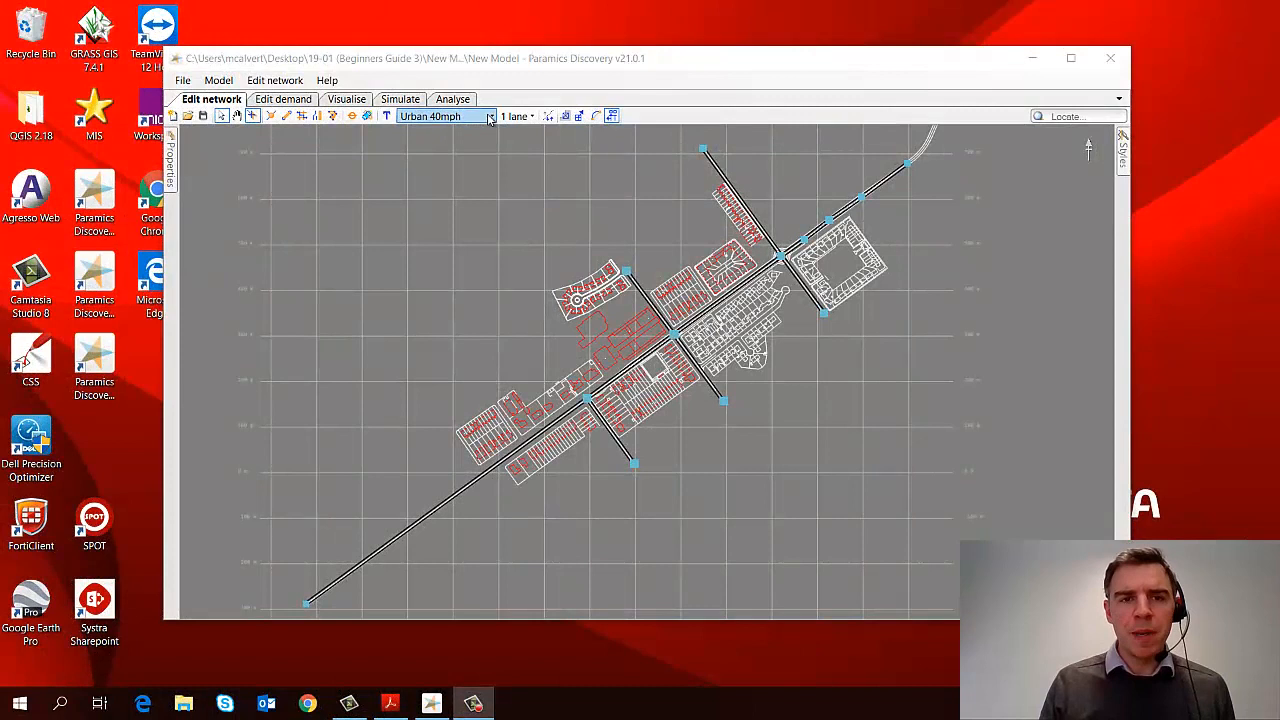
mouse_move(488, 120)
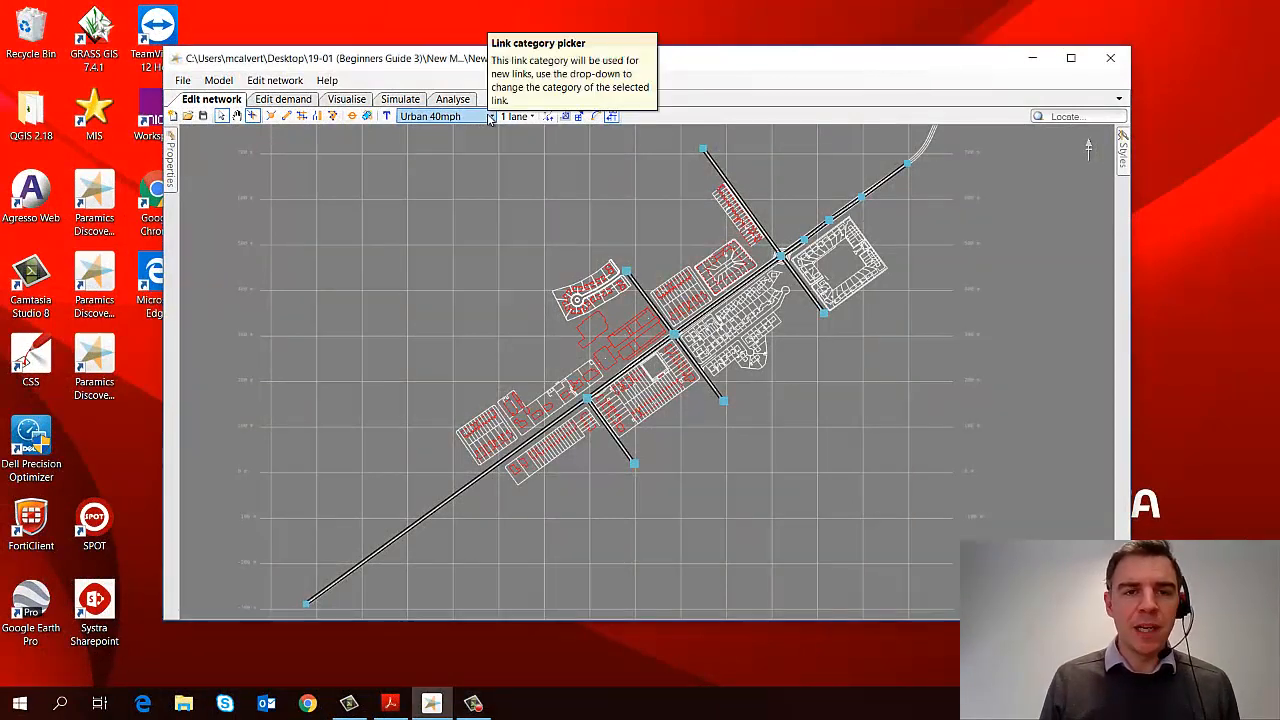
mouse_move(505, 277)
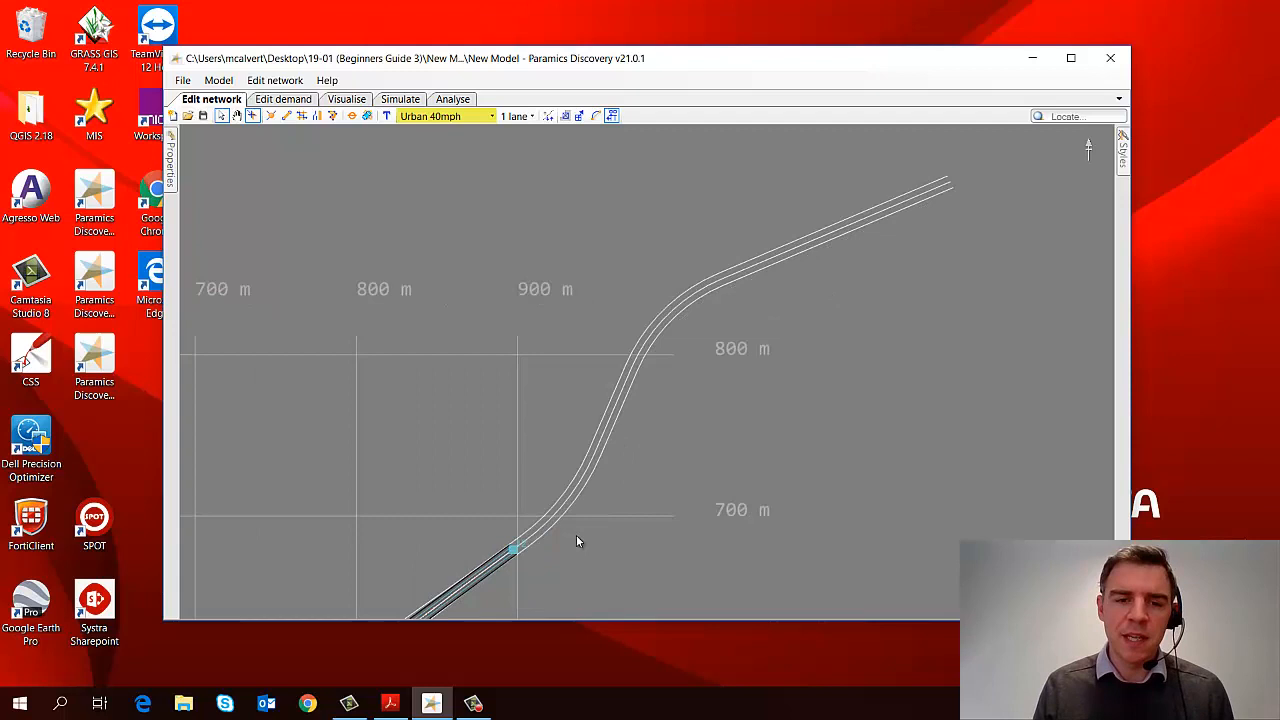
mouse_move(667, 299)
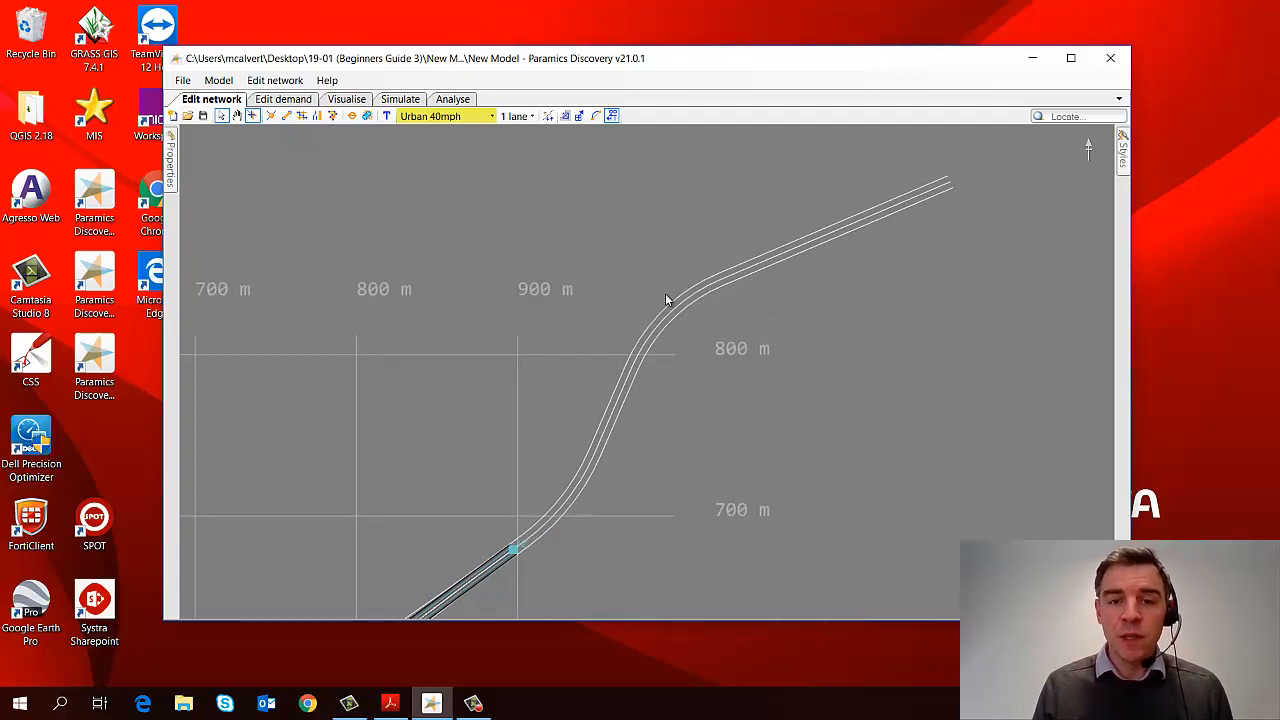
mouse_move(682, 396)
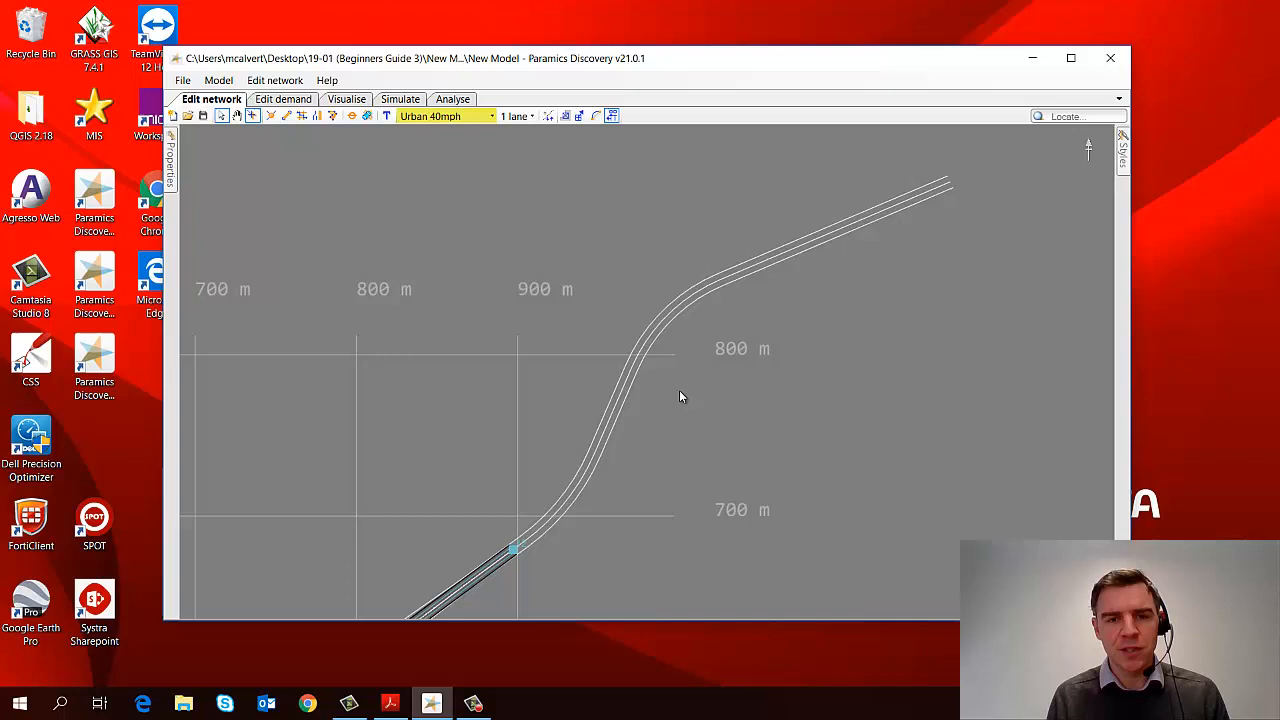
mouse_move(426, 290)
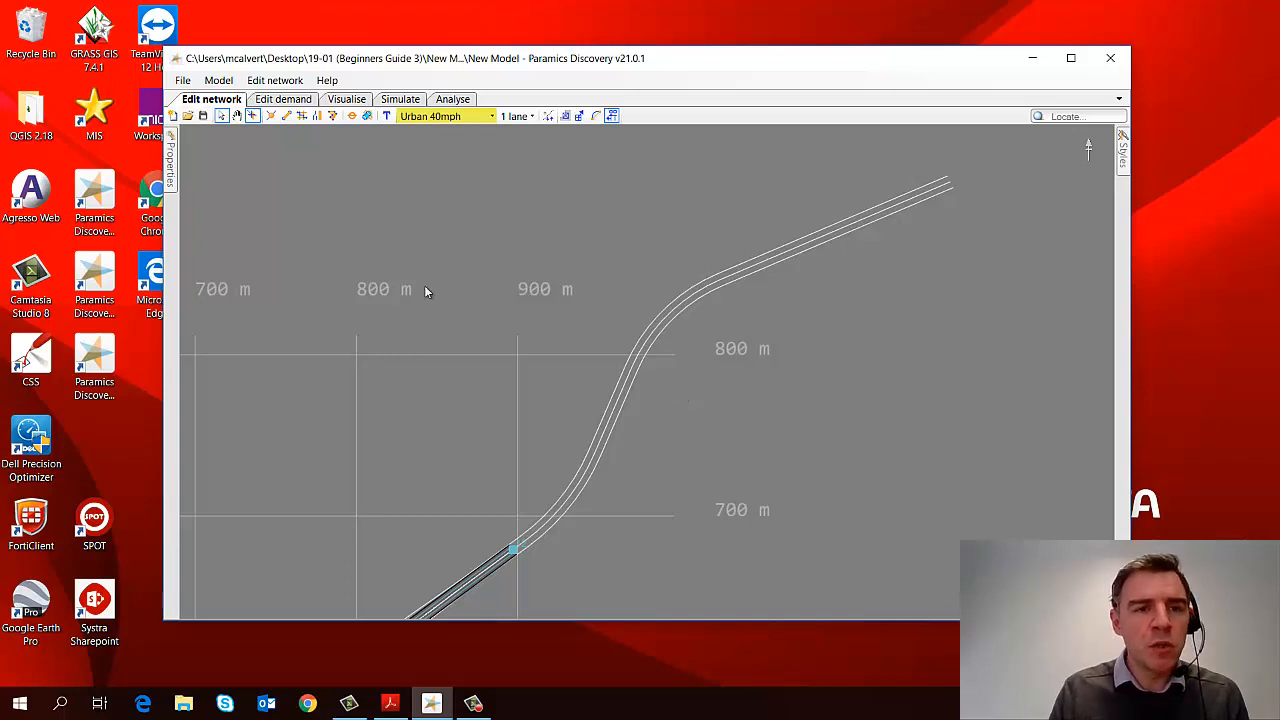
Select the Add several connected links tool to trace the curved road
left_click(302, 118)
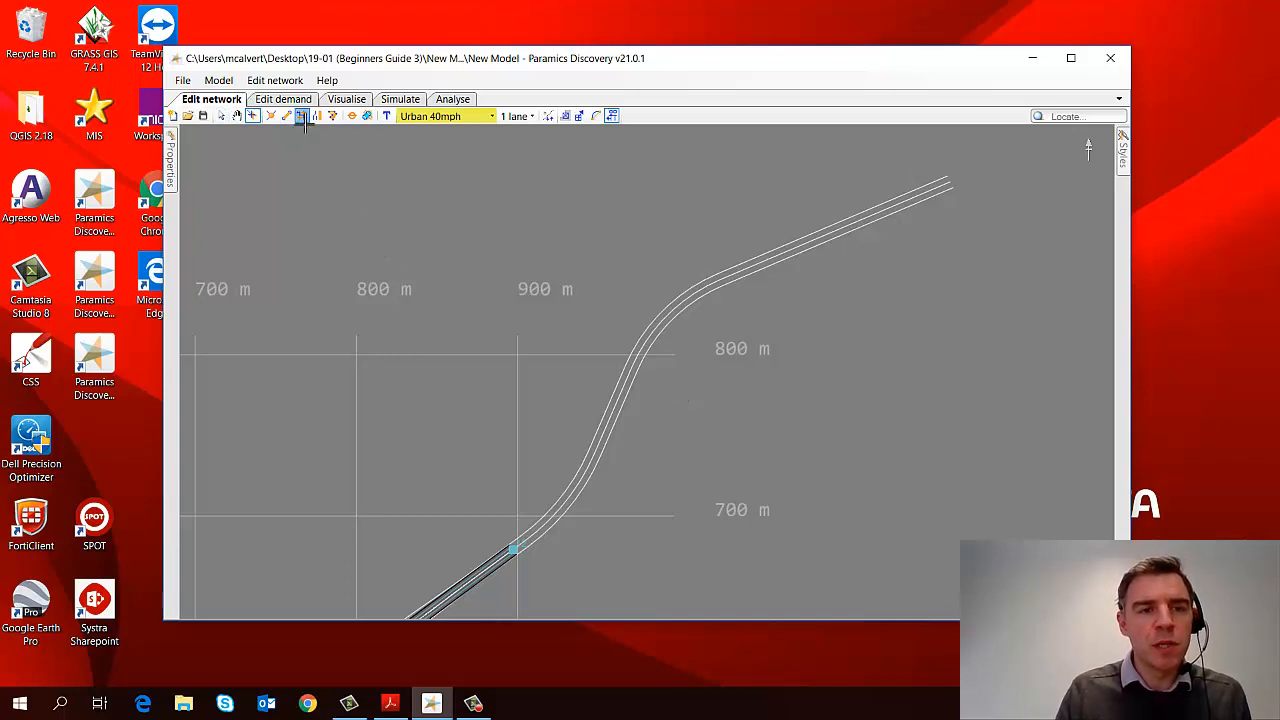
mouse_move(303, 121)
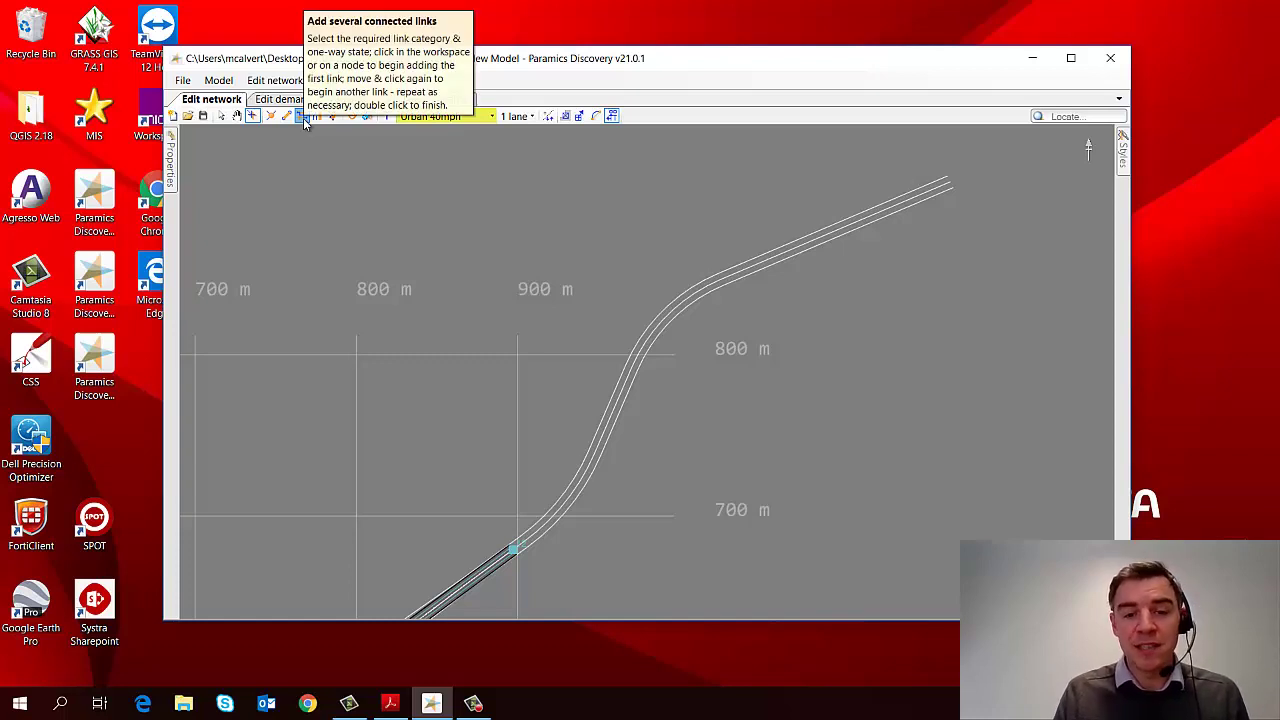
mouse_move(513, 388)
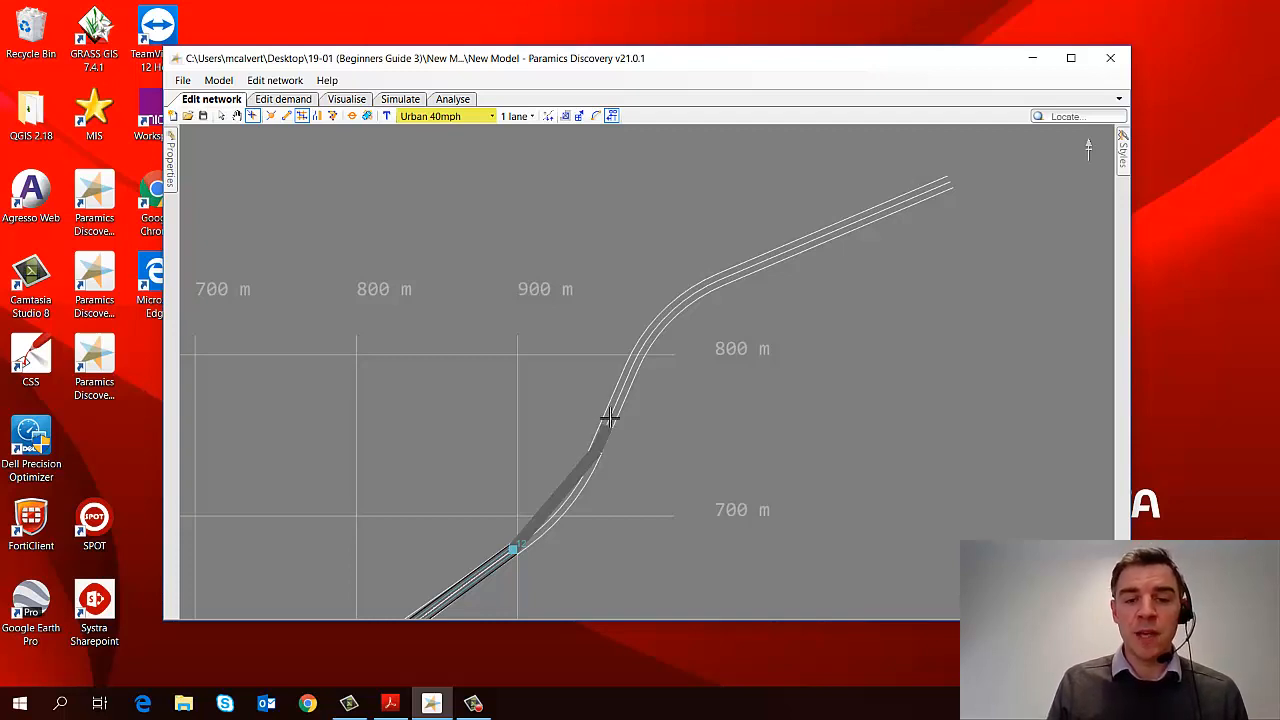
mouse_move(630, 366)
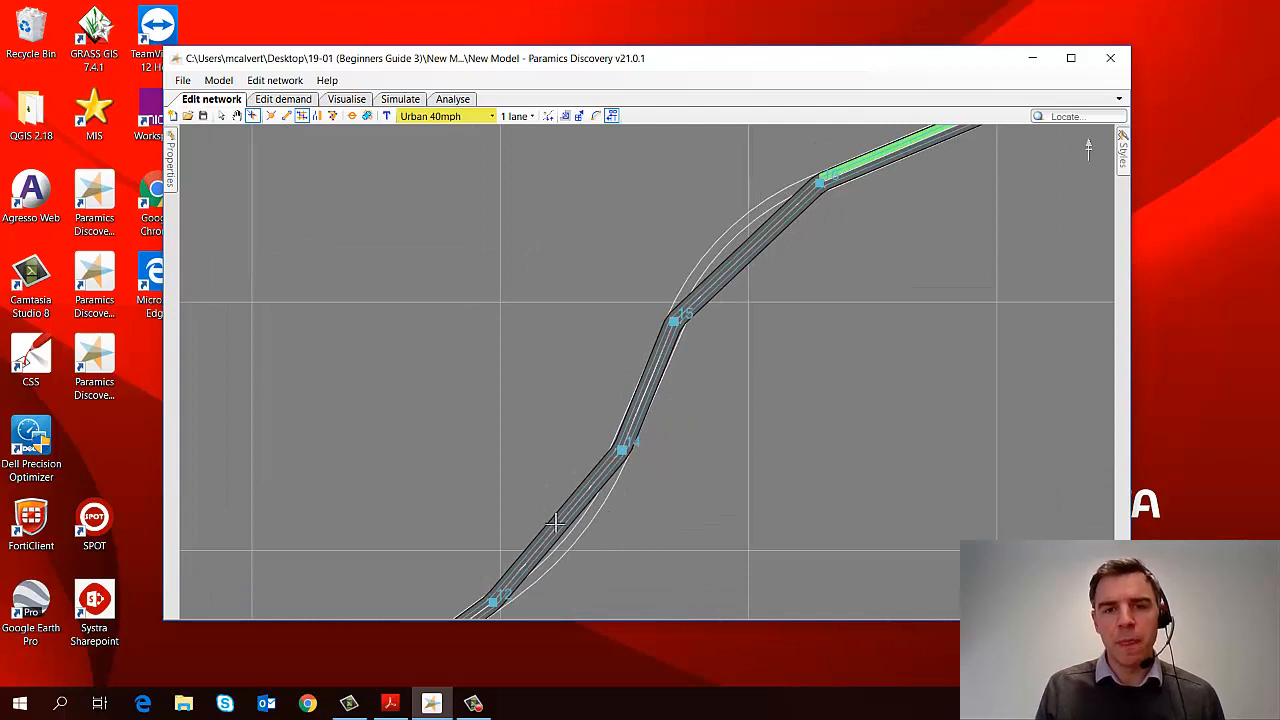
mouse_move(533, 519)
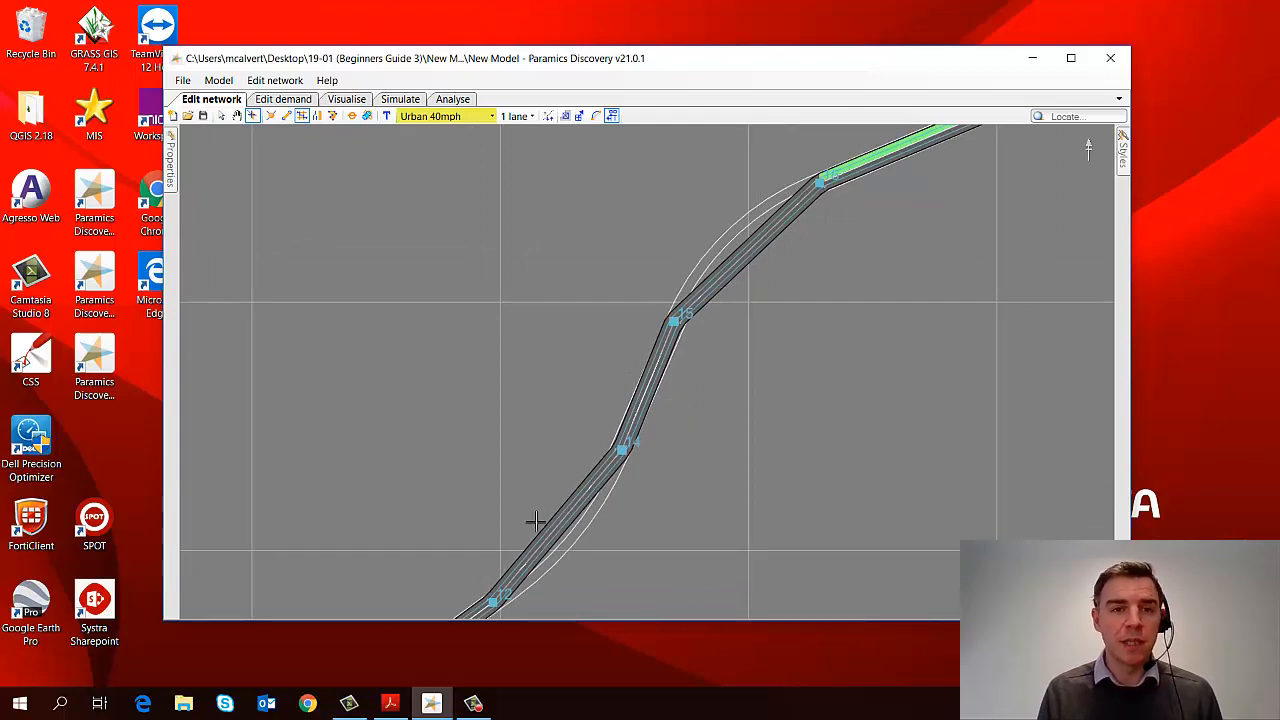
mouse_move(259, 247)
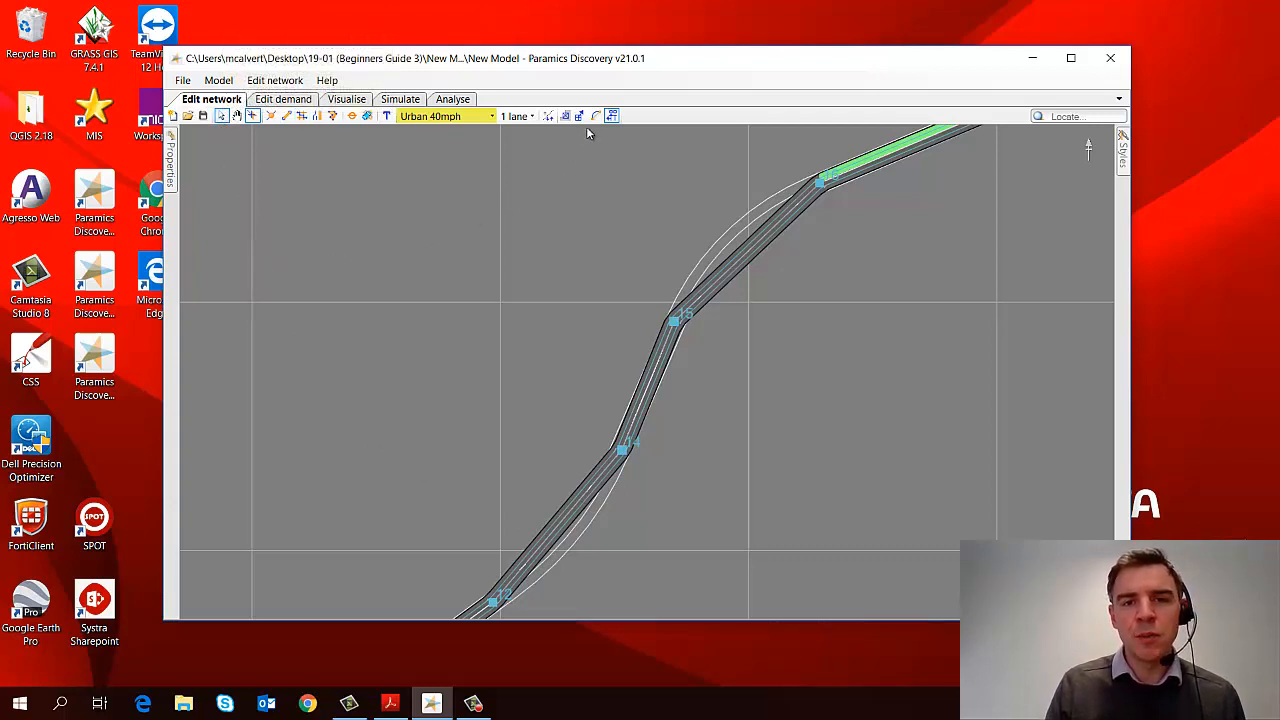
mouse_move(598, 116)
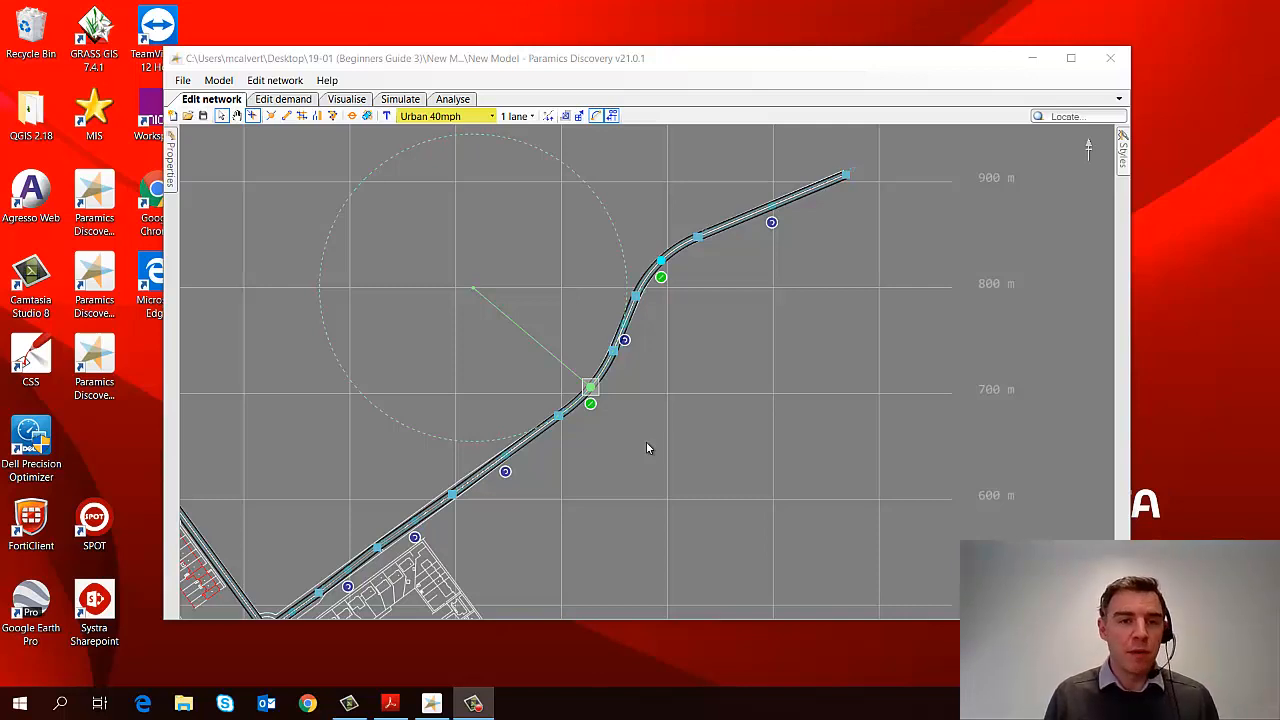
mouse_move(622, 392)
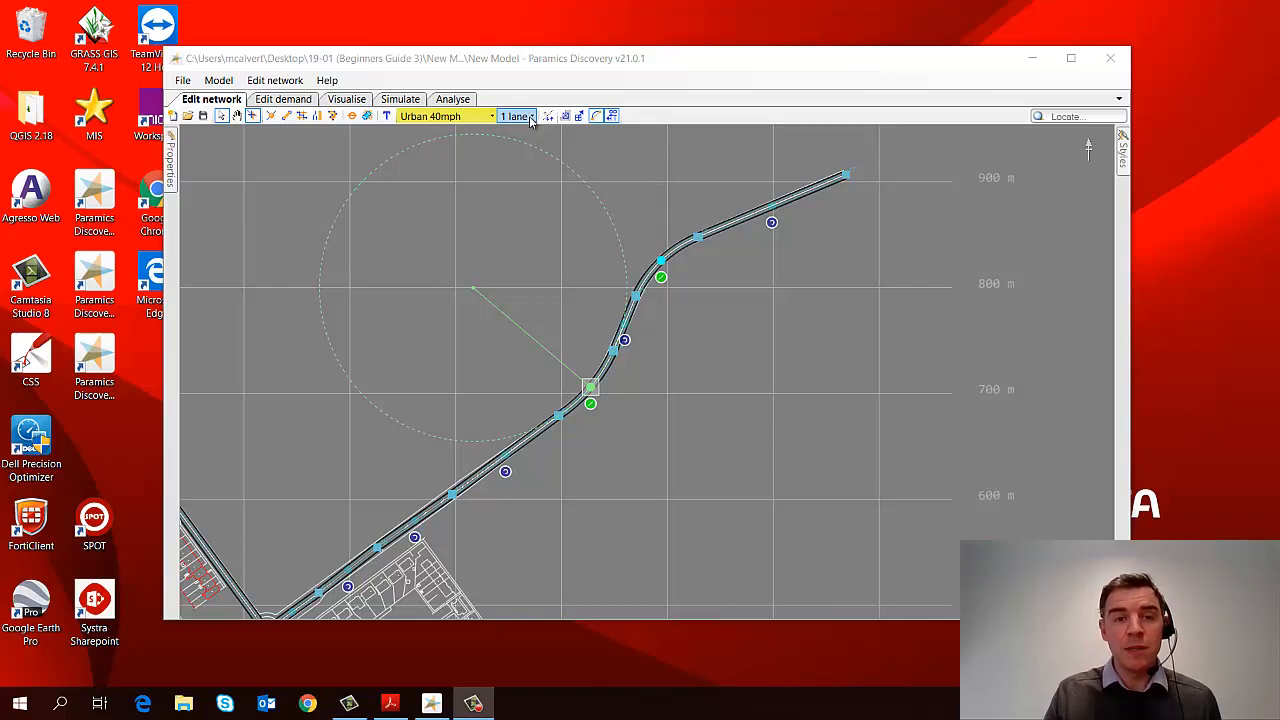
Pick a different lane count from the lane picker
left_click(532, 116)
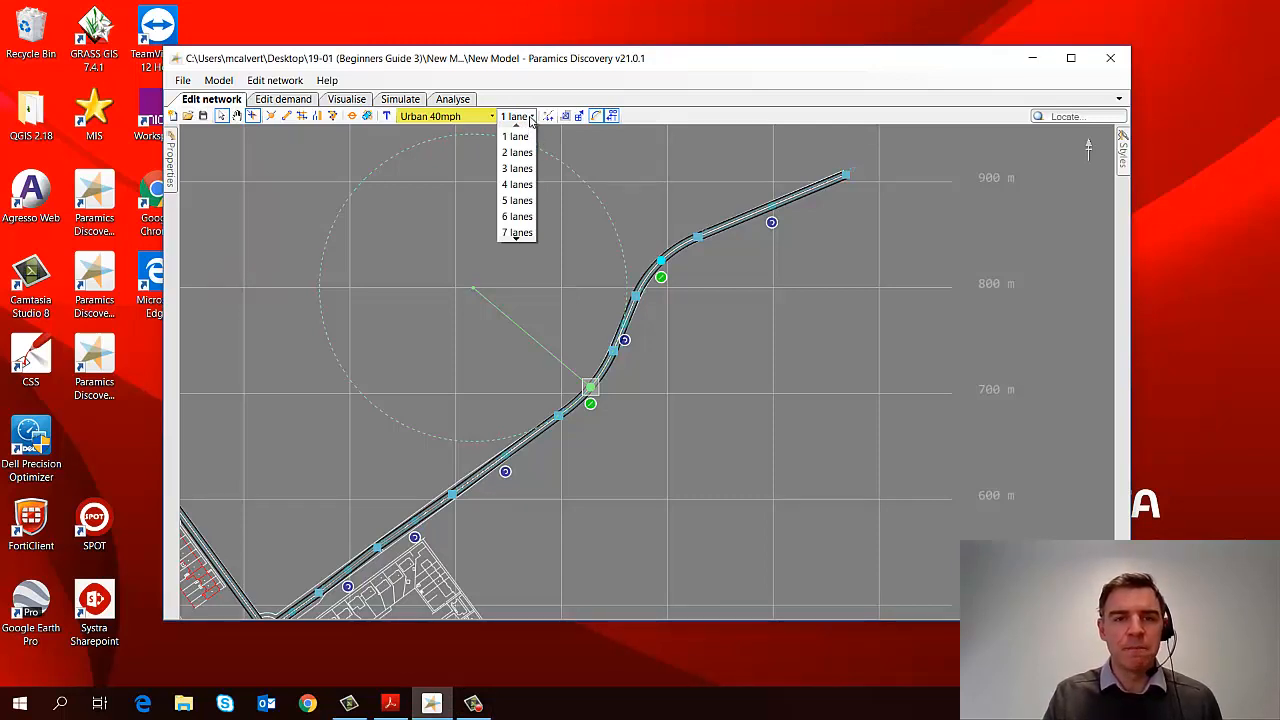
left_click(512, 136)
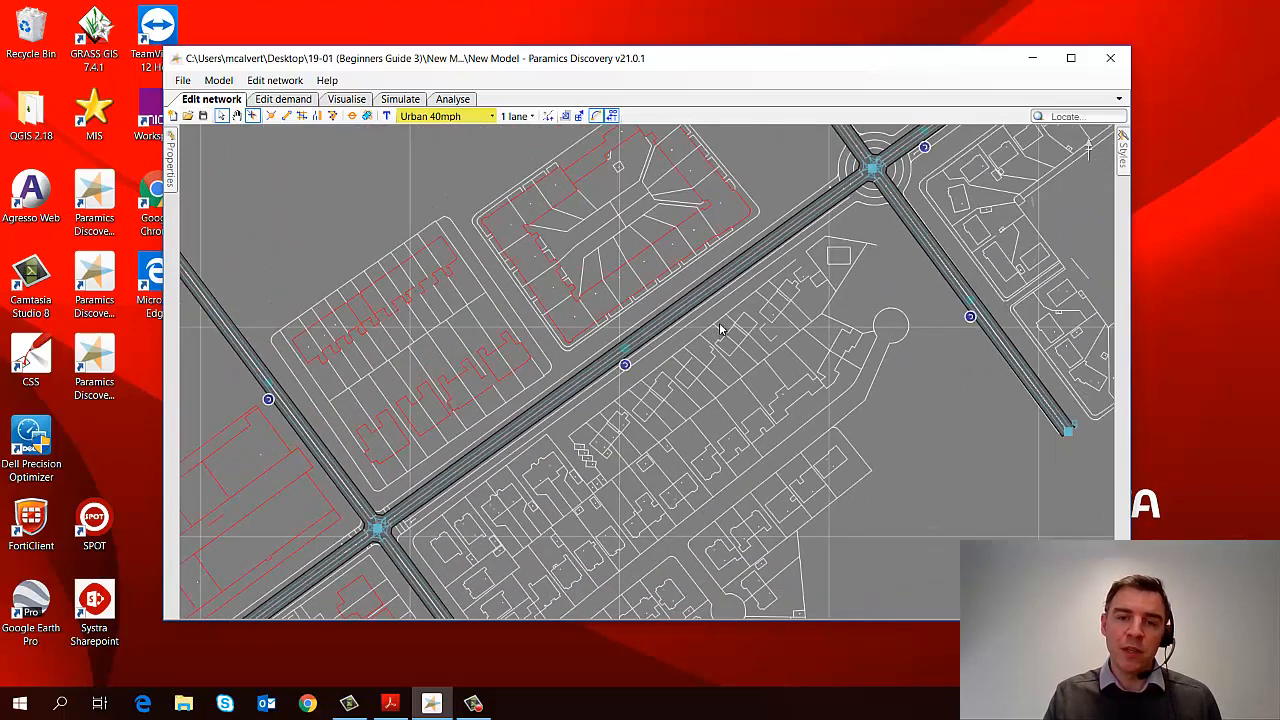
mouse_move(616, 333)
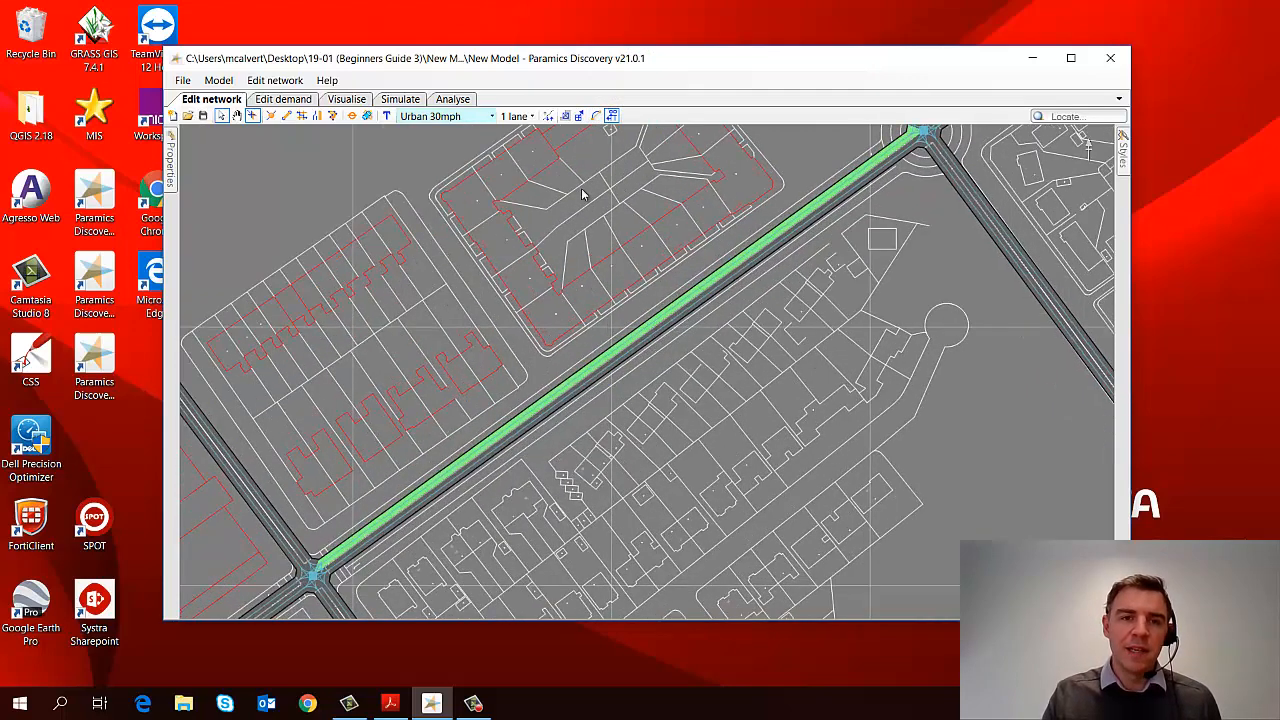
Set links 4:6 and 6:4 to 2 lanes each, confirming with Change
left_click(518, 116)
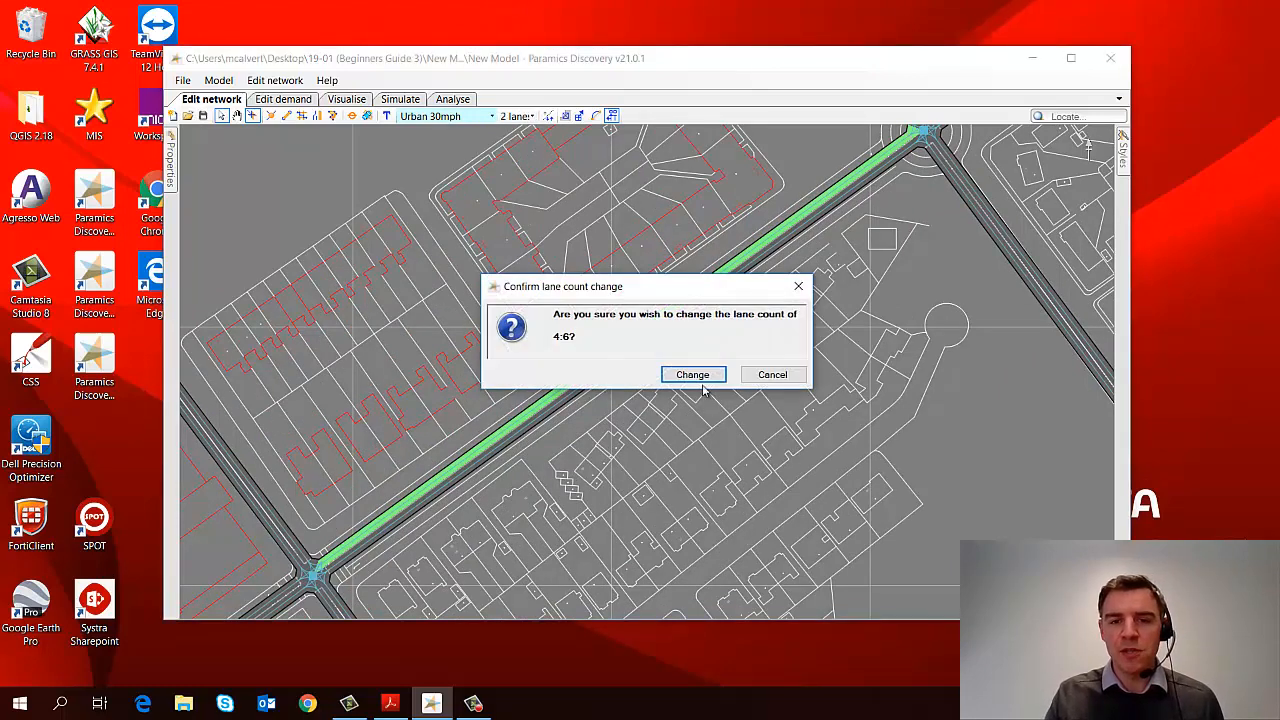
left_click(692, 374)
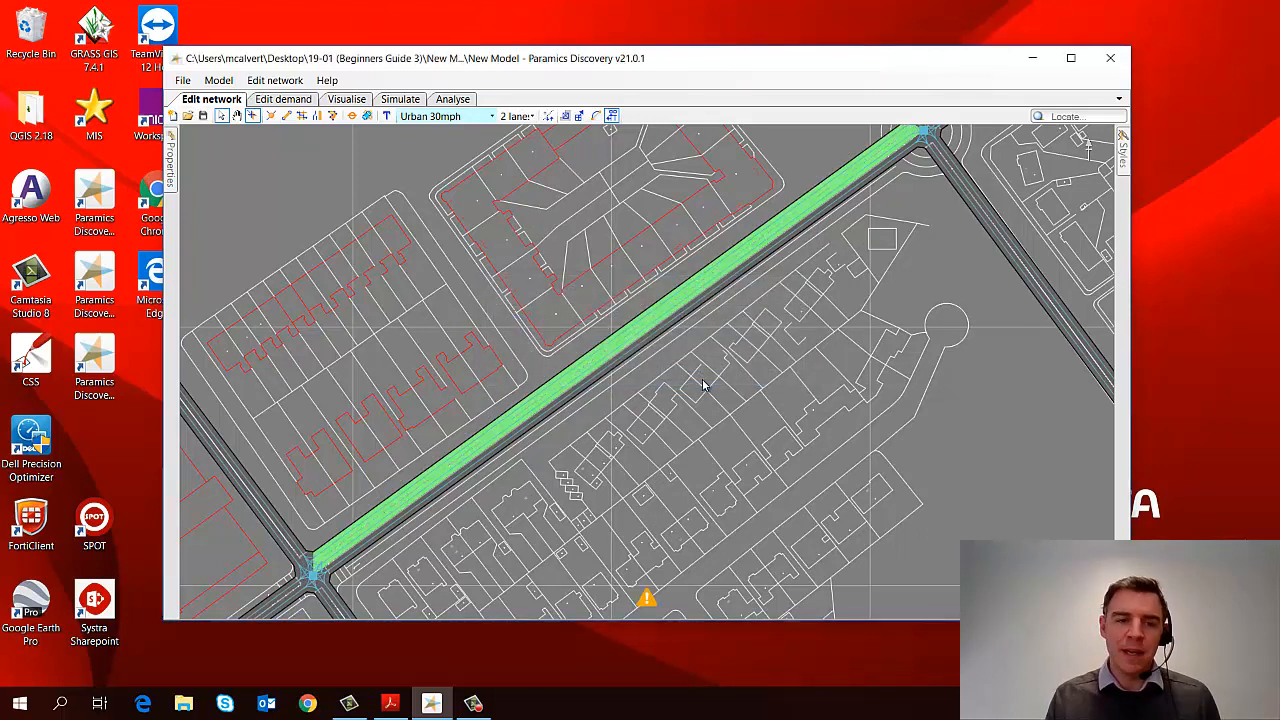
mouse_move(661, 314)
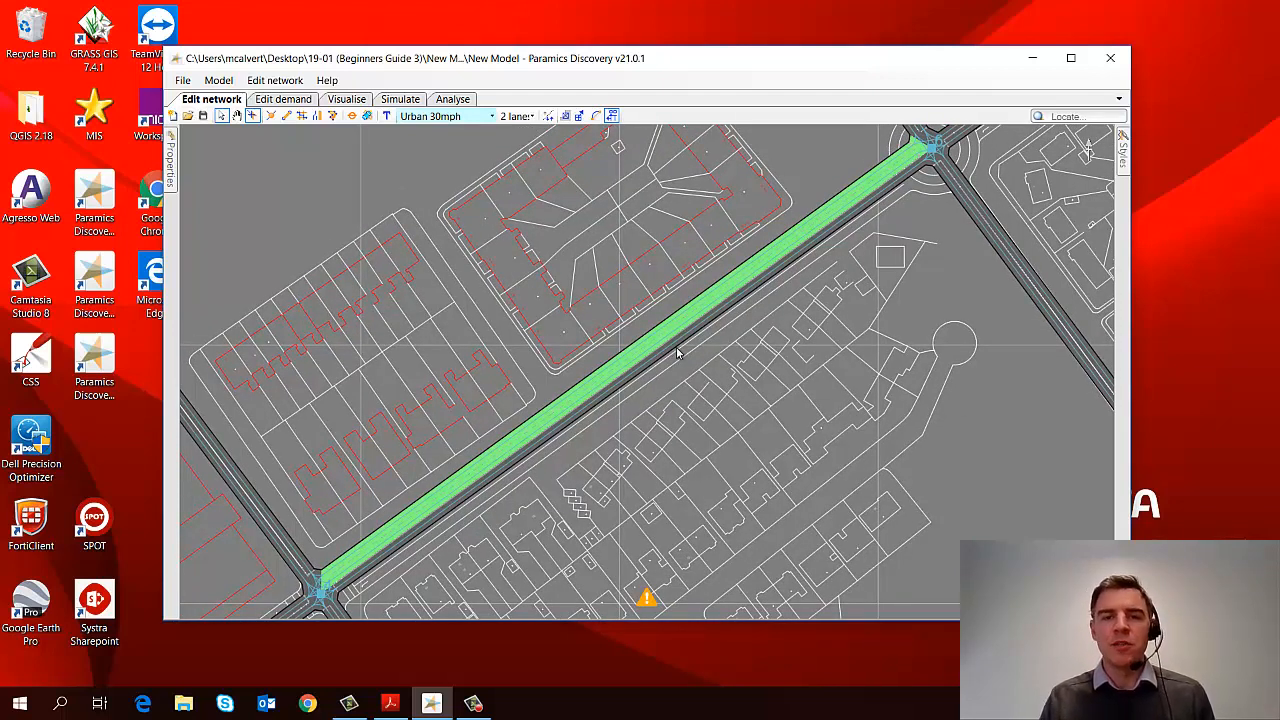
mouse_move(700, 371)
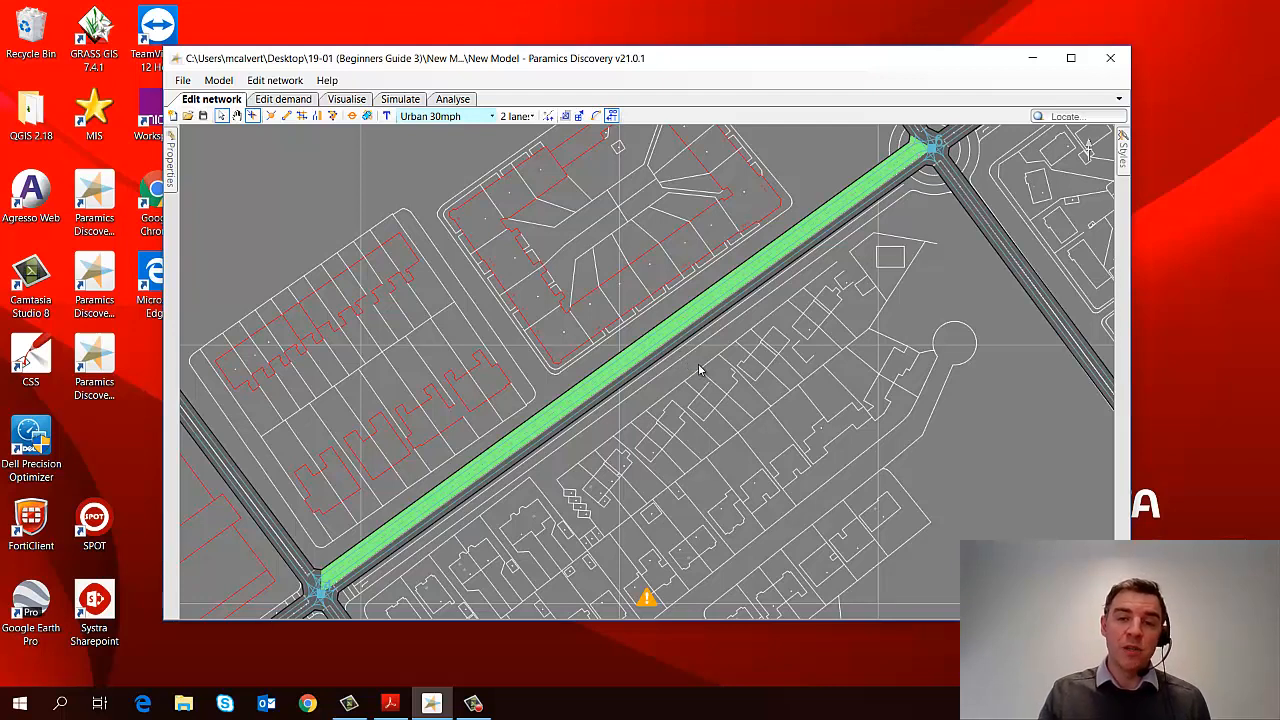
mouse_move(729, 347)
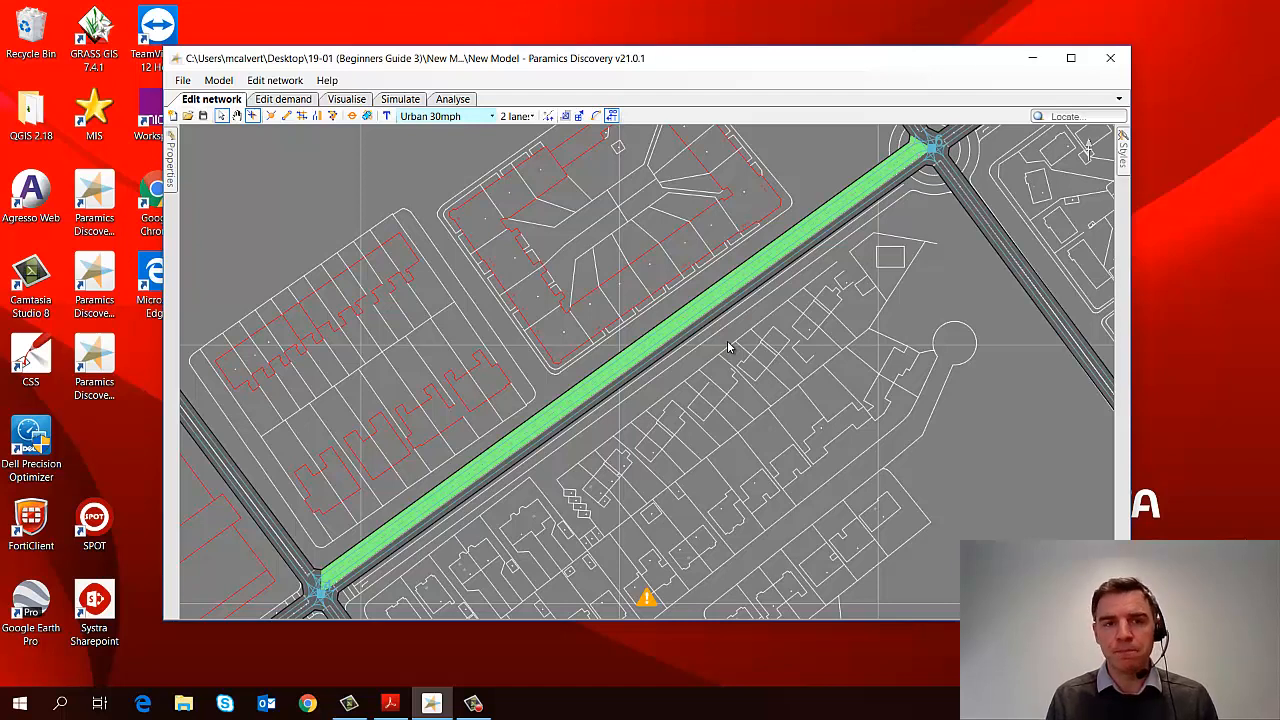
mouse_move(715, 322)
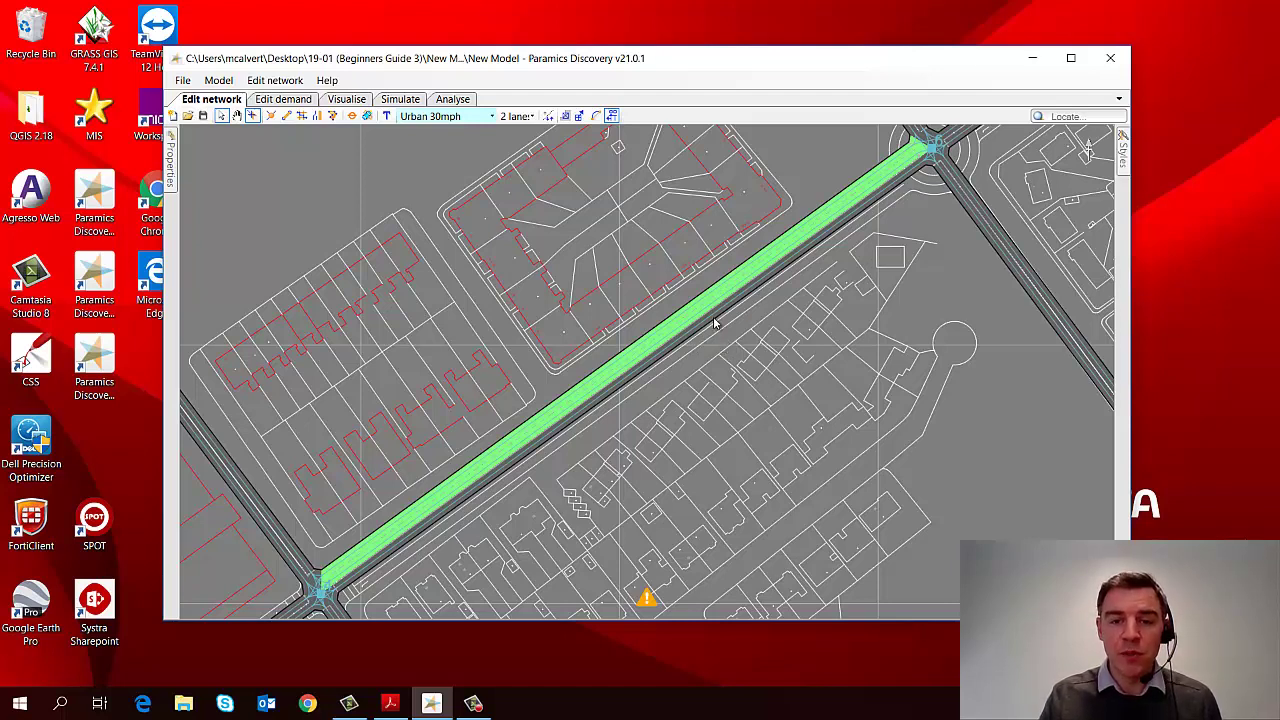
left_click(522, 117)
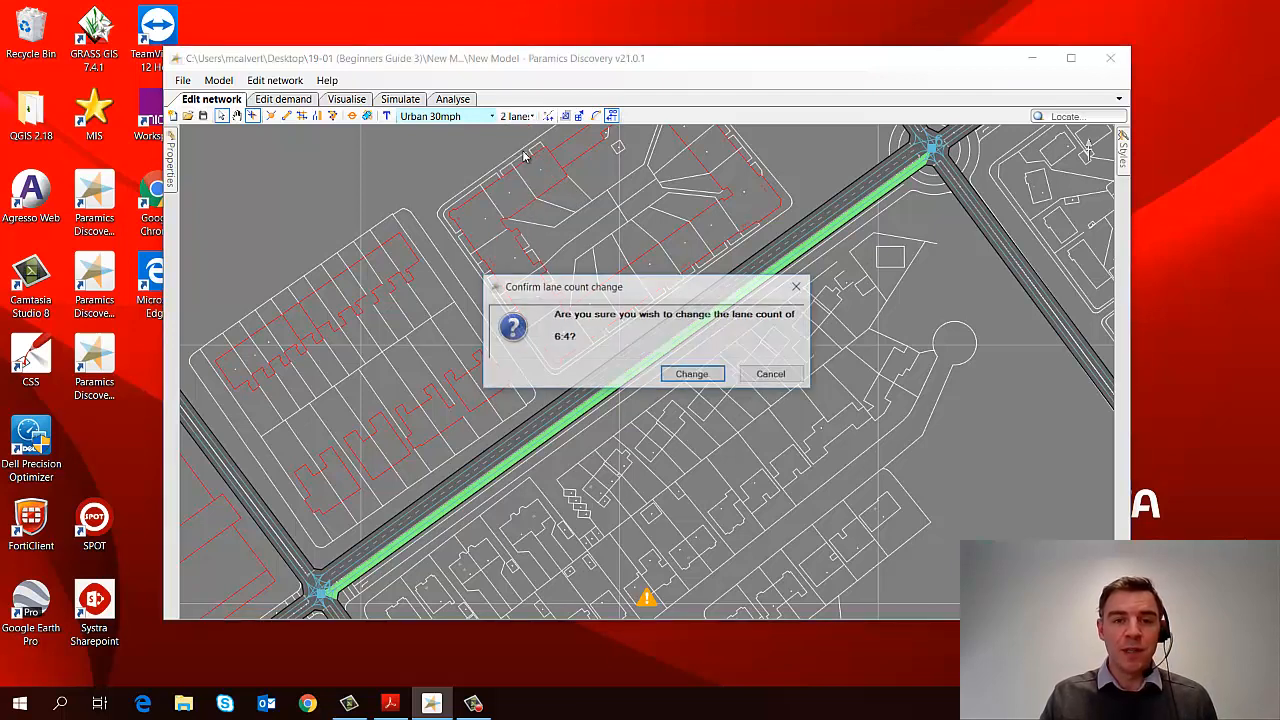
left_click(691, 374)
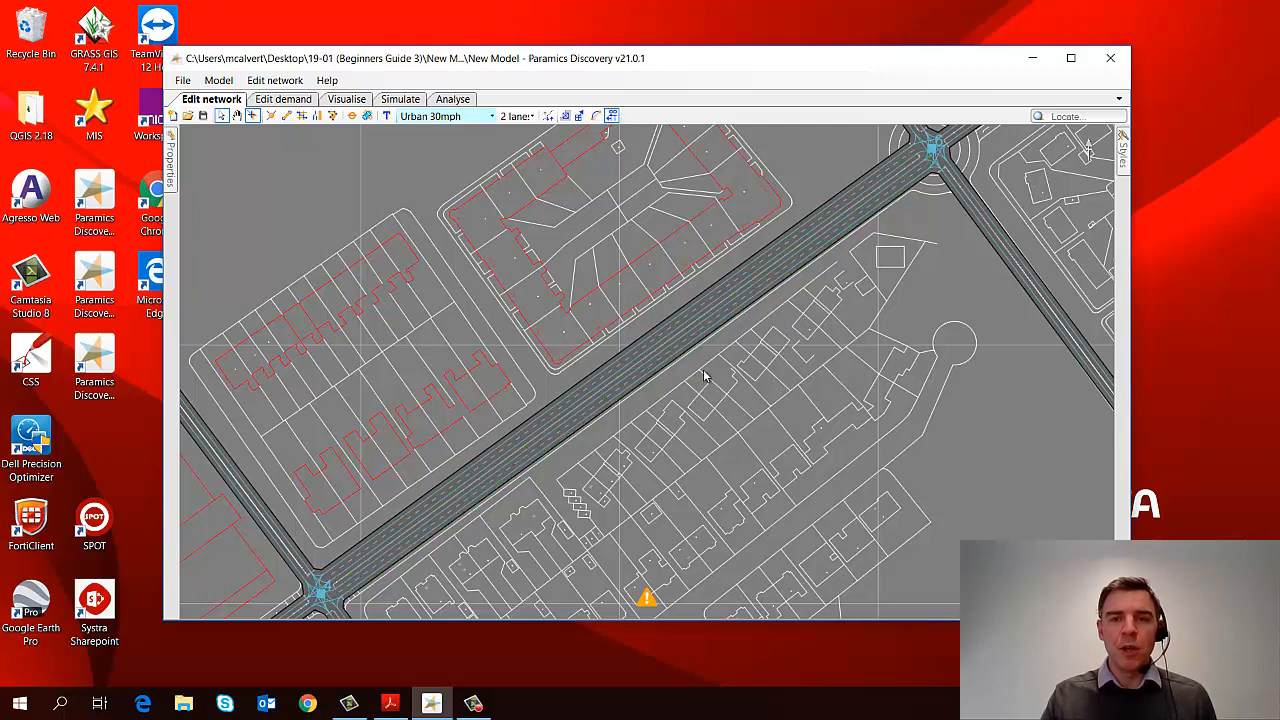
mouse_move(694, 314)
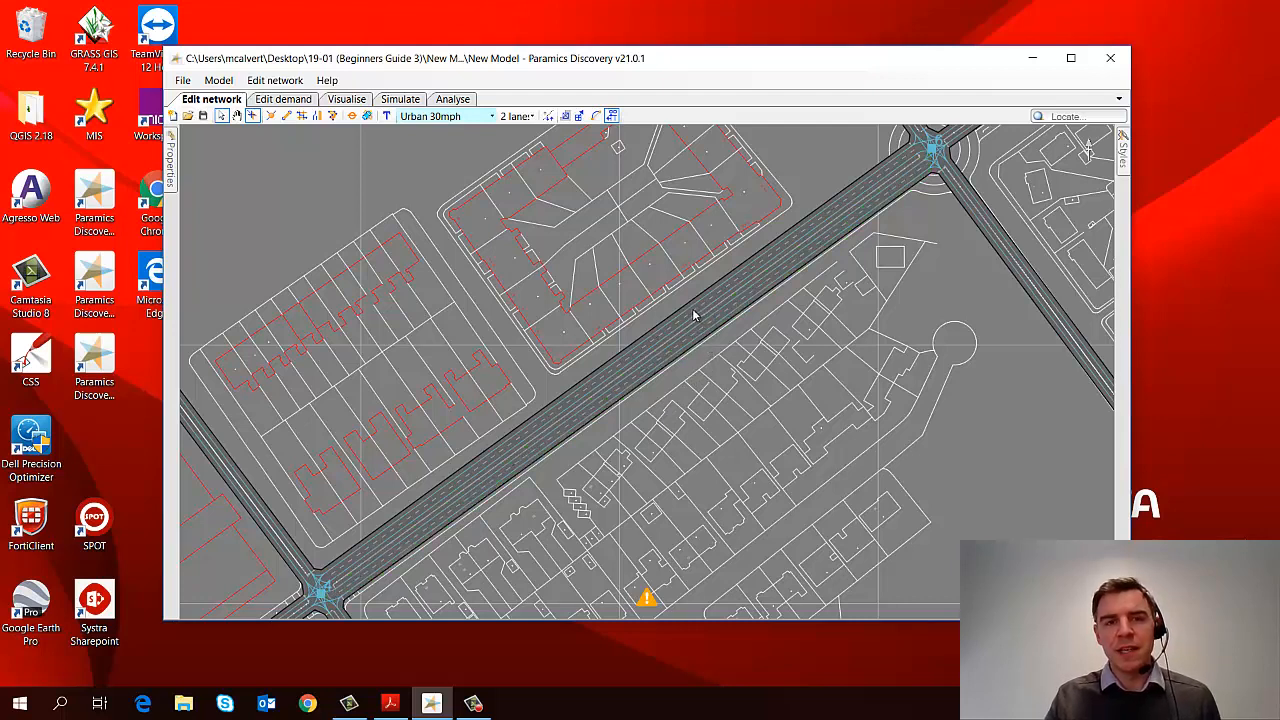
mouse_move(706, 334)
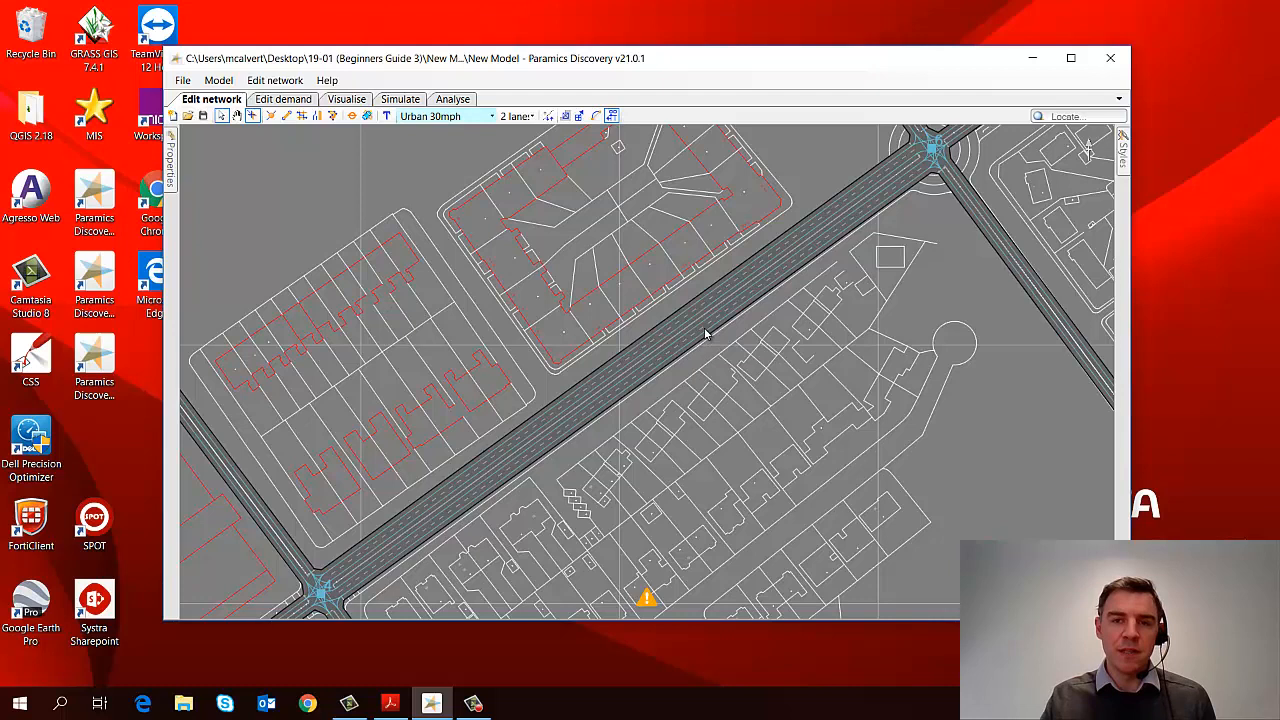
mouse_move(709, 337)
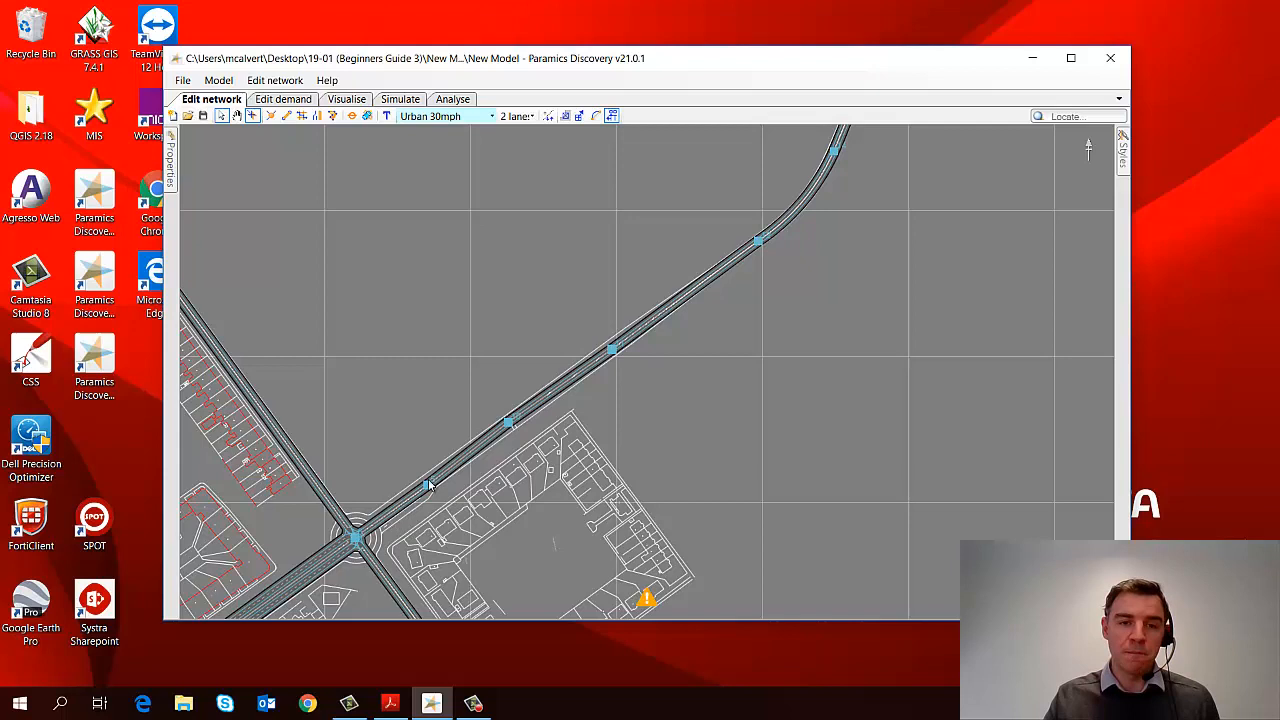
mouse_move(673, 456)
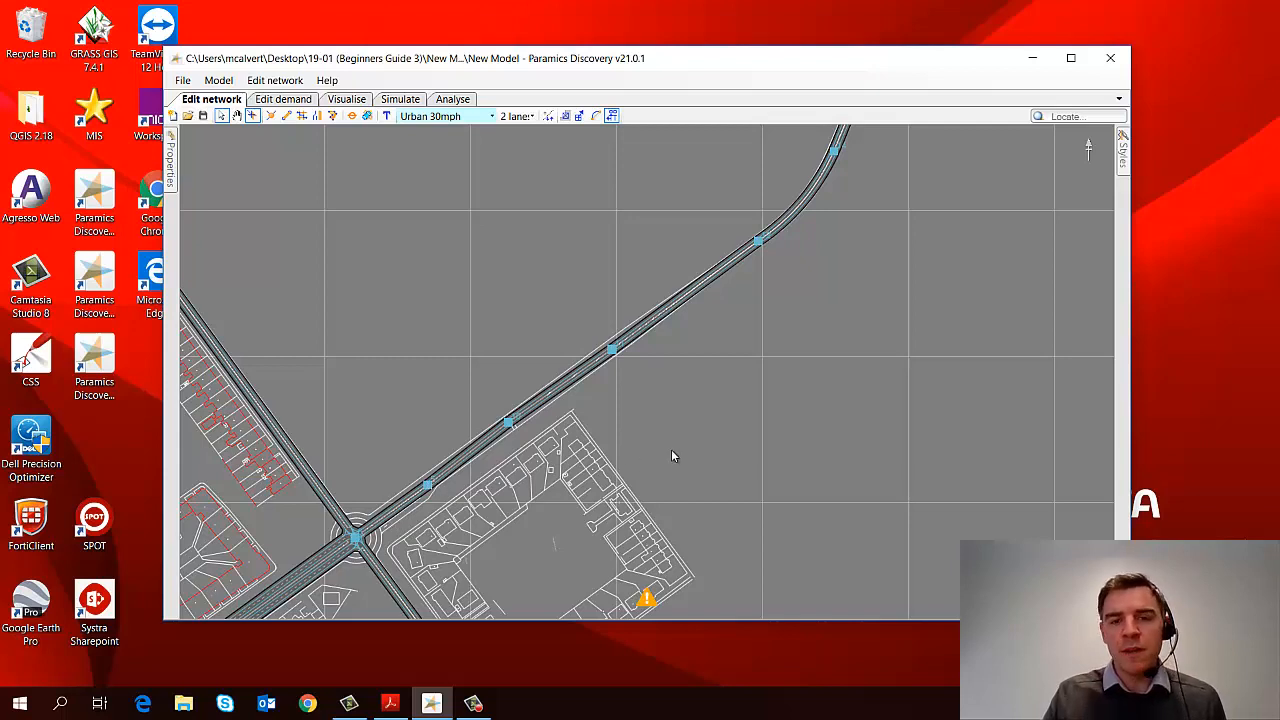
mouse_move(544, 382)
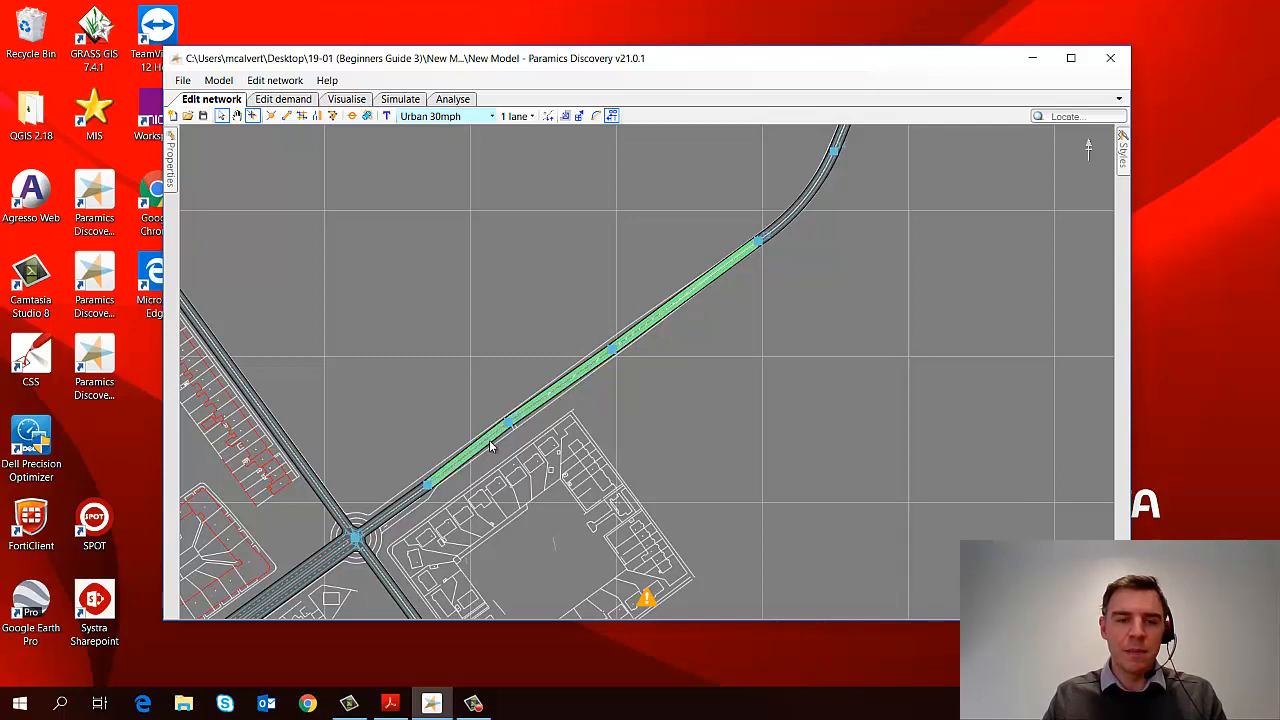
mouse_move(490, 274)
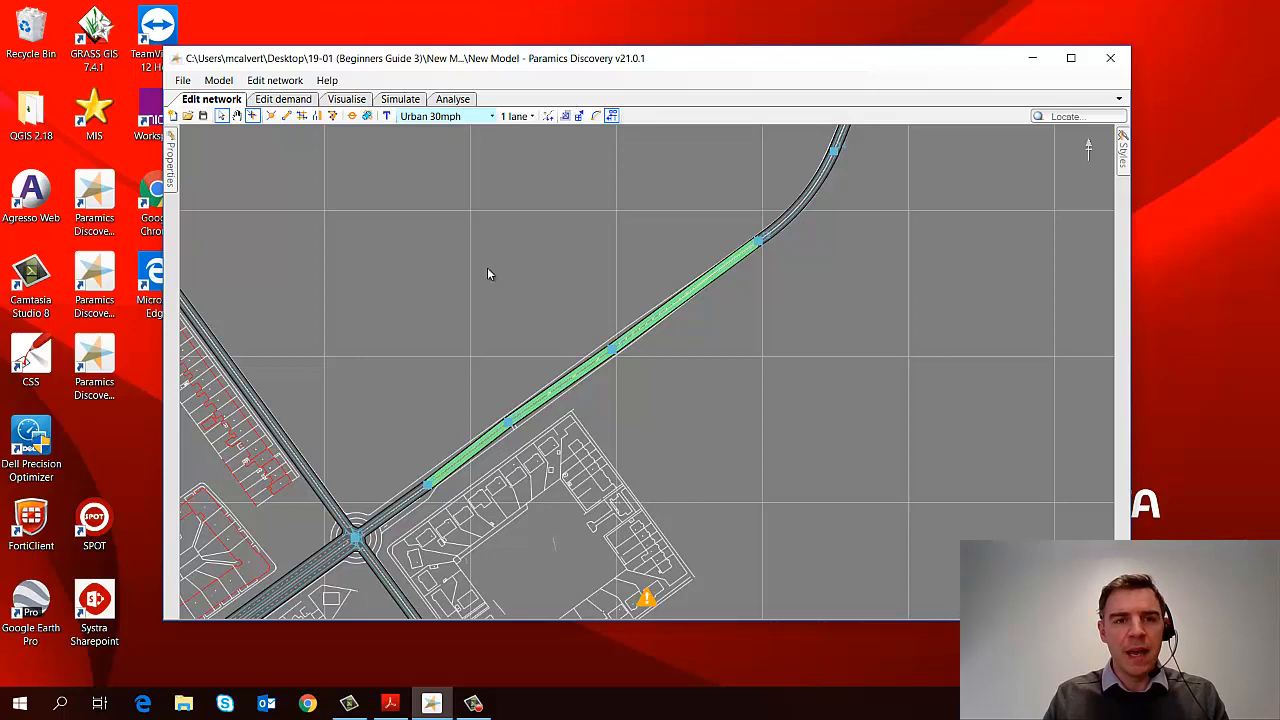
mouse_move(573, 328)
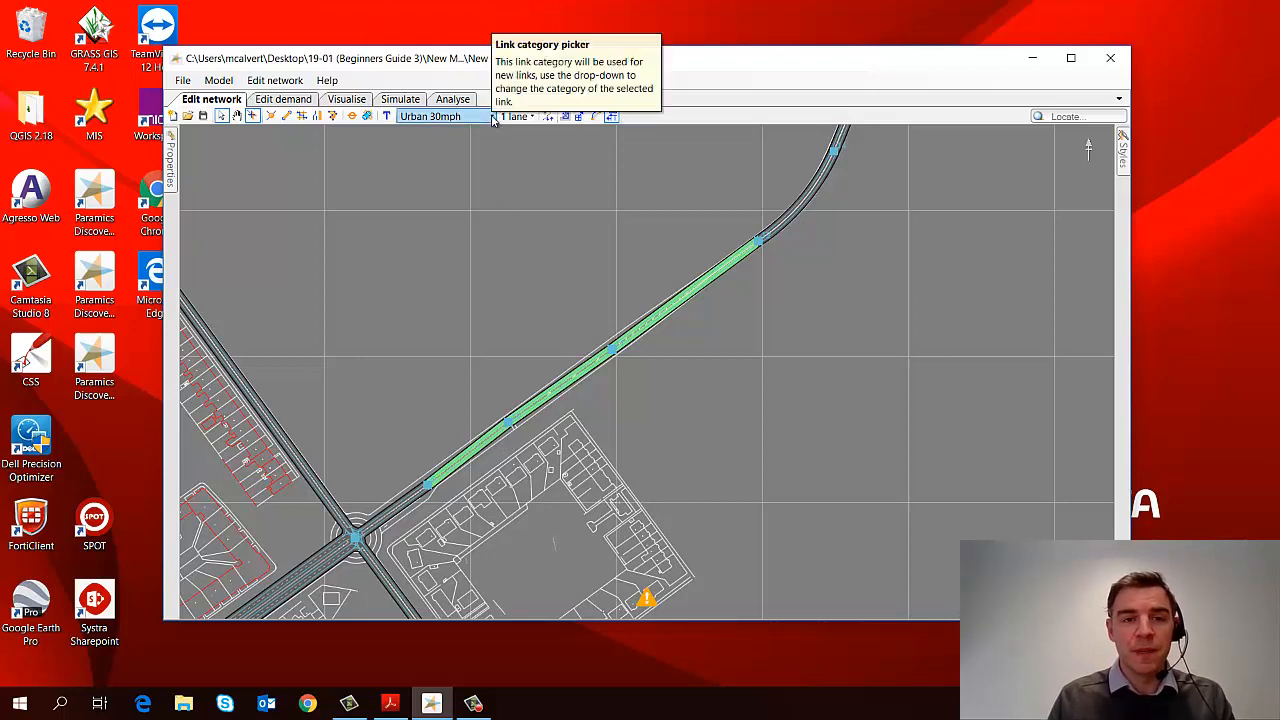
Assign Urban 40mph to the six selected links and confirm with Change
left_click(486, 117)
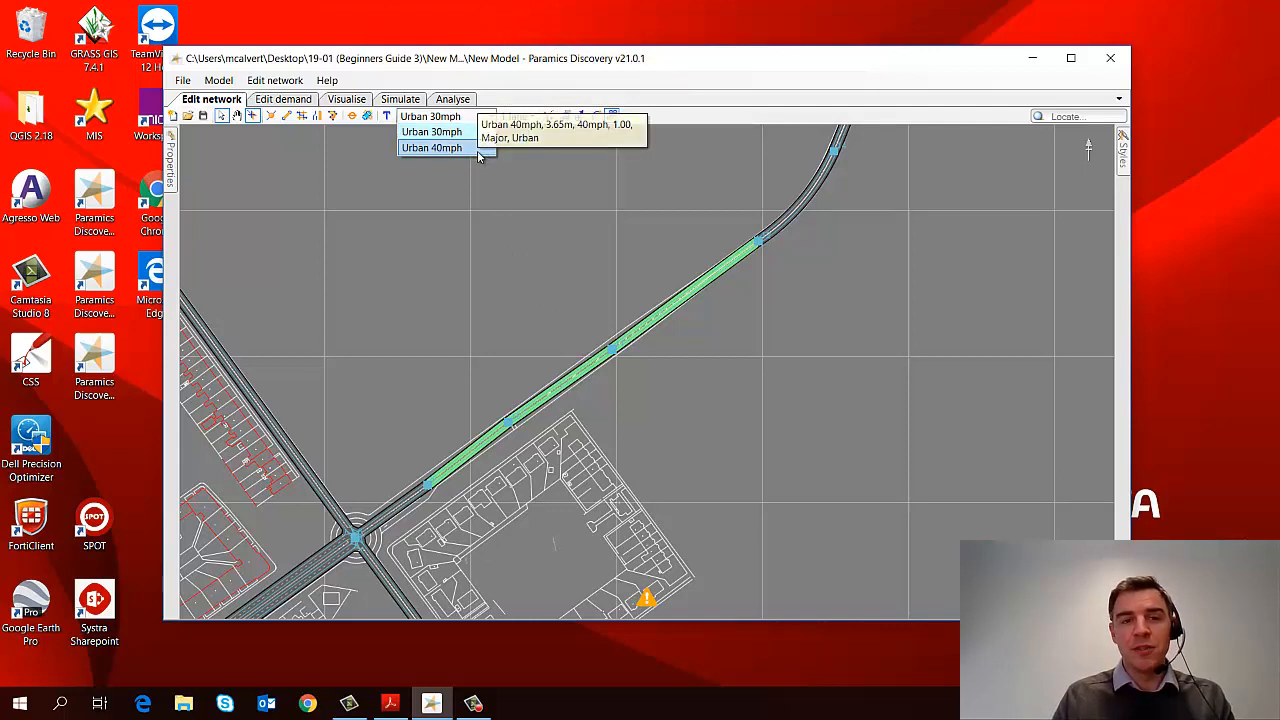
left_click(434, 147)
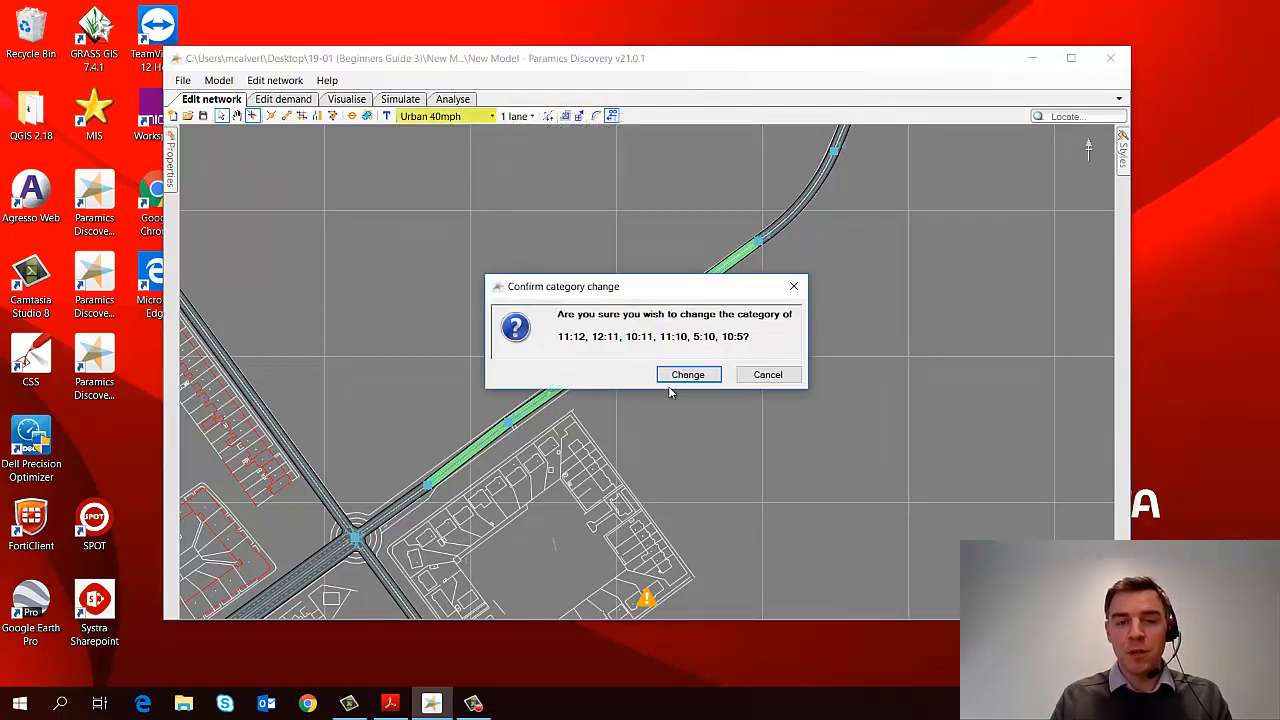
left_click(688, 374)
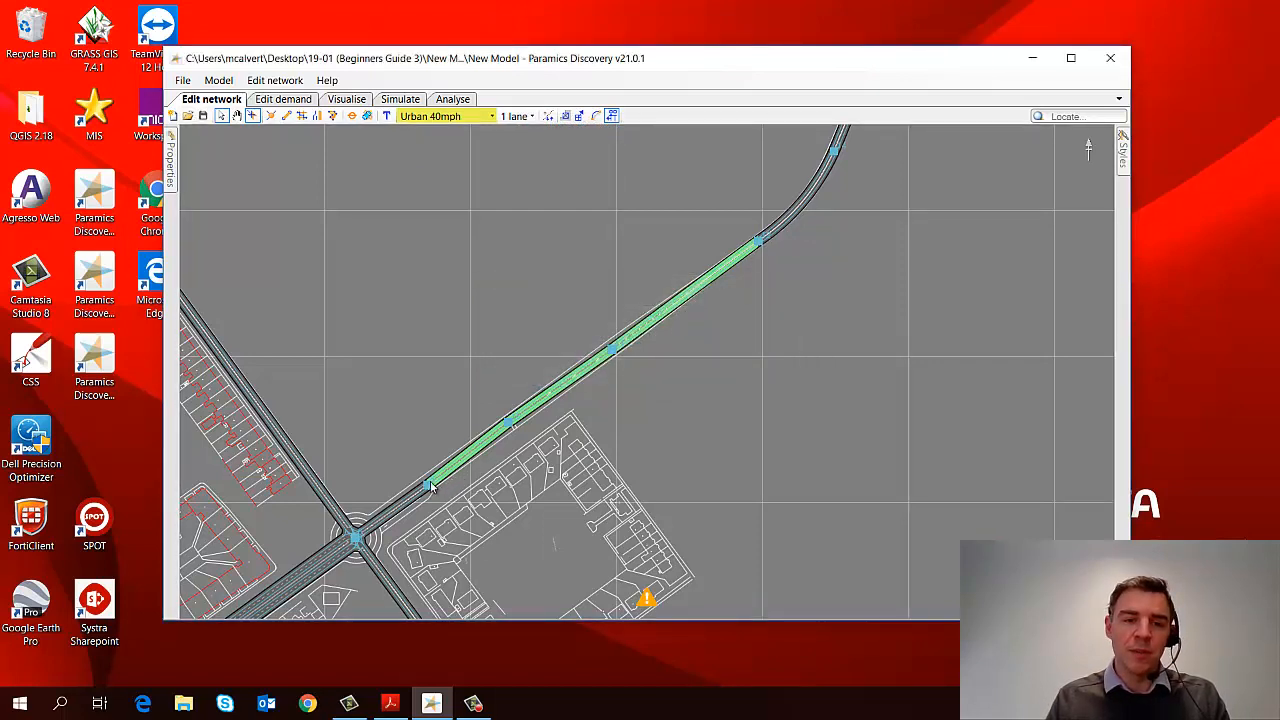
mouse_move(588, 512)
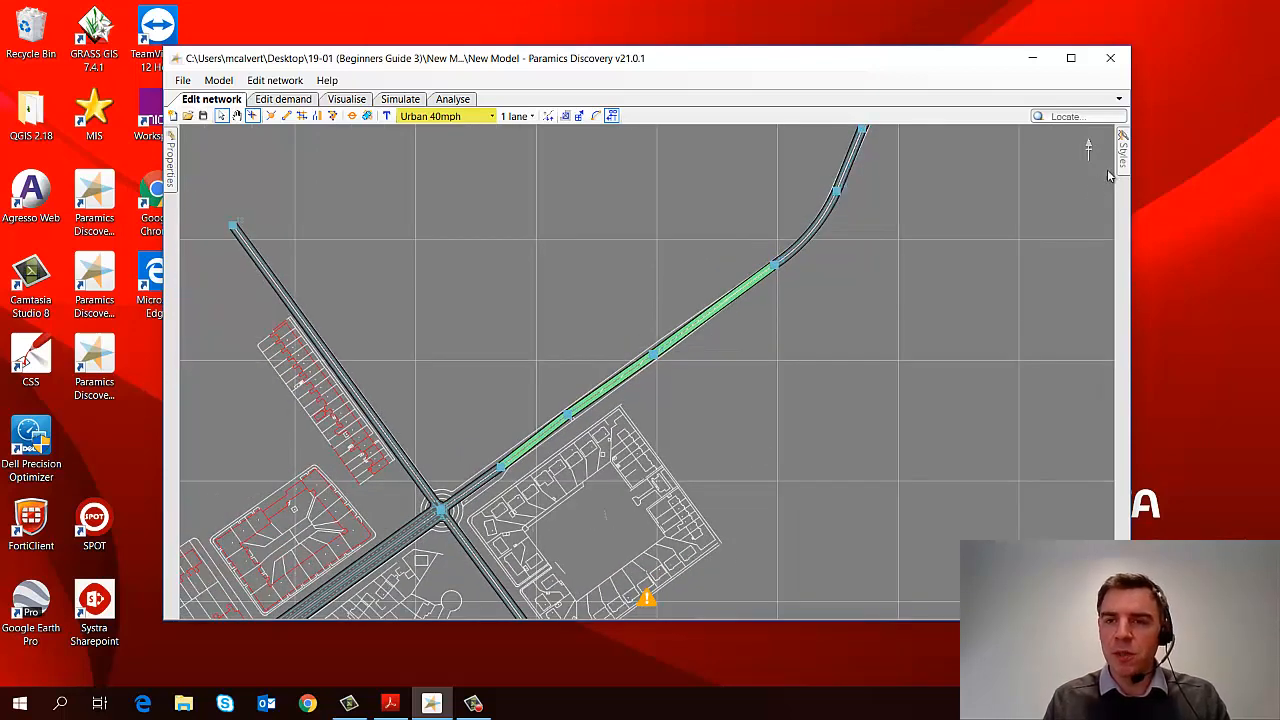
left_click(1123, 150)
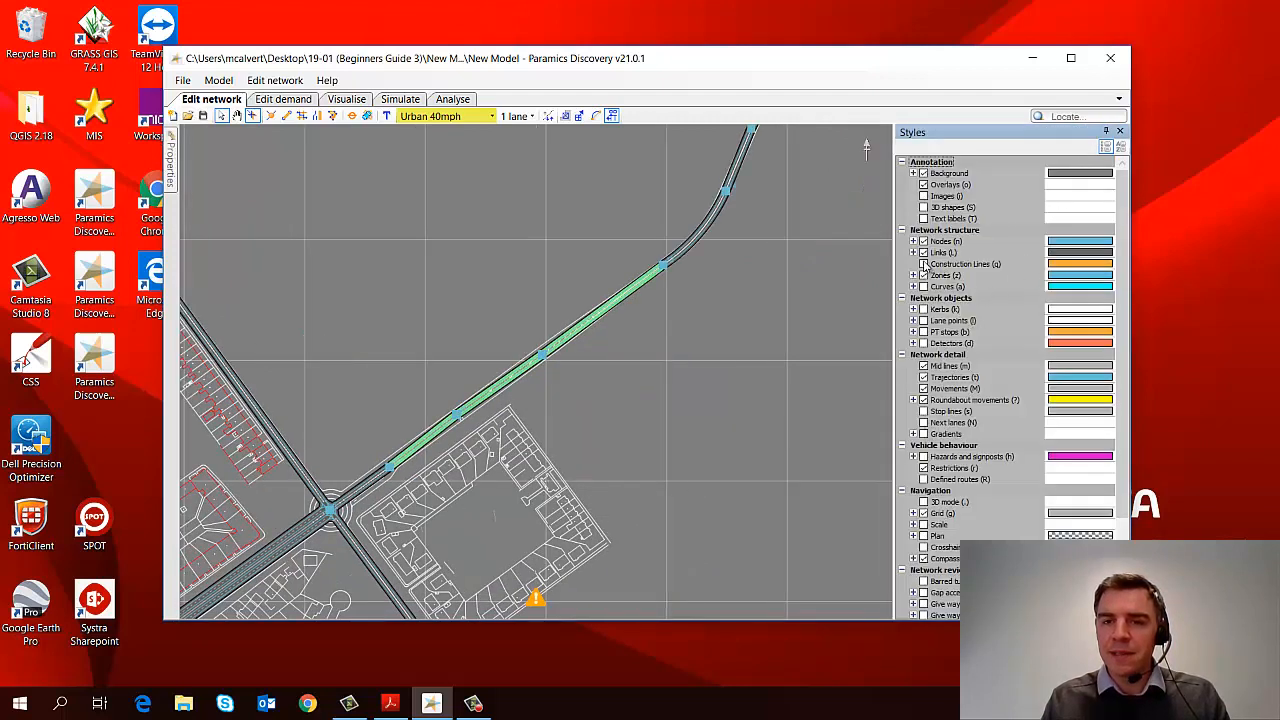
left_click(913, 252)
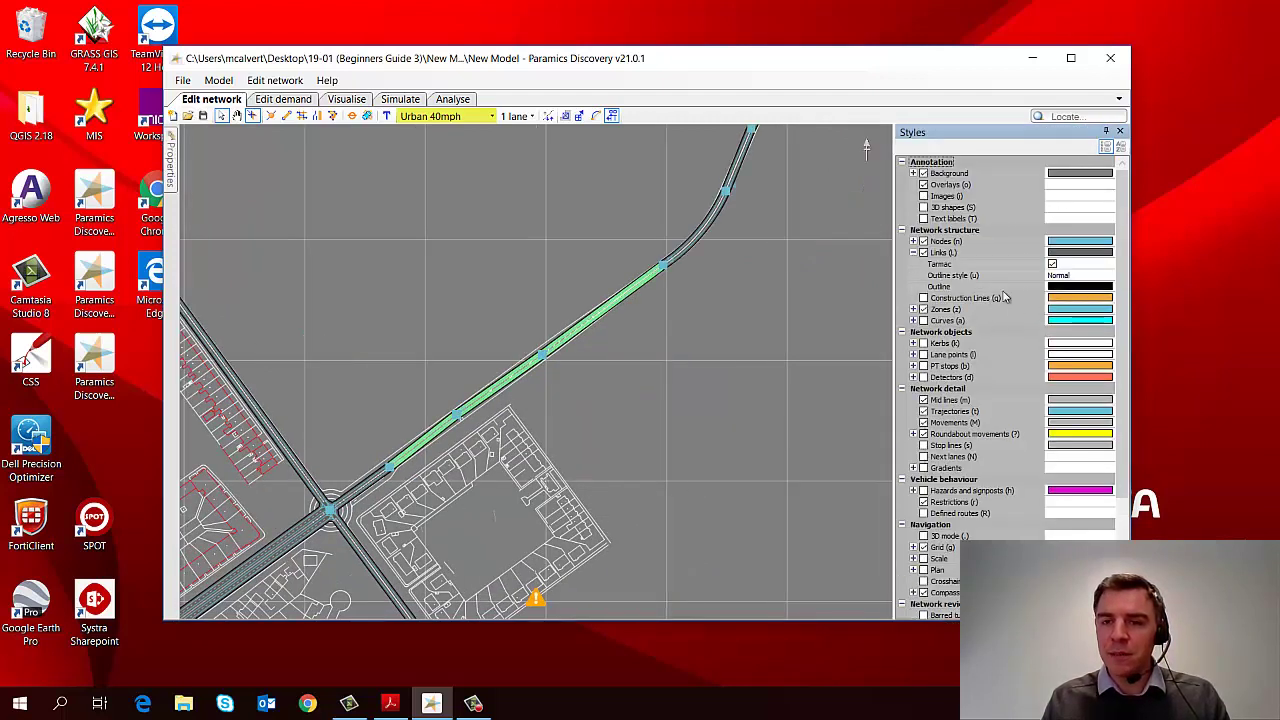
left_click(1106, 275)
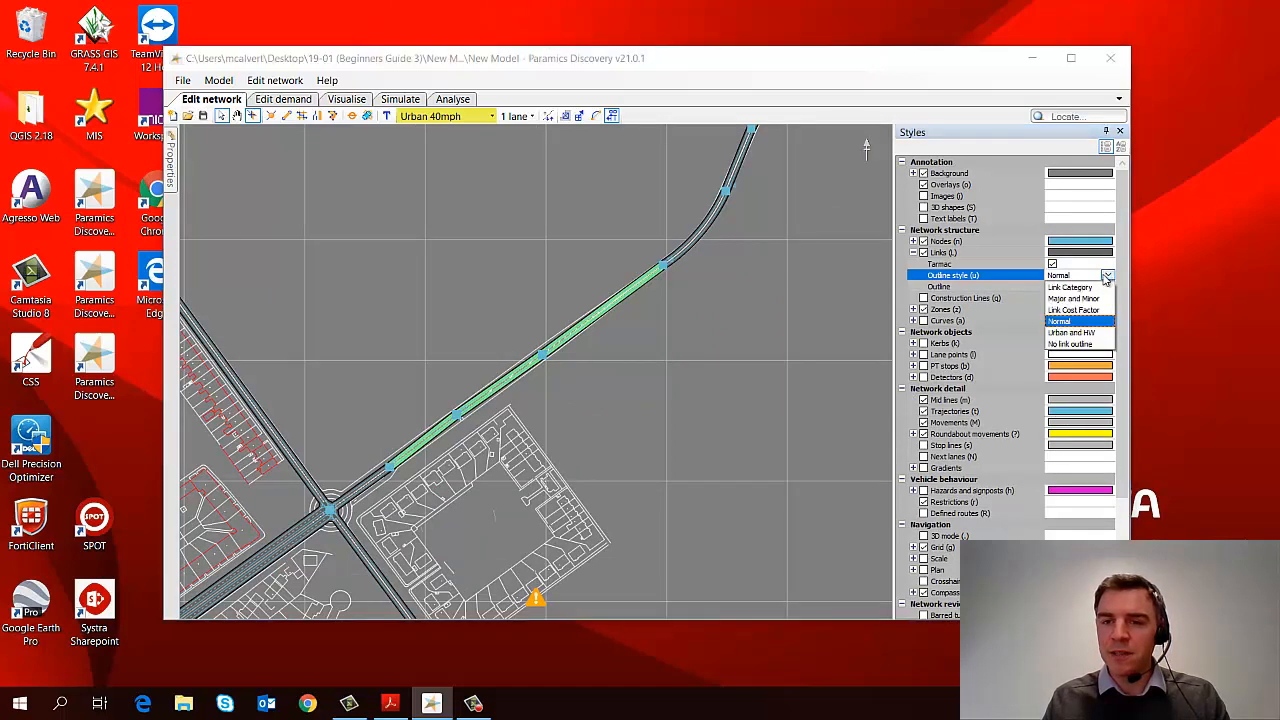
left_click(1071, 287)
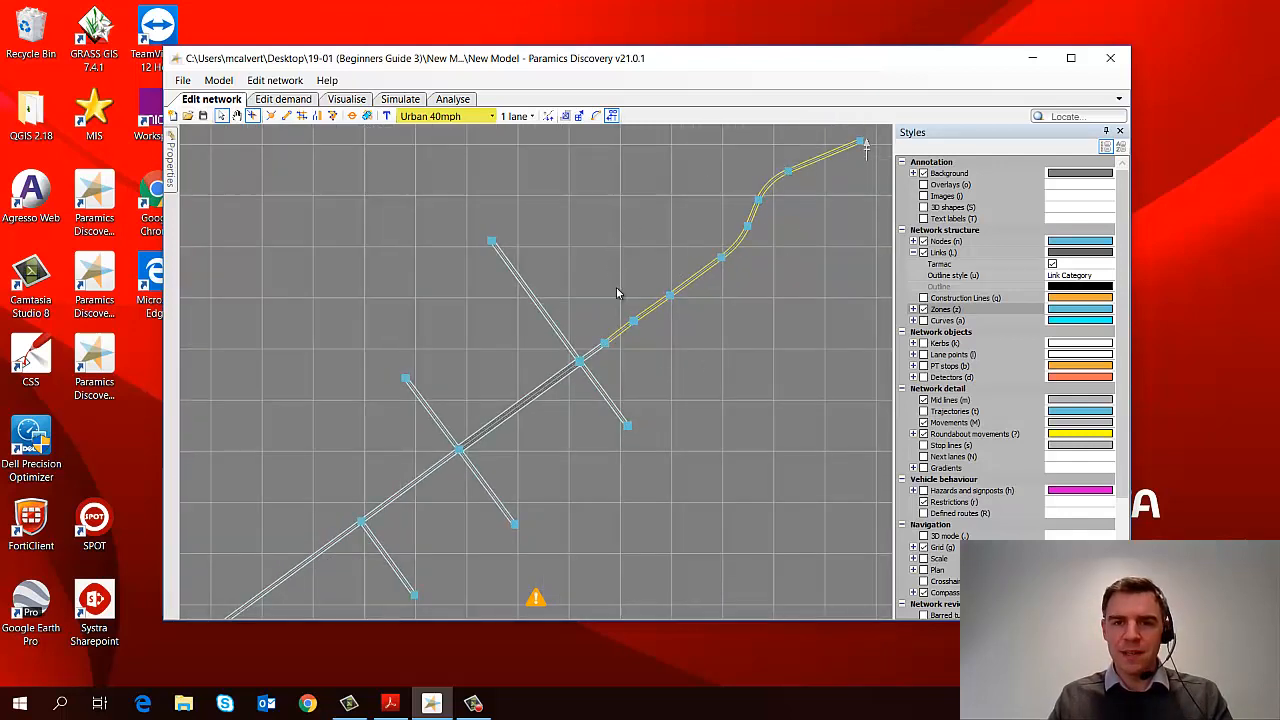
mouse_move(686, 344)
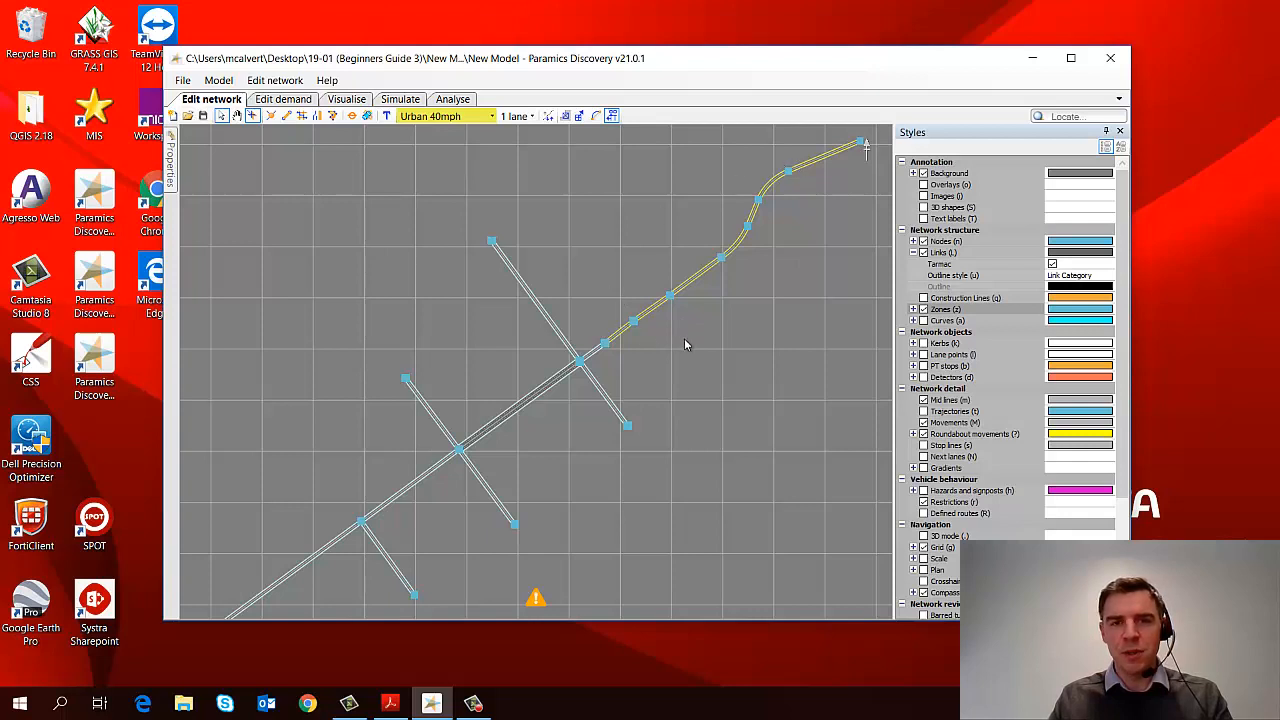
mouse_move(492, 228)
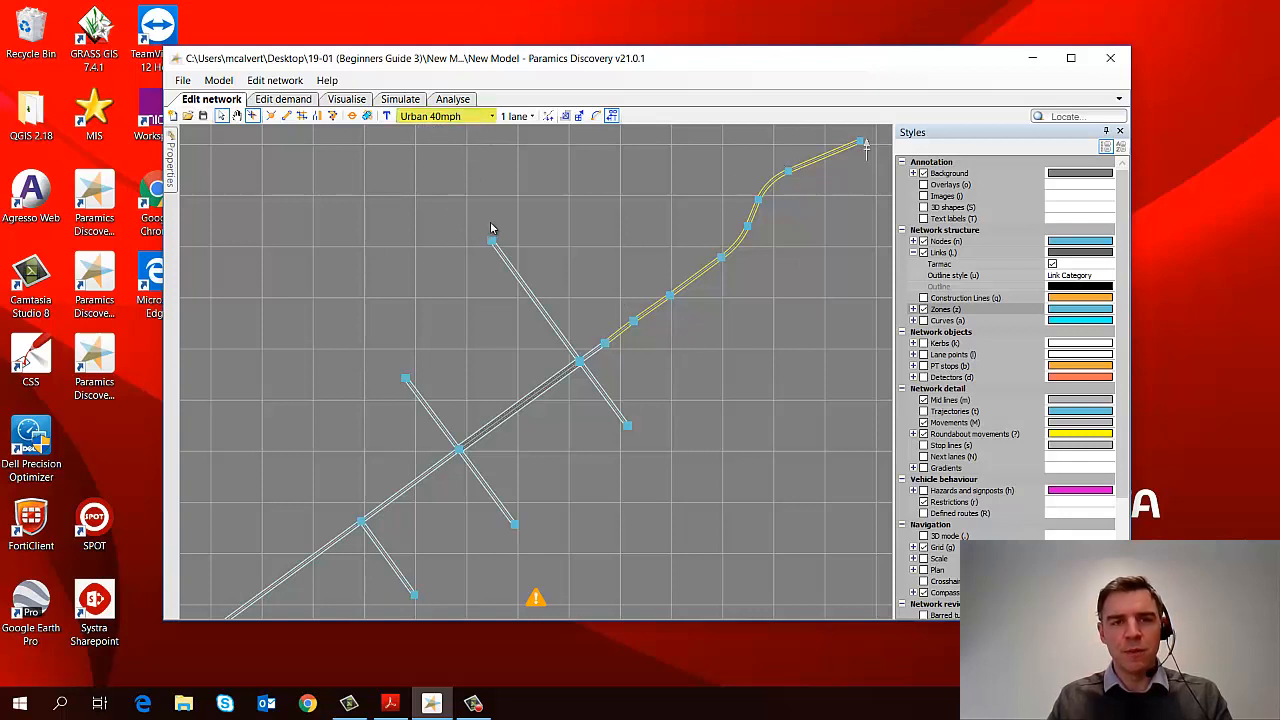
mouse_move(842, 205)
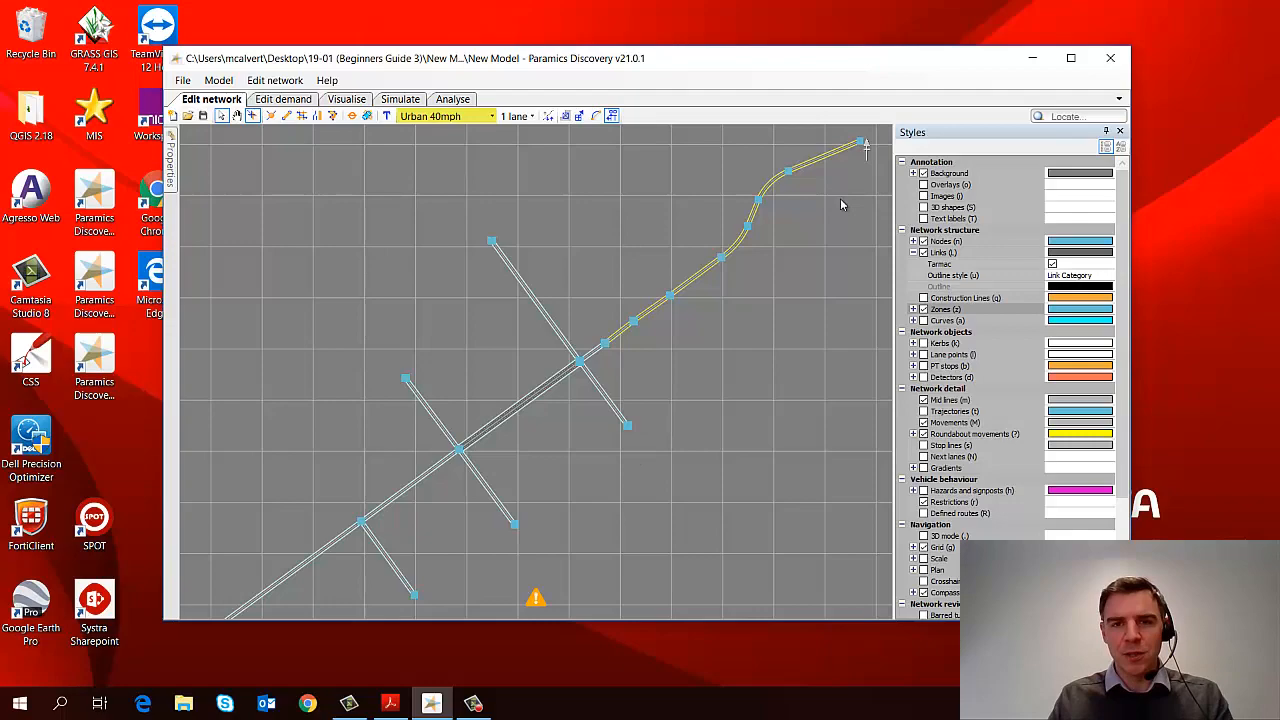
mouse_move(705, 163)
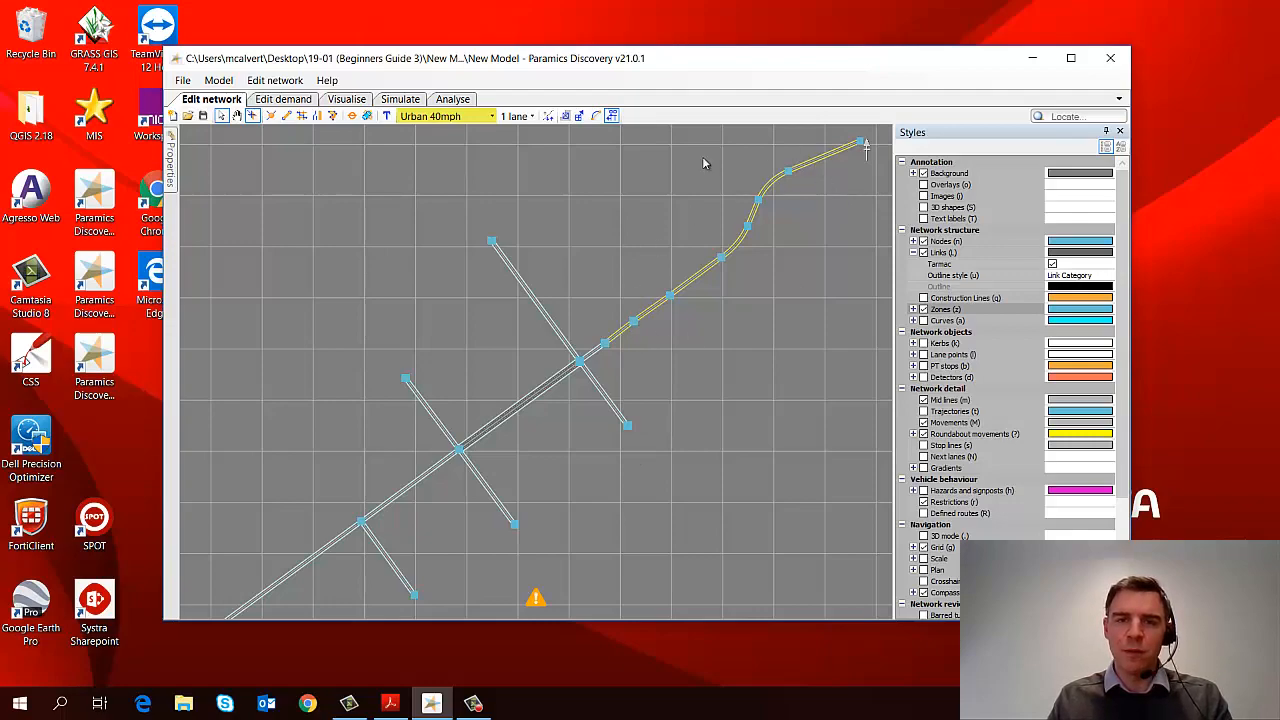
mouse_move(573, 485)
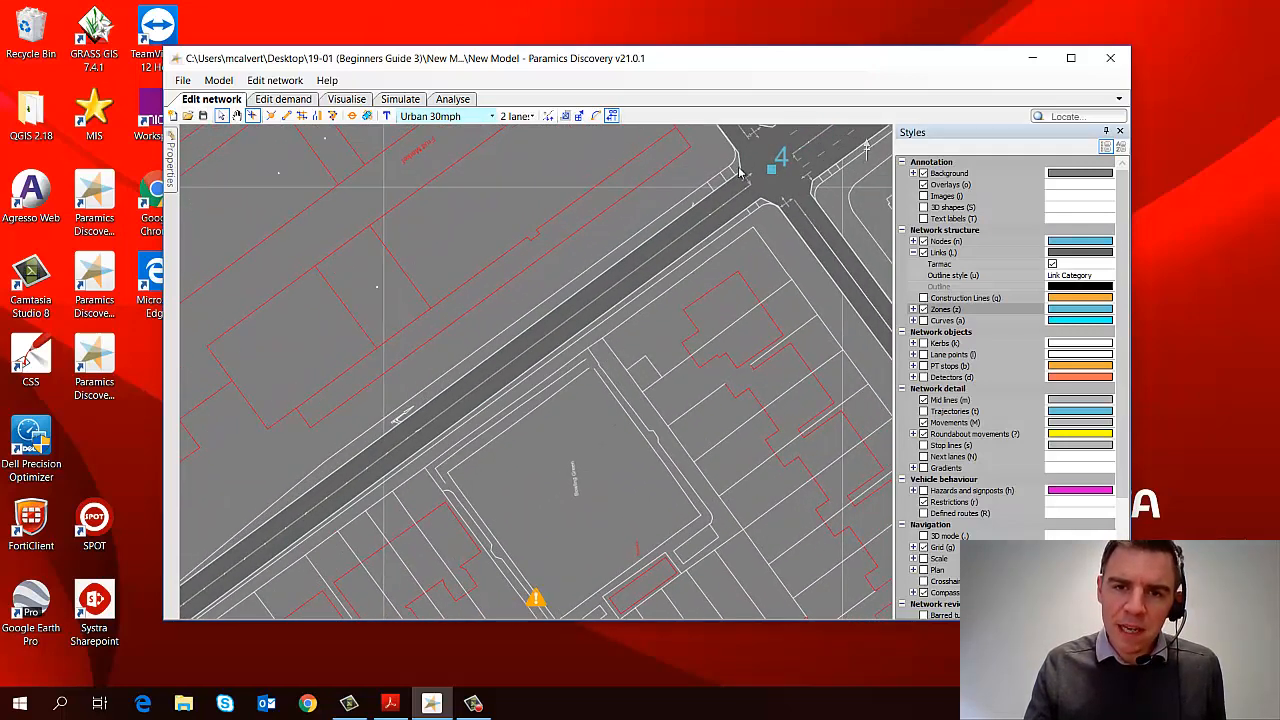
mouse_move(446, 424)
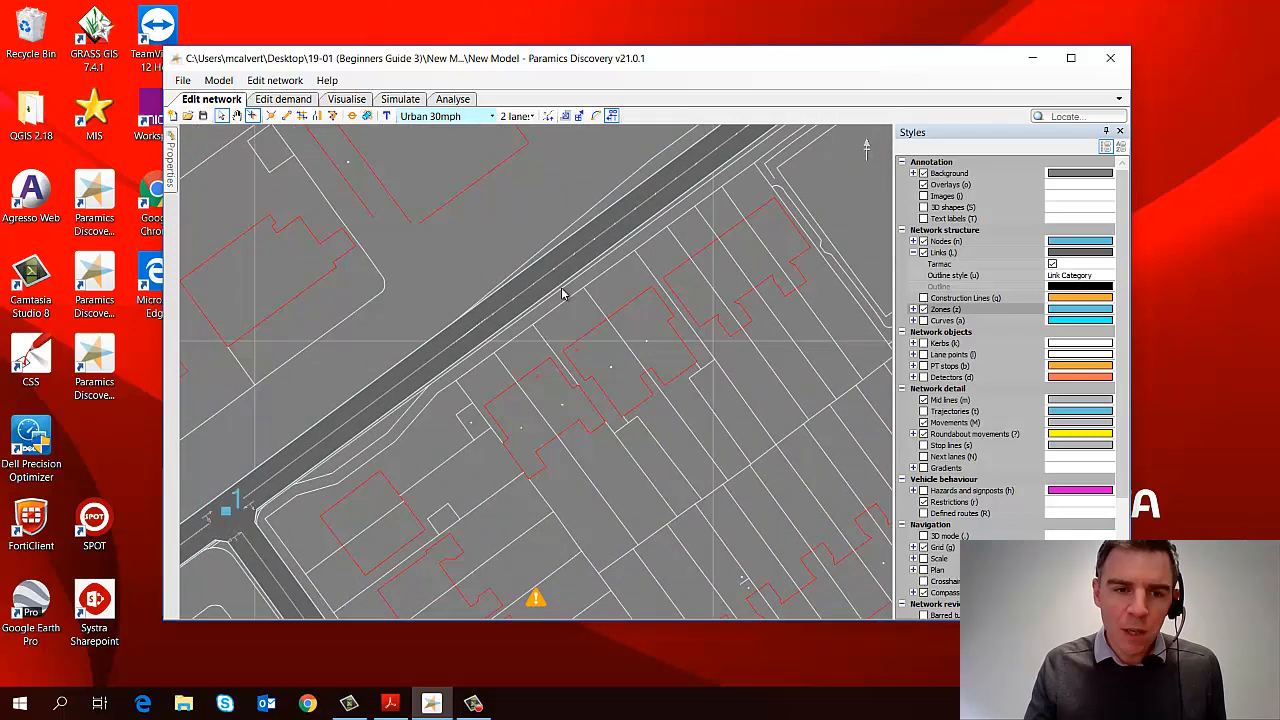
mouse_move(562, 269)
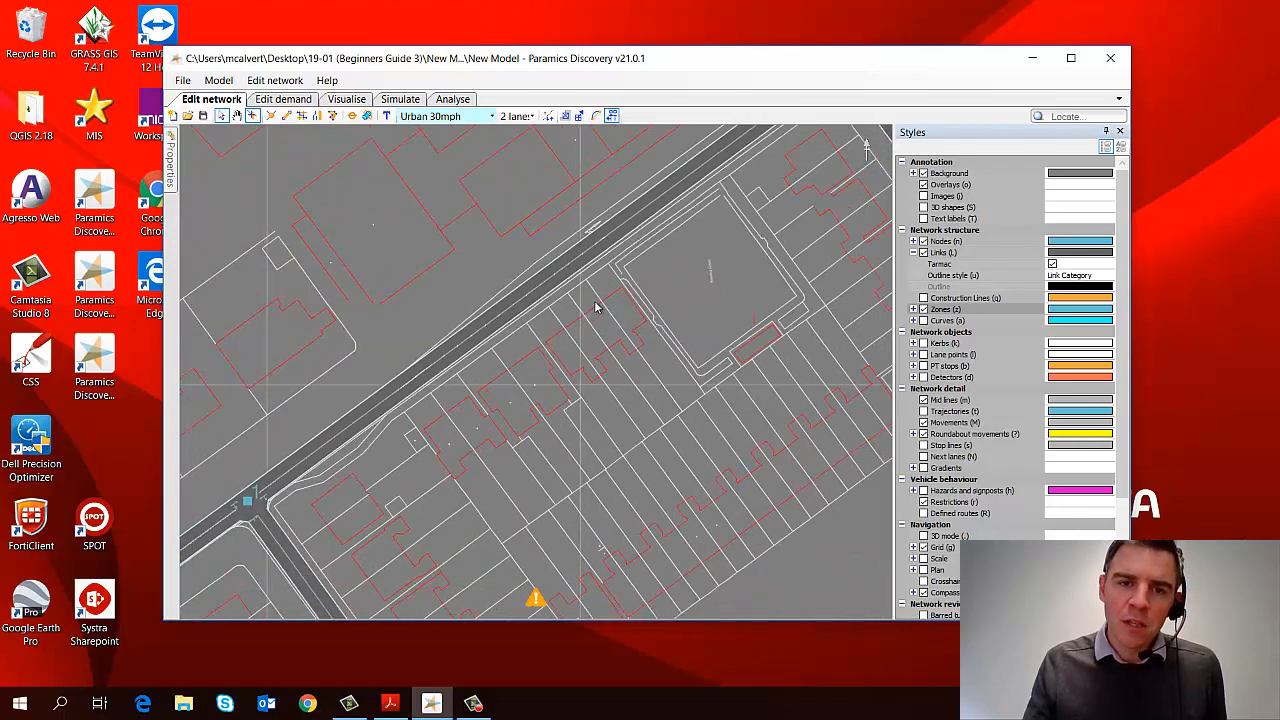
mouse_move(549, 274)
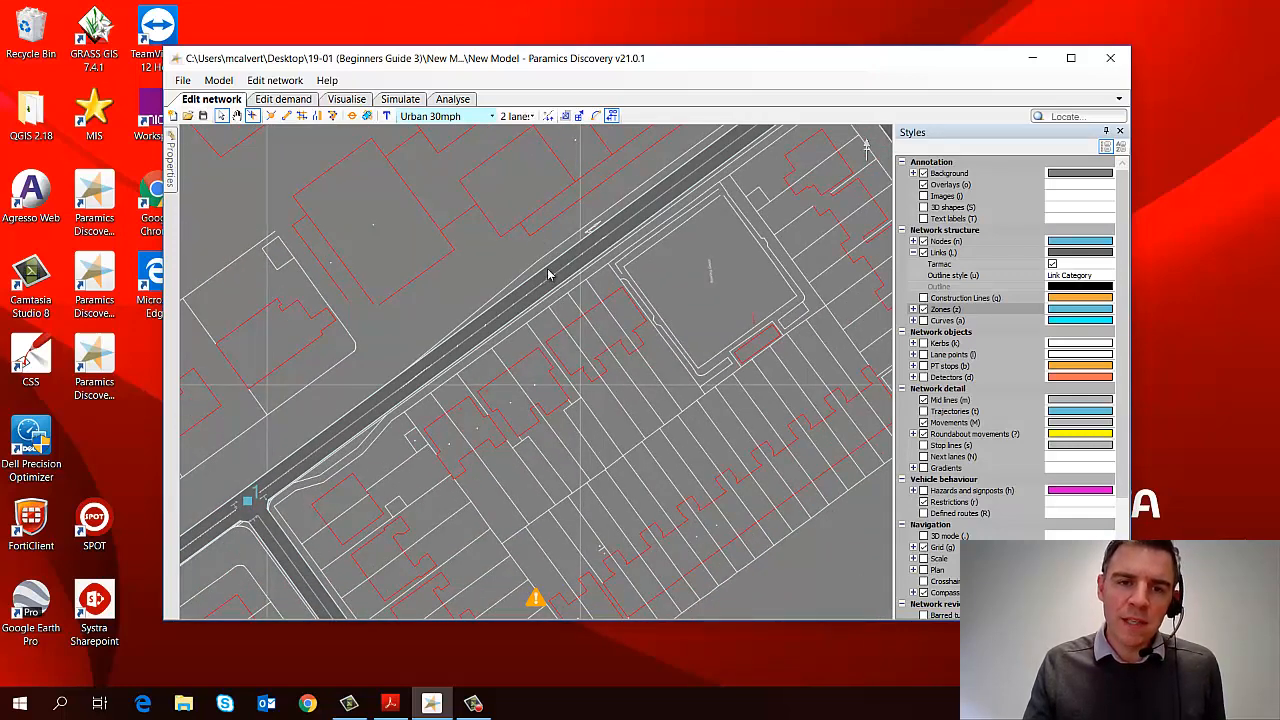
mouse_move(582, 320)
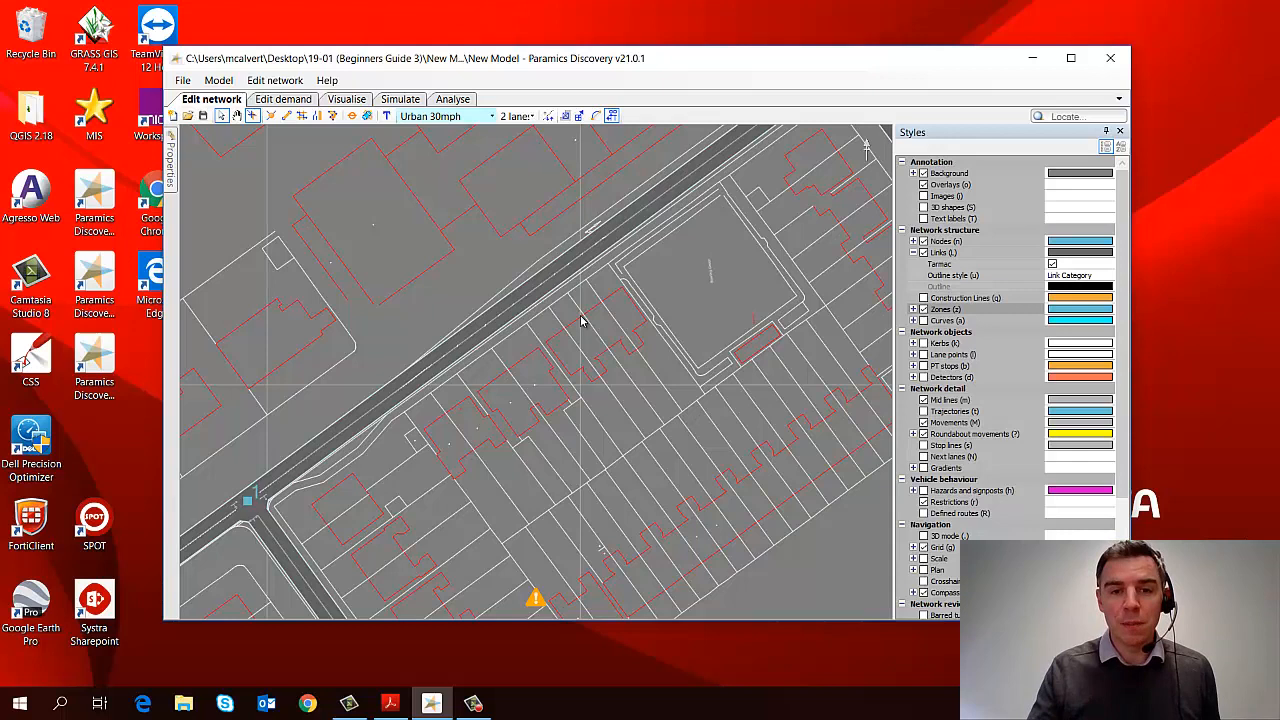
mouse_move(595, 310)
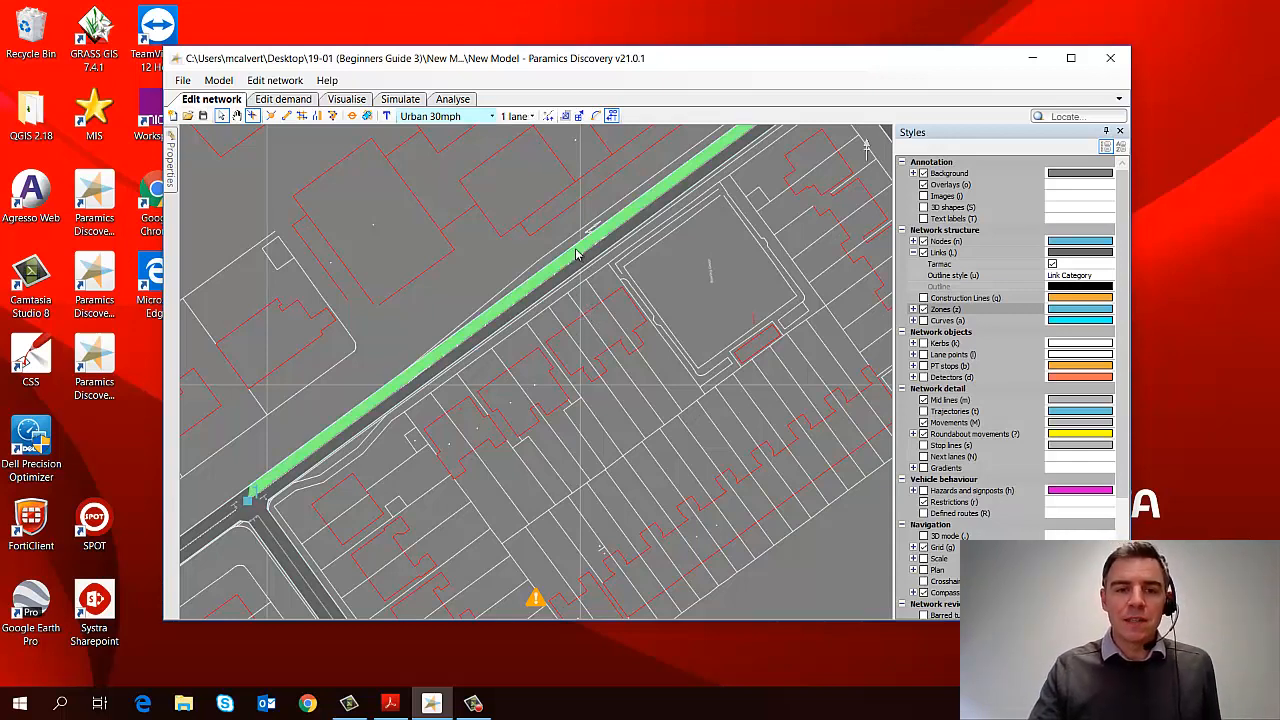
Split links 1:4 and 4:1 at a point partway along the road
right_click(577, 252)
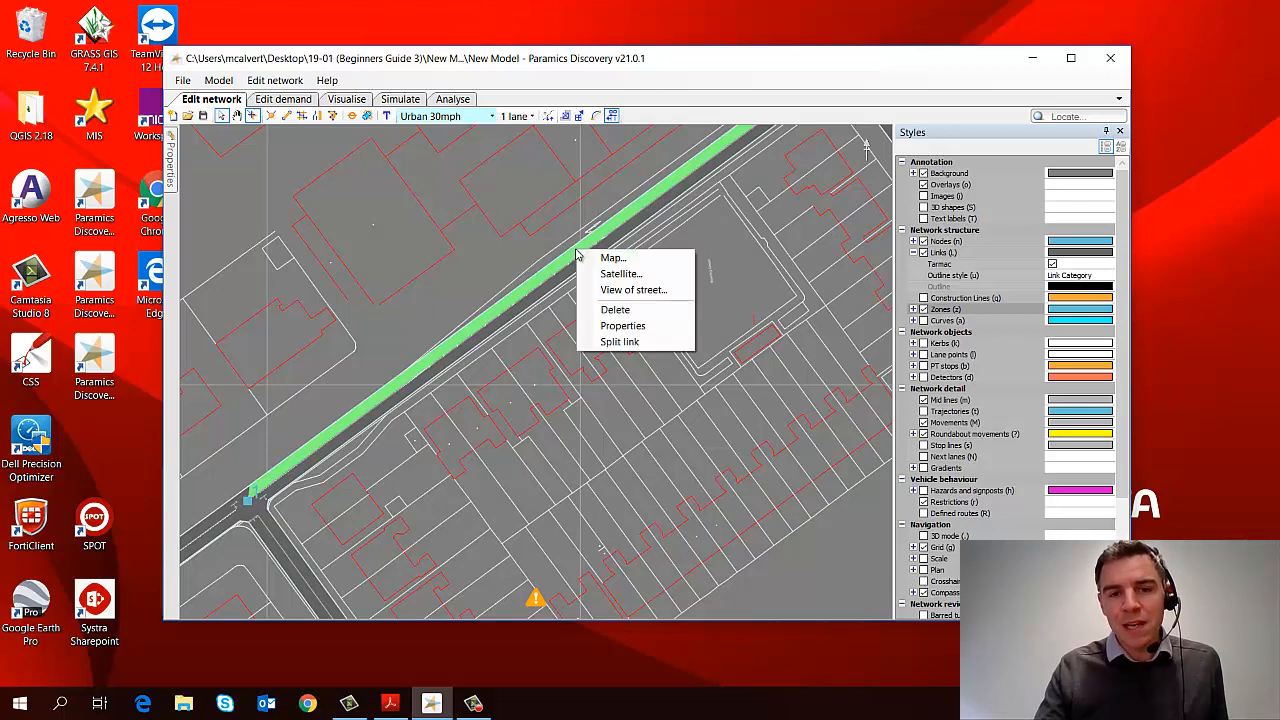
mouse_move(619, 341)
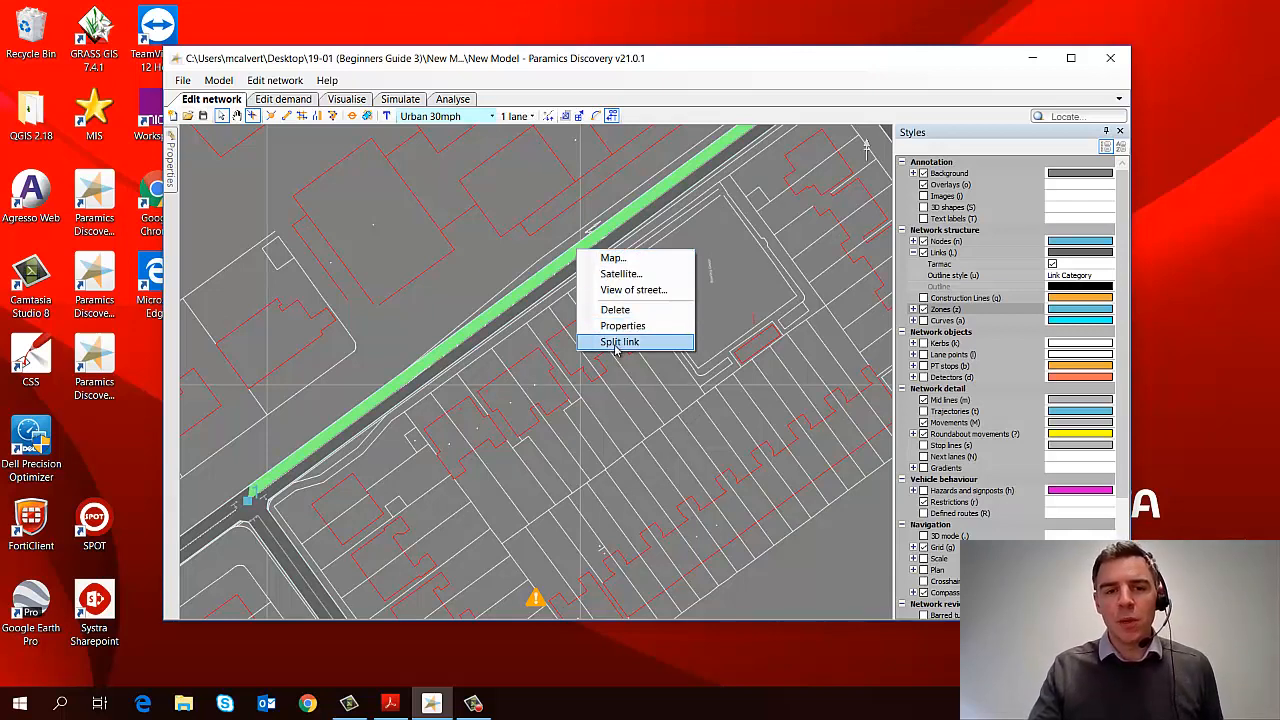
left_click(618, 341)
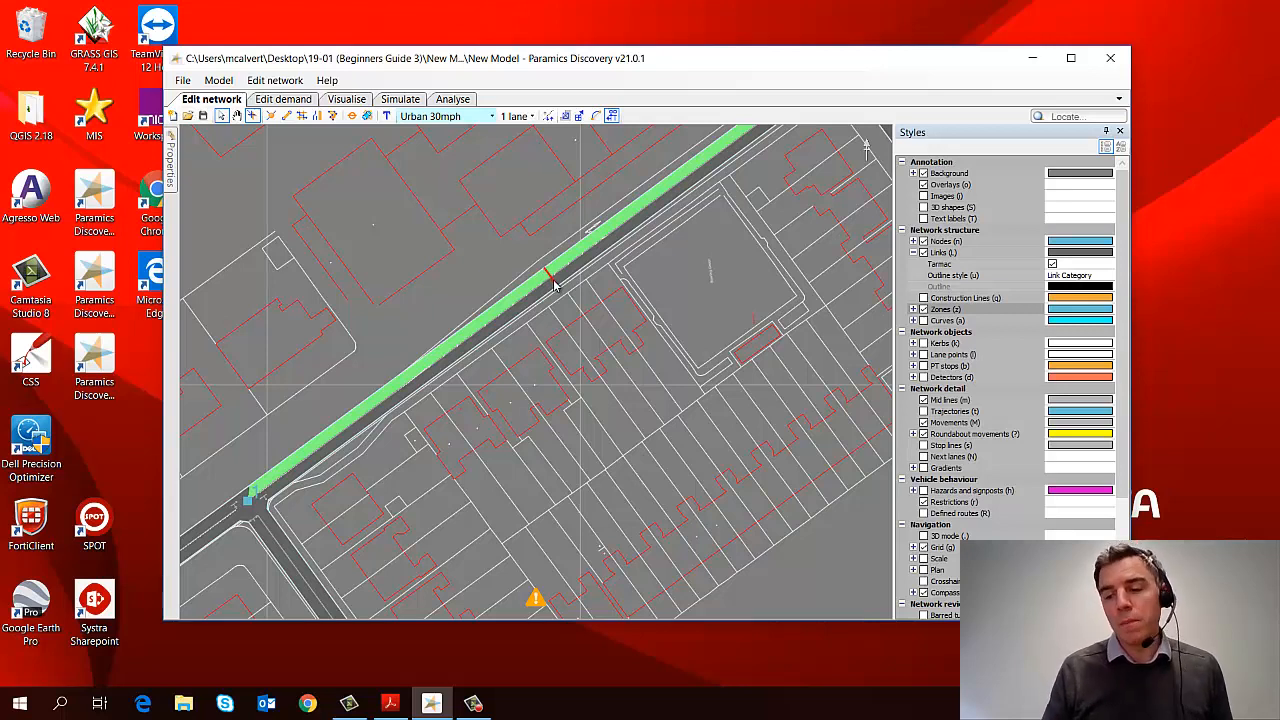
left_click(548, 278)
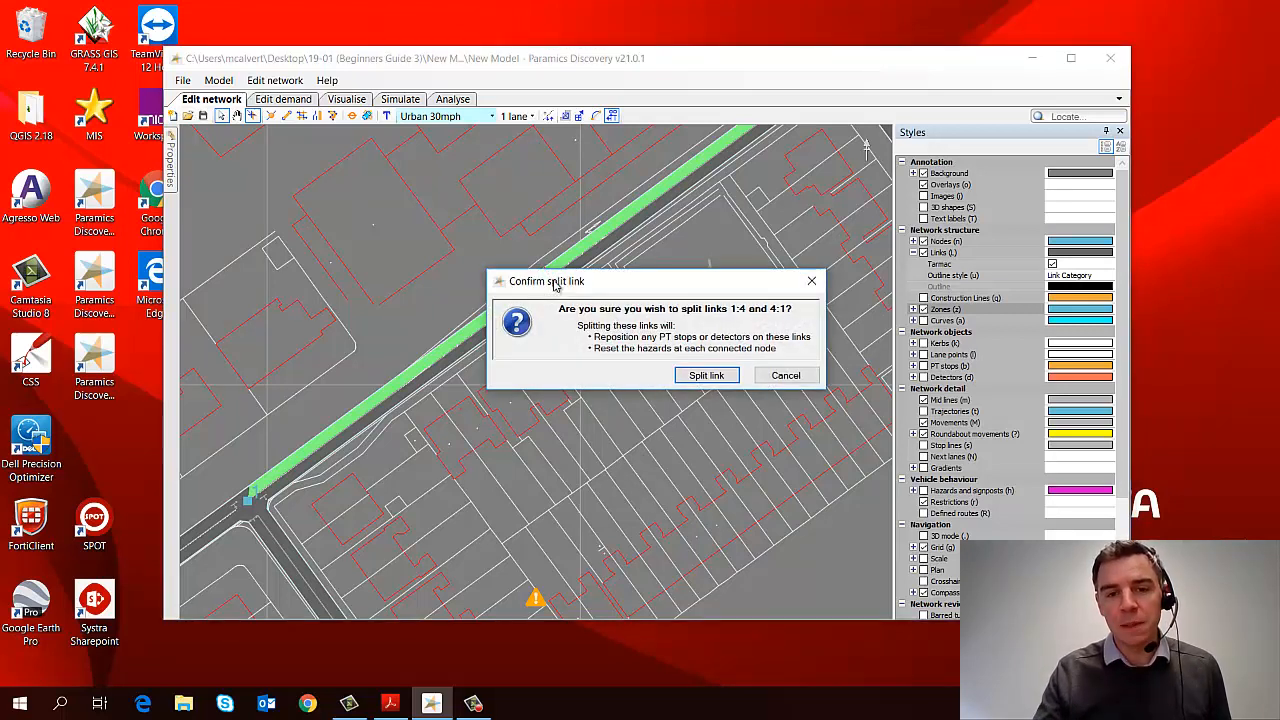
mouse_move(715, 406)
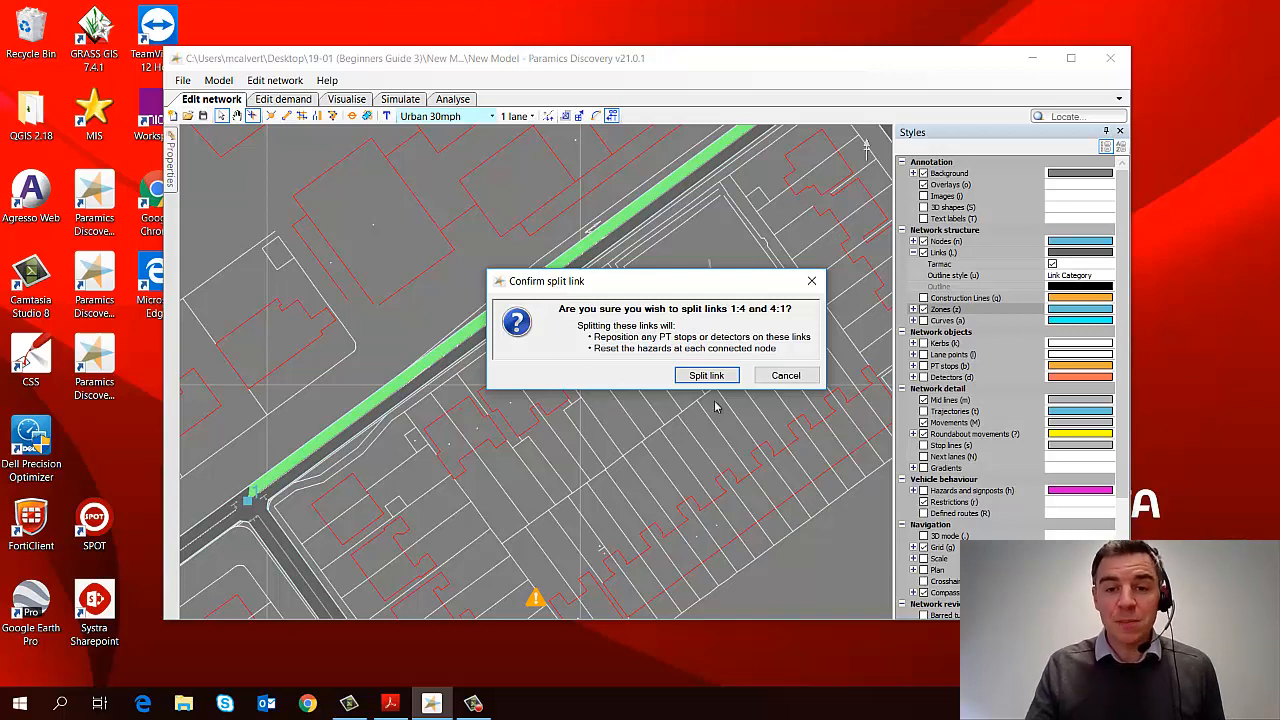
left_click(706, 375)
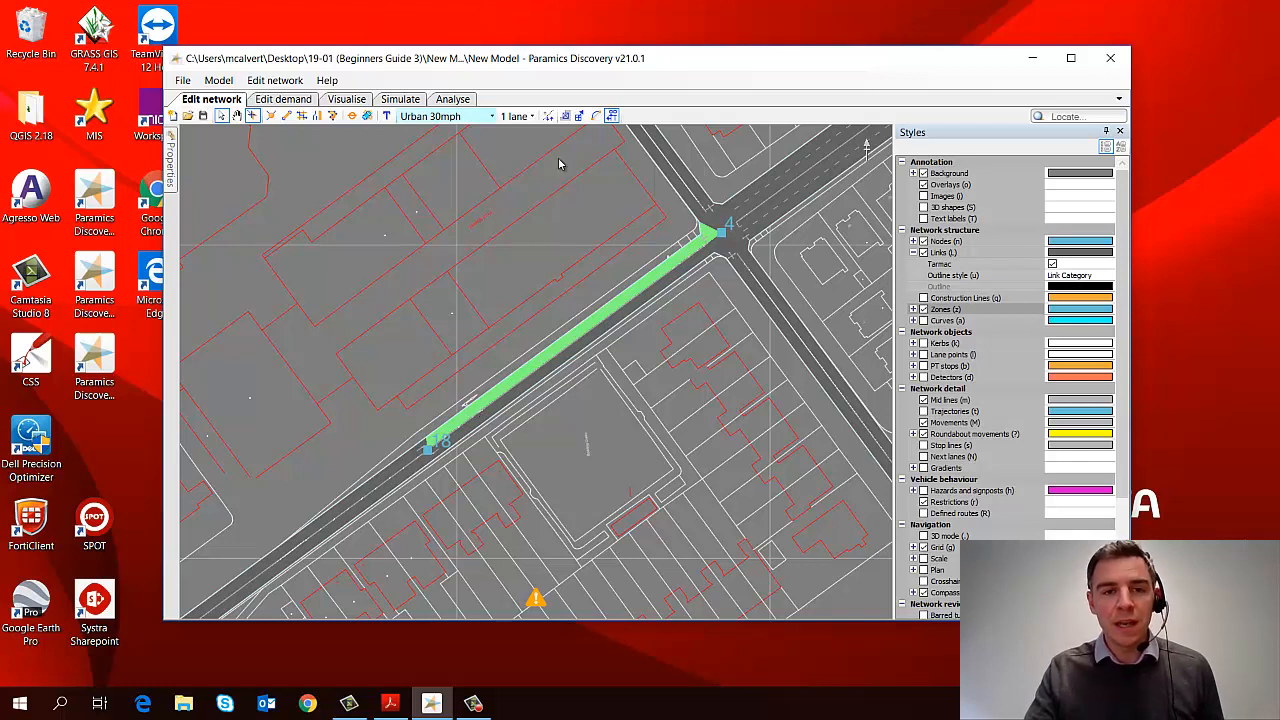
Set link 18:4 to 2 lanes and confirm with Change
left_click(527, 116)
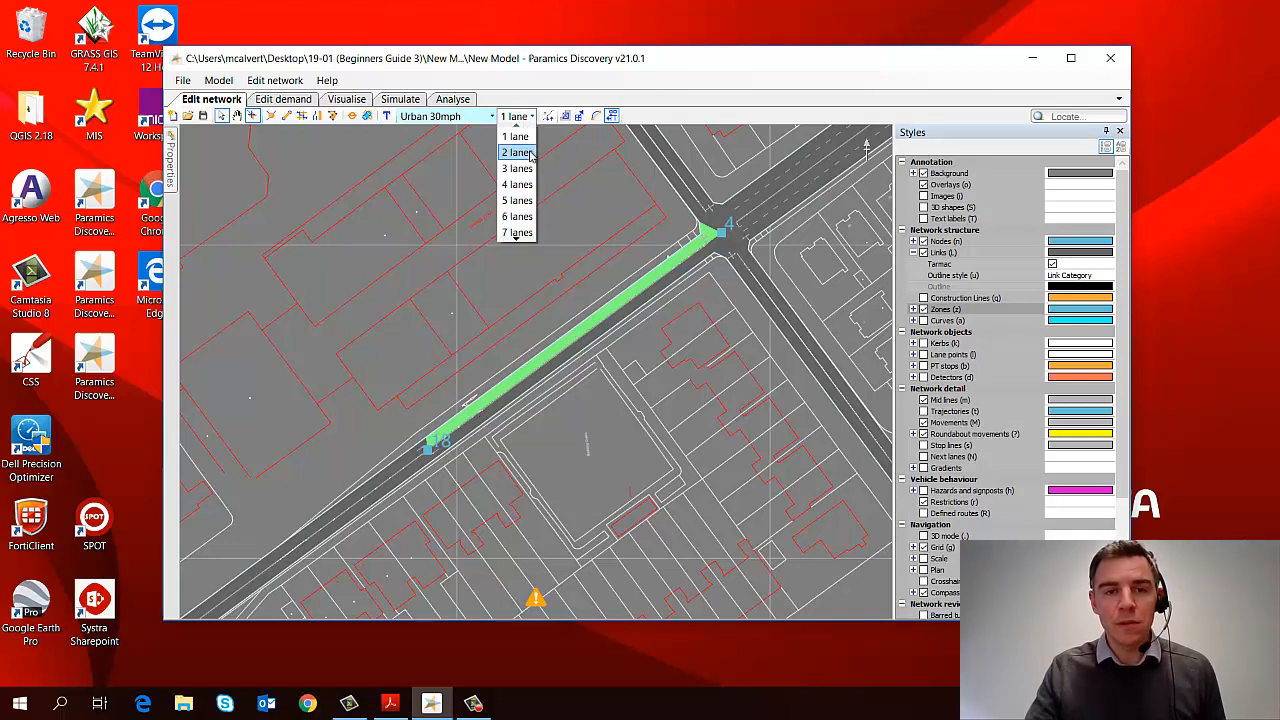
left_click(516, 152)
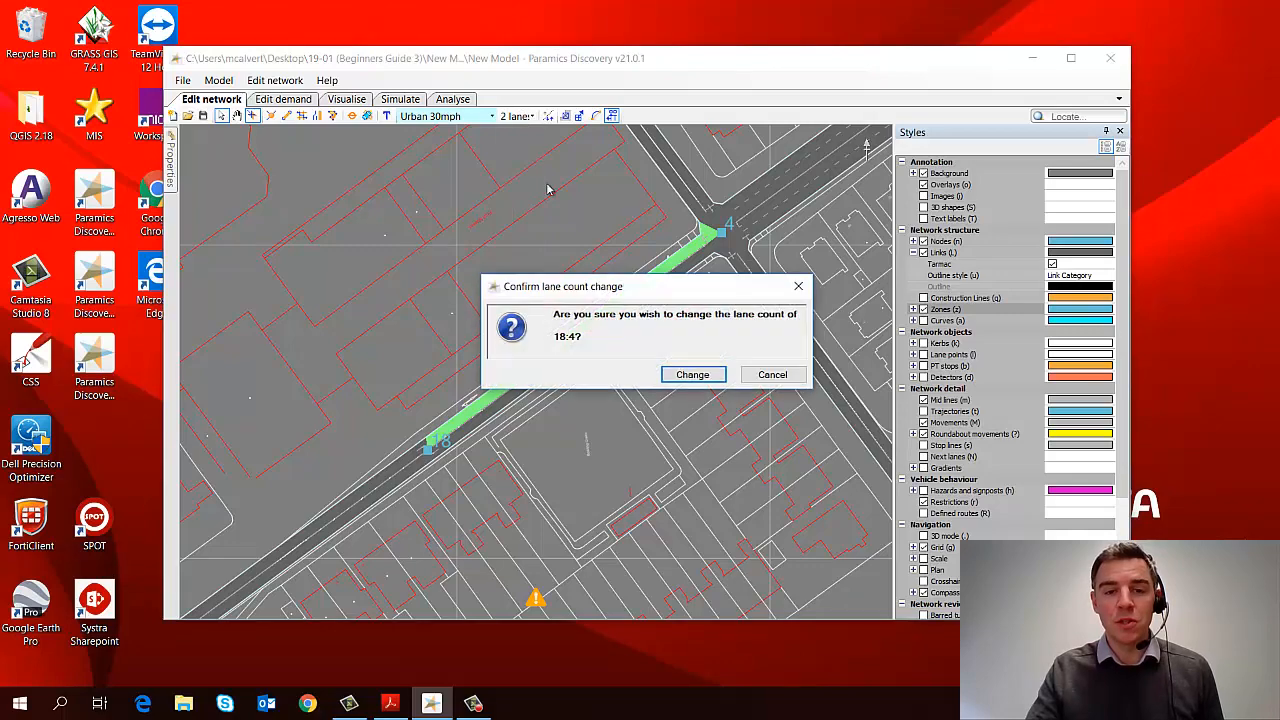
left_click(692, 374)
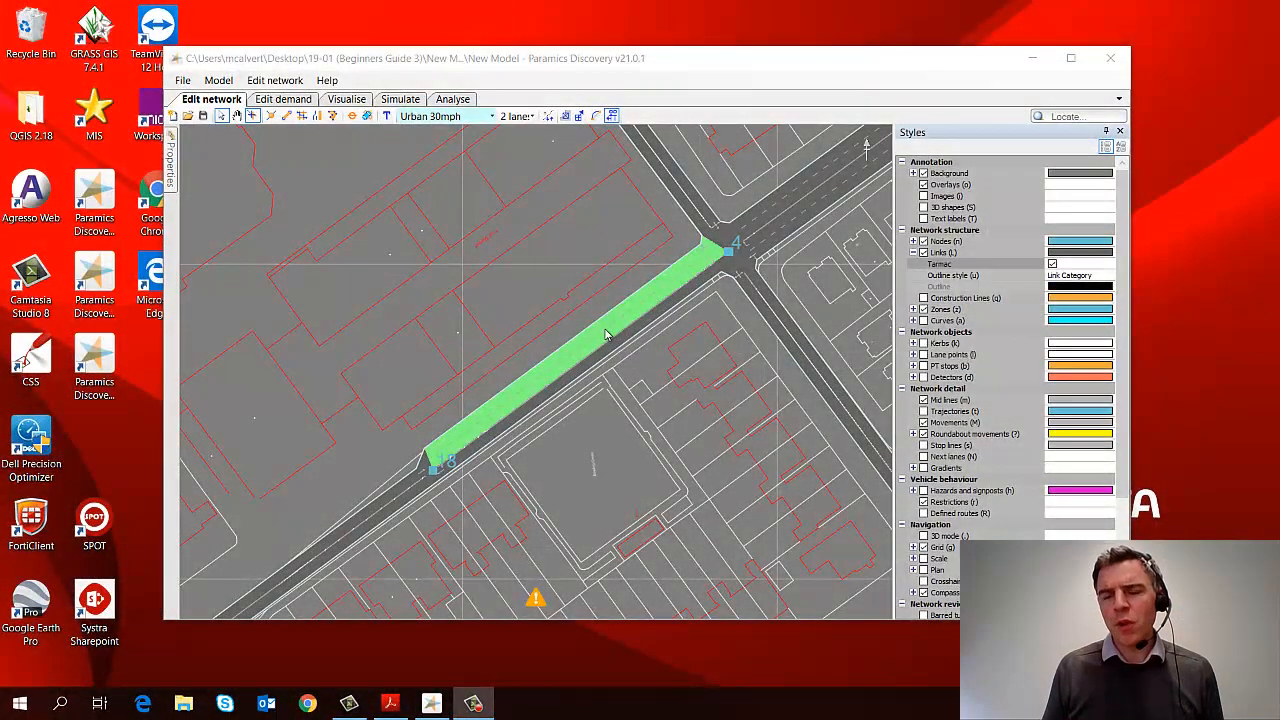
mouse_move(557, 368)
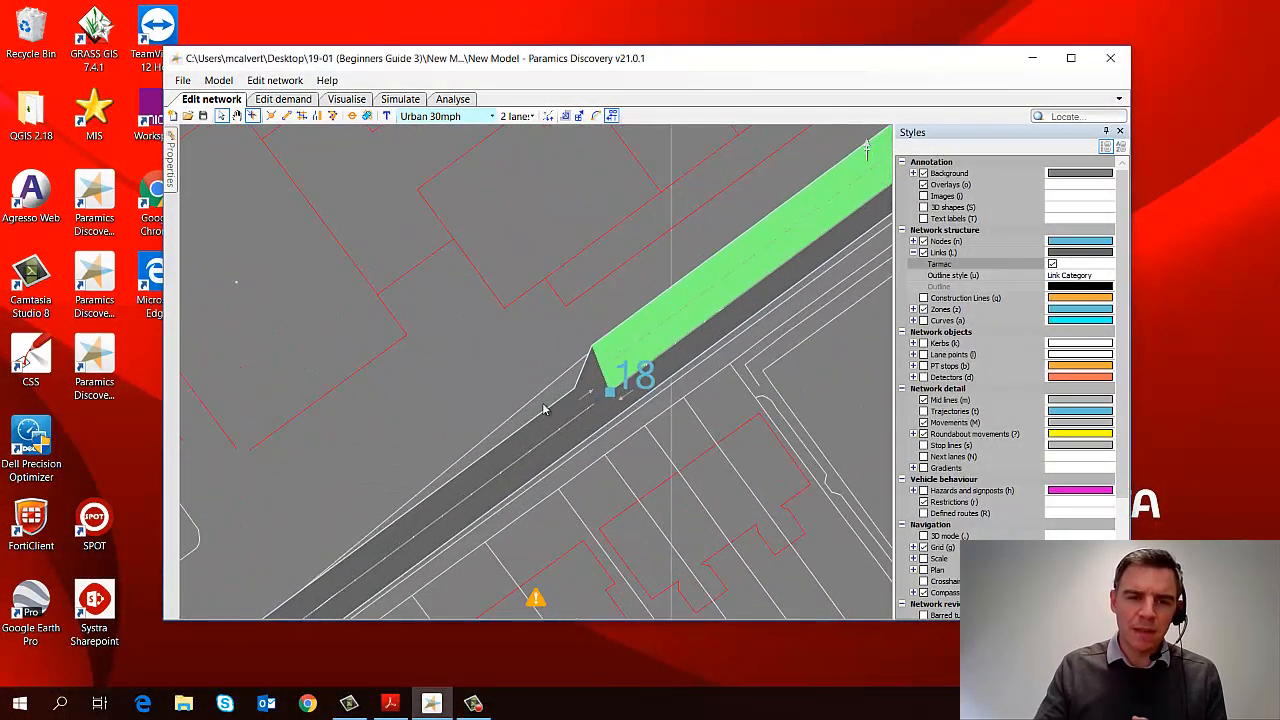
mouse_move(600, 373)
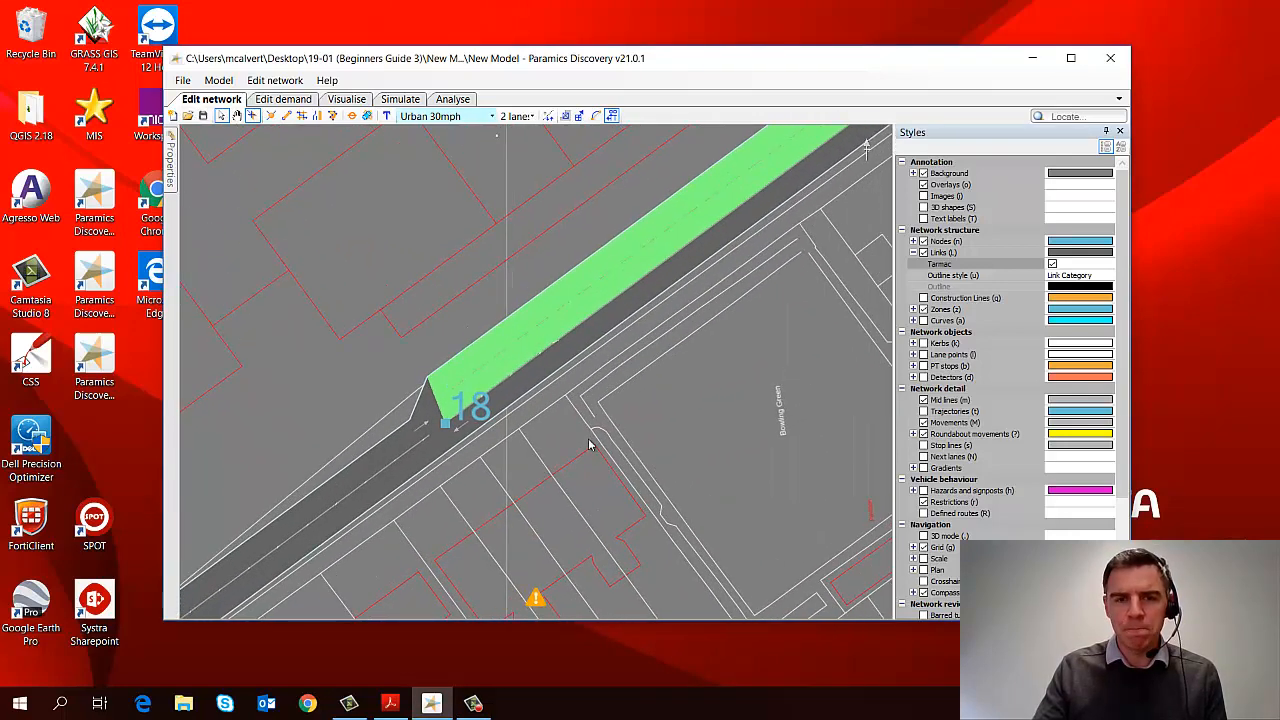
mouse_move(733, 385)
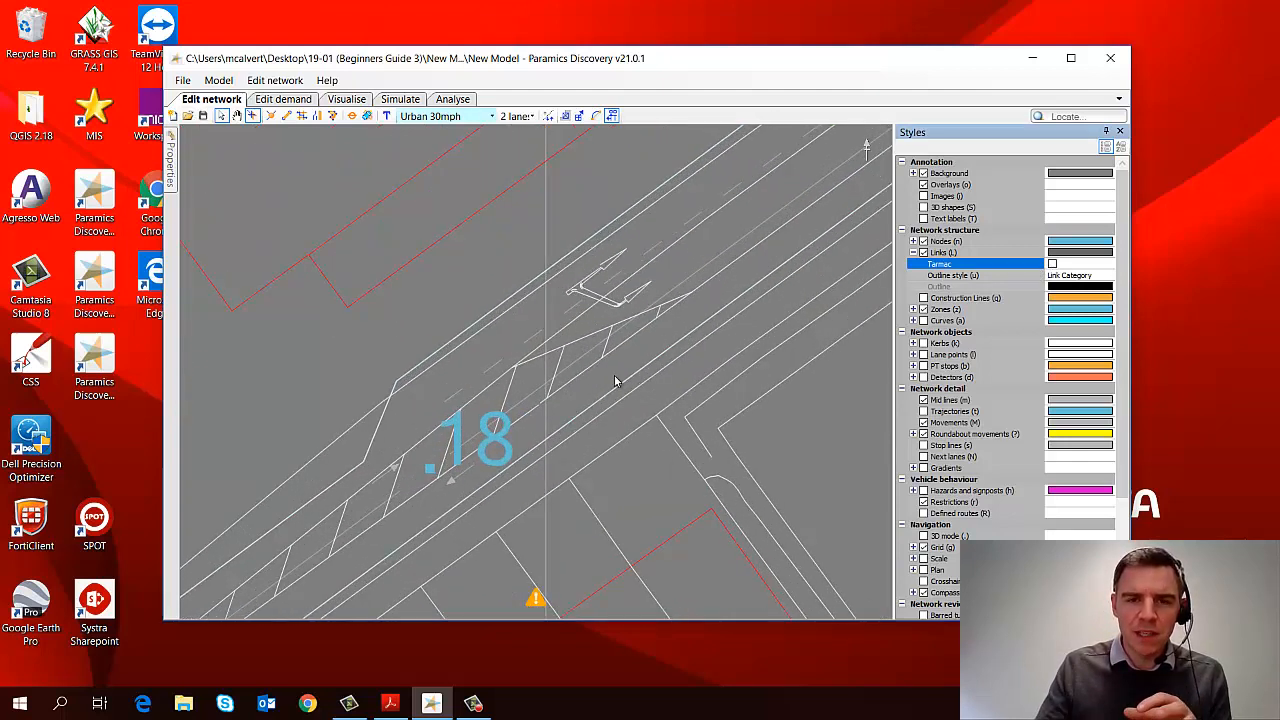
mouse_move(464, 490)
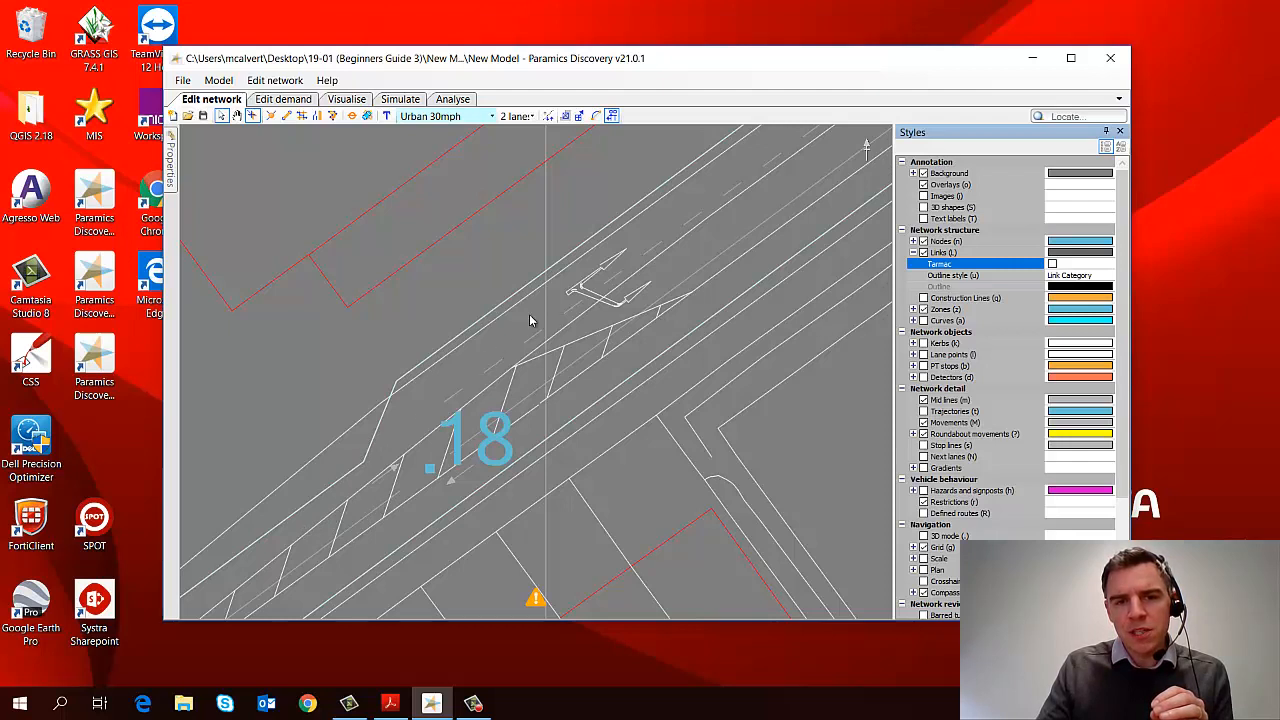
mouse_move(678, 273)
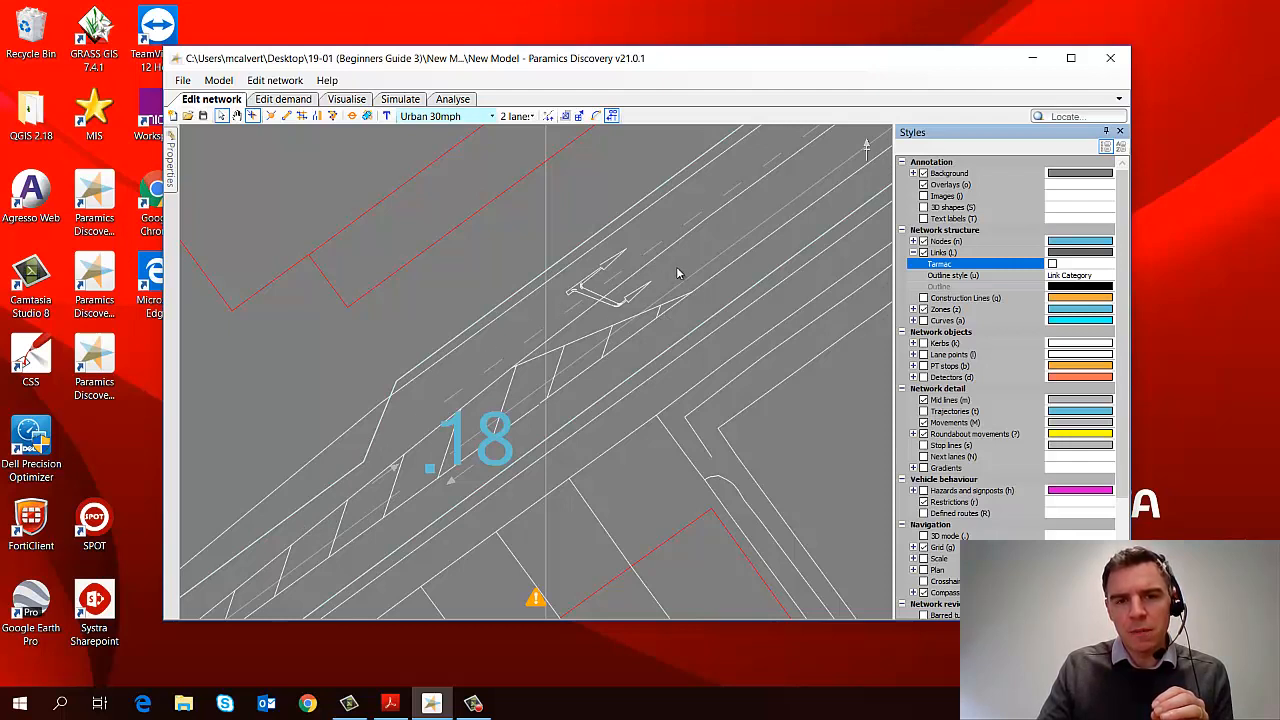
mouse_move(735, 387)
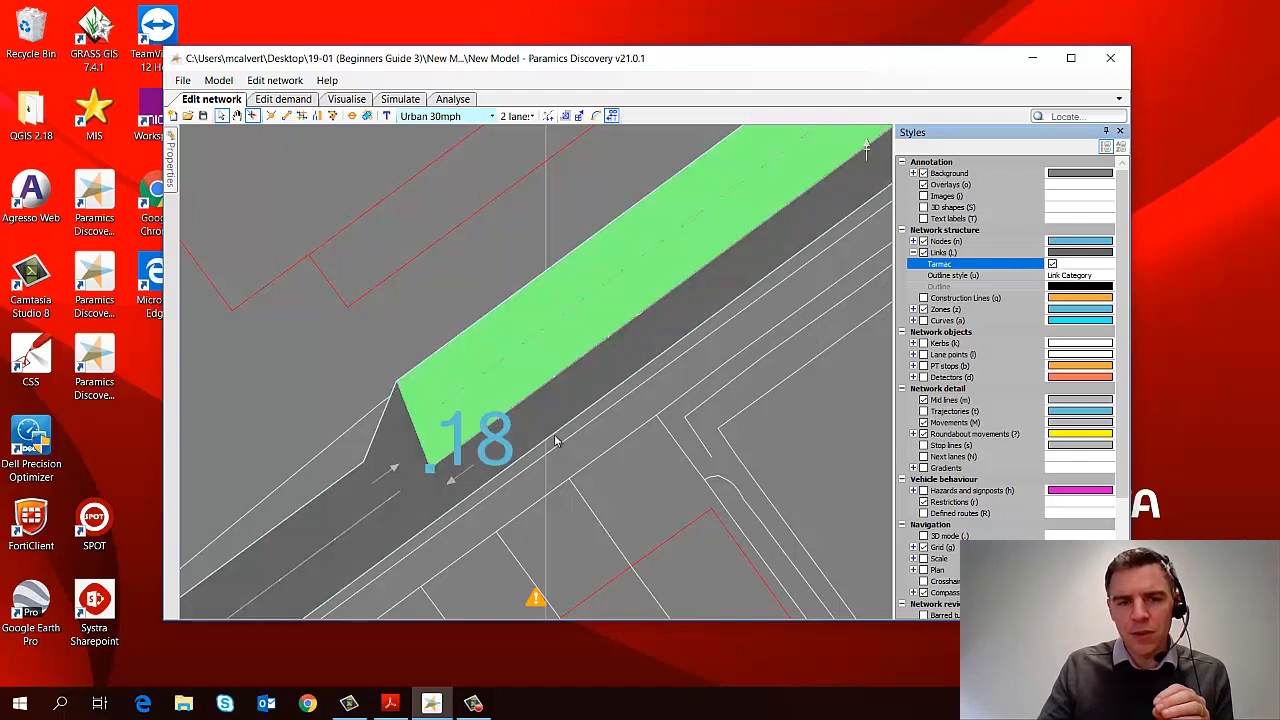
mouse_move(426, 400)
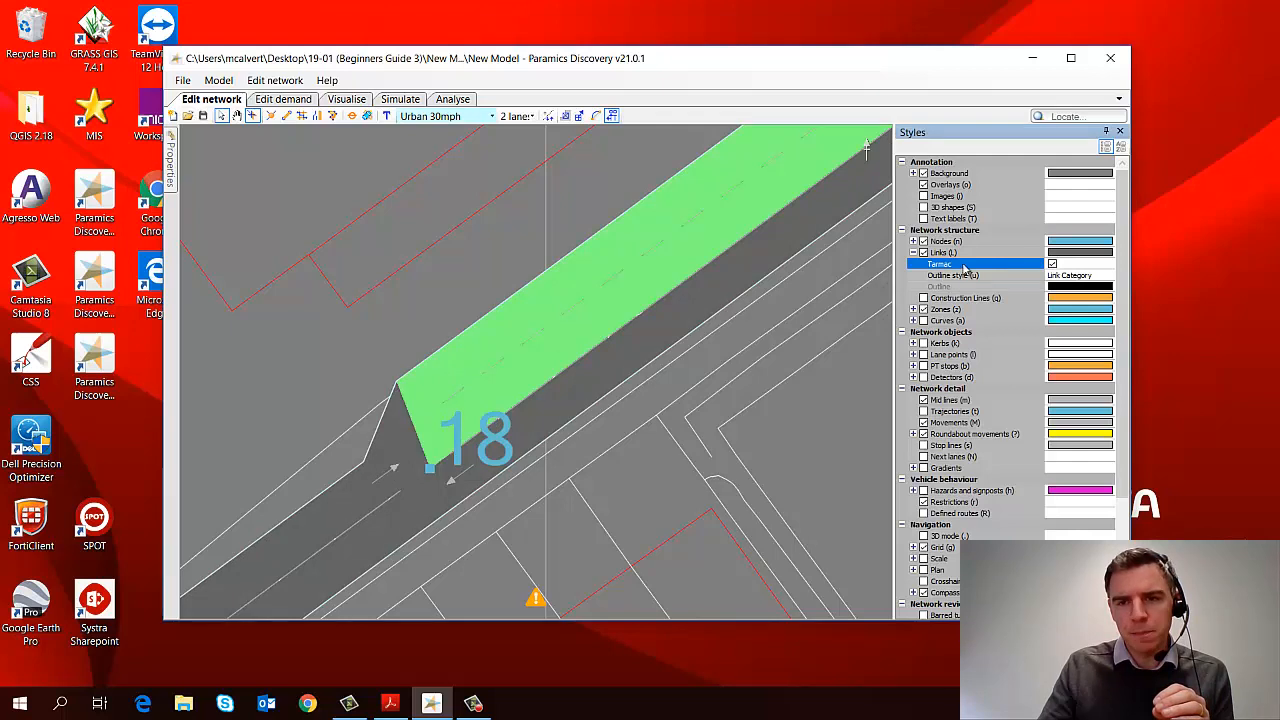
mouse_move(977, 298)
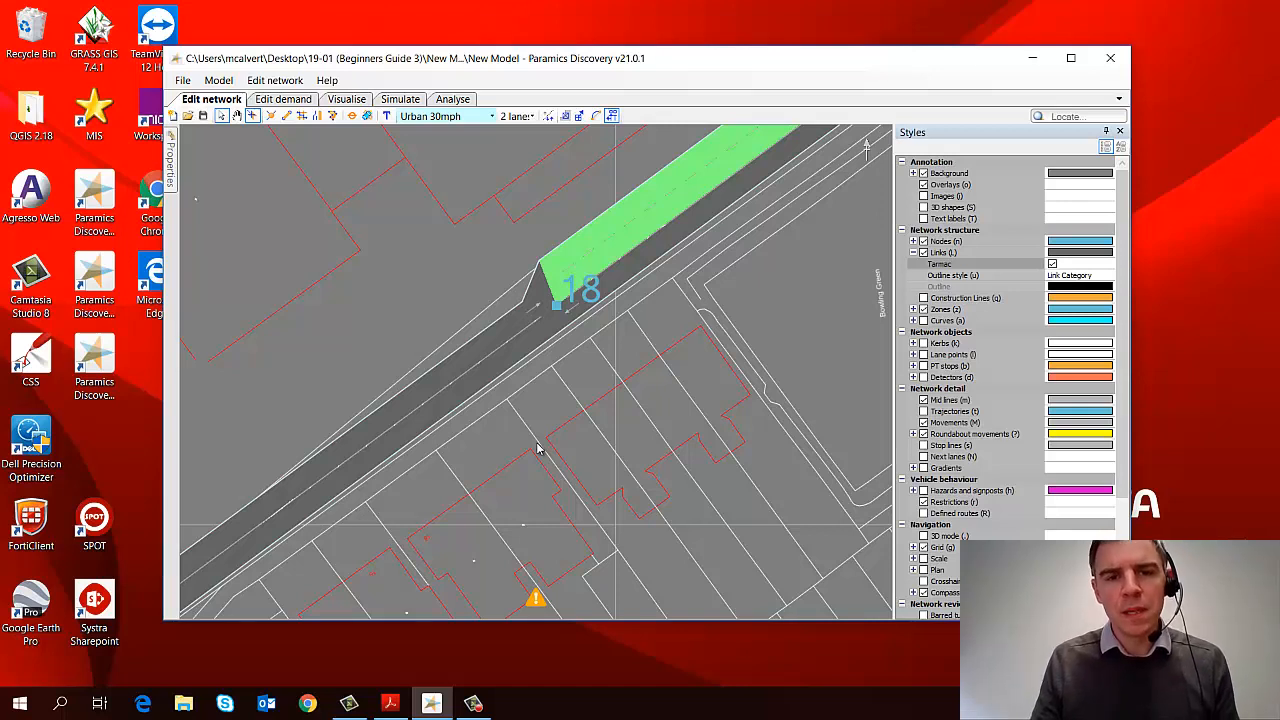
mouse_move(539, 475)
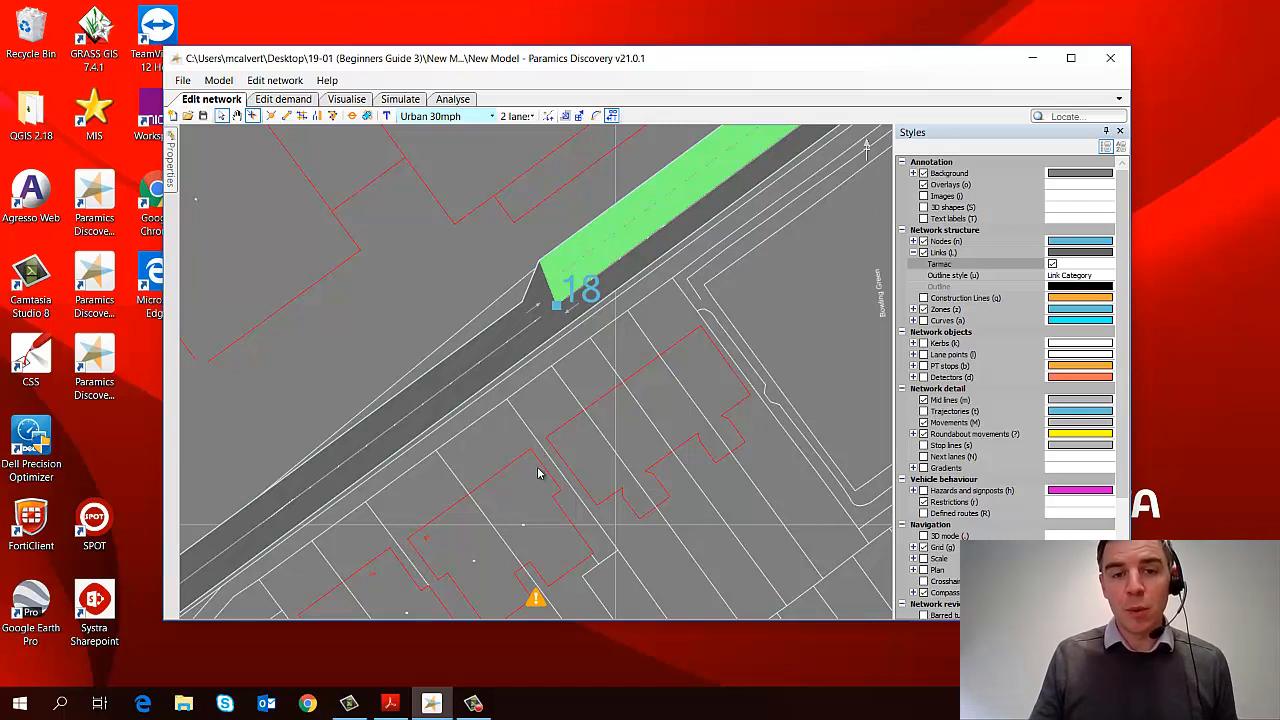
mouse_move(508, 378)
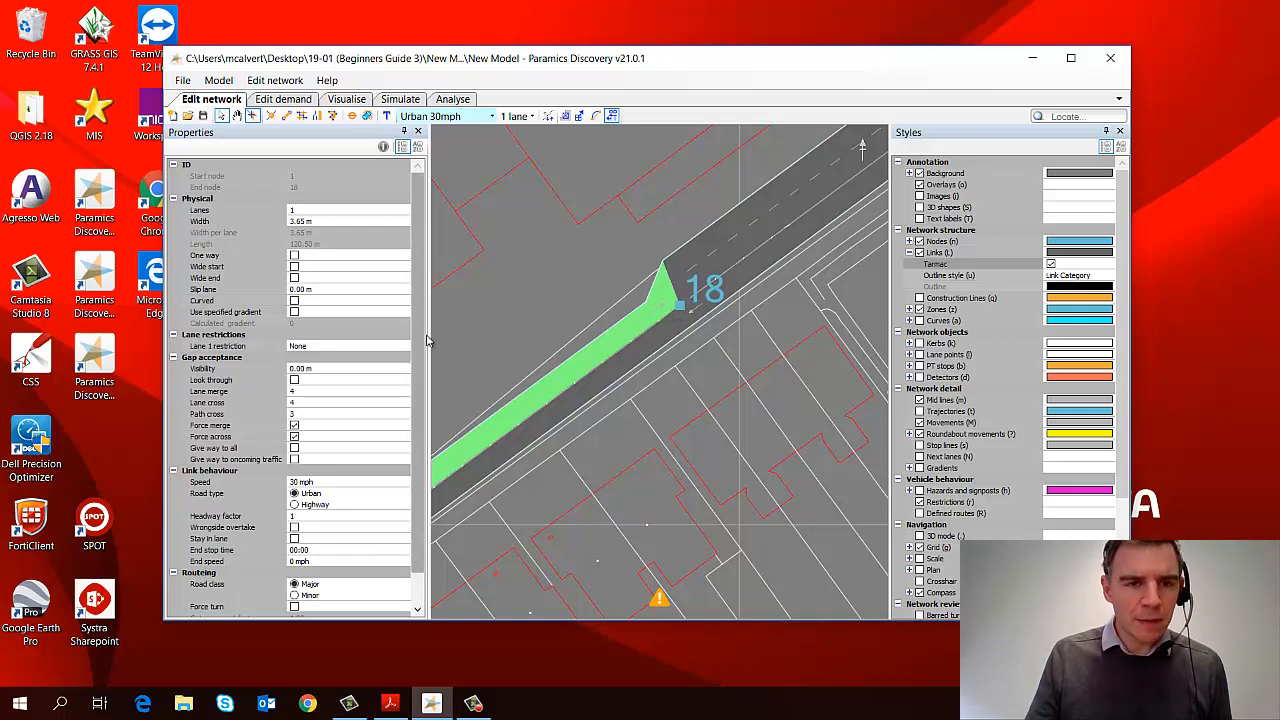
Scroll the Properties panel to reach the Wide end option for the link
scroll("down", 3)
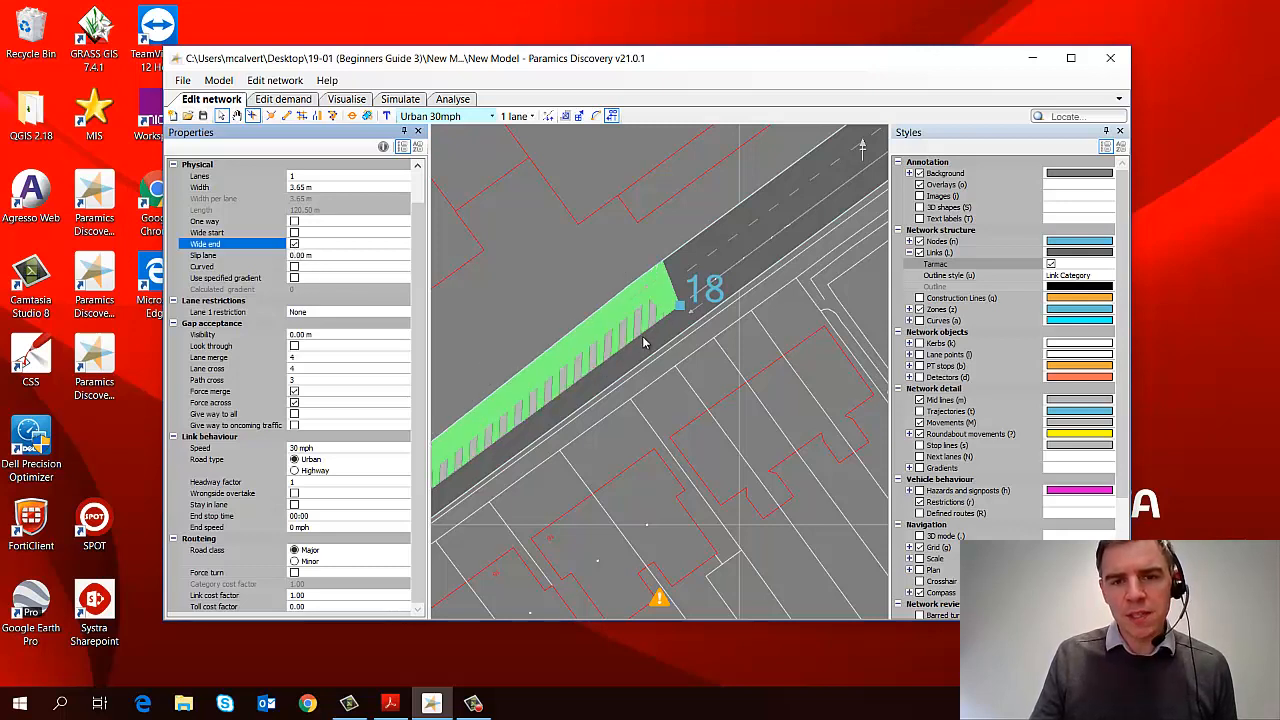
mouse_move(578, 350)
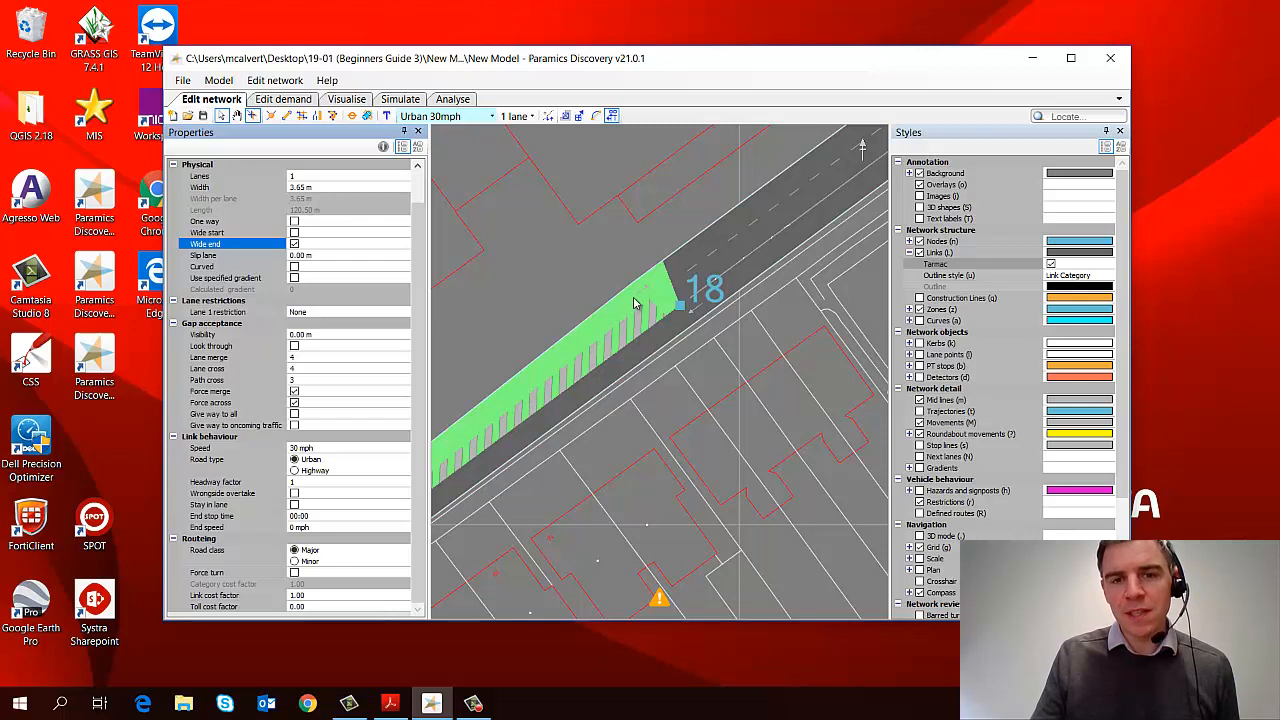
mouse_move(663, 290)
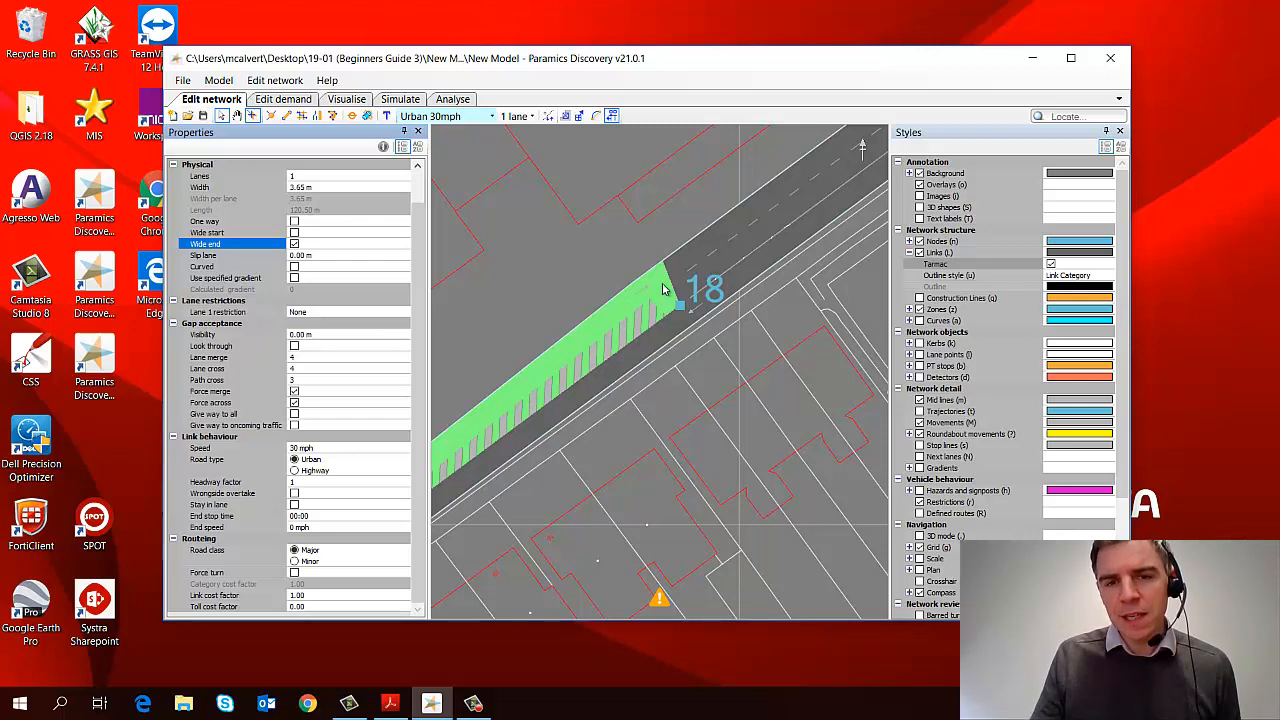
mouse_move(678, 300)
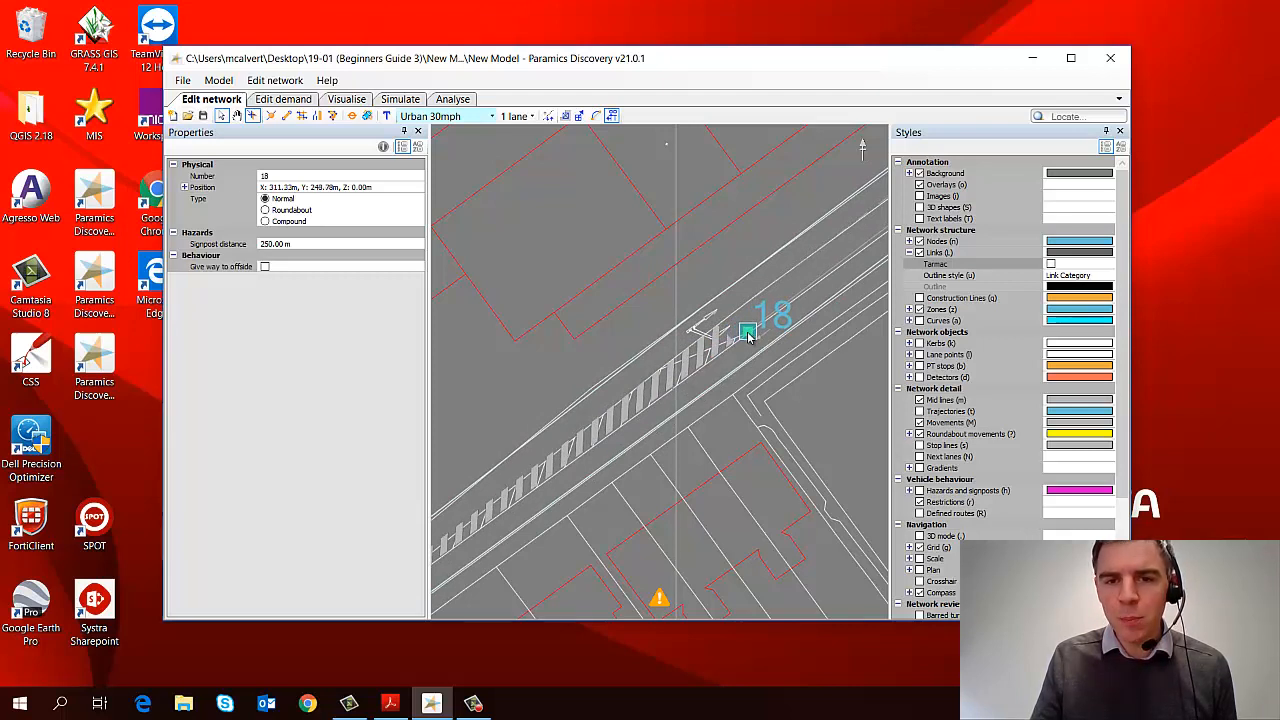
mouse_move(741, 329)
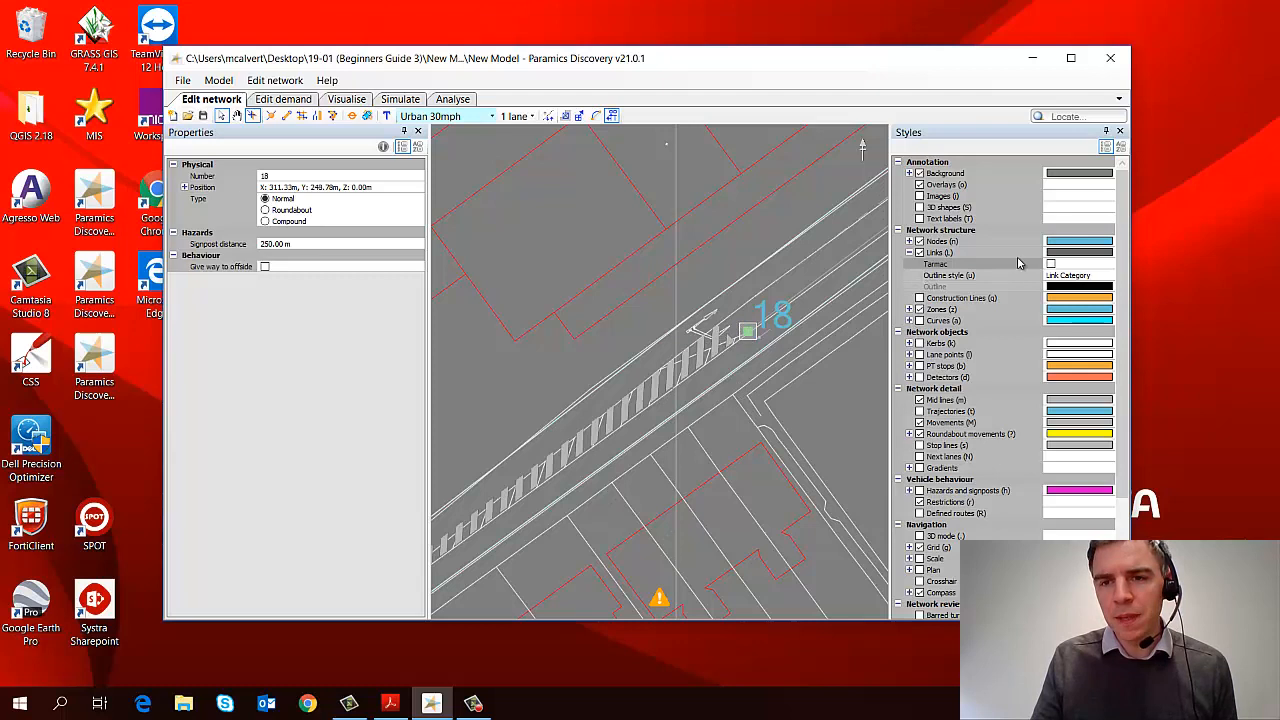
Re-enable Tarmac to draw road surfaces, then select the link ending at node 18
left_click(1052, 264)
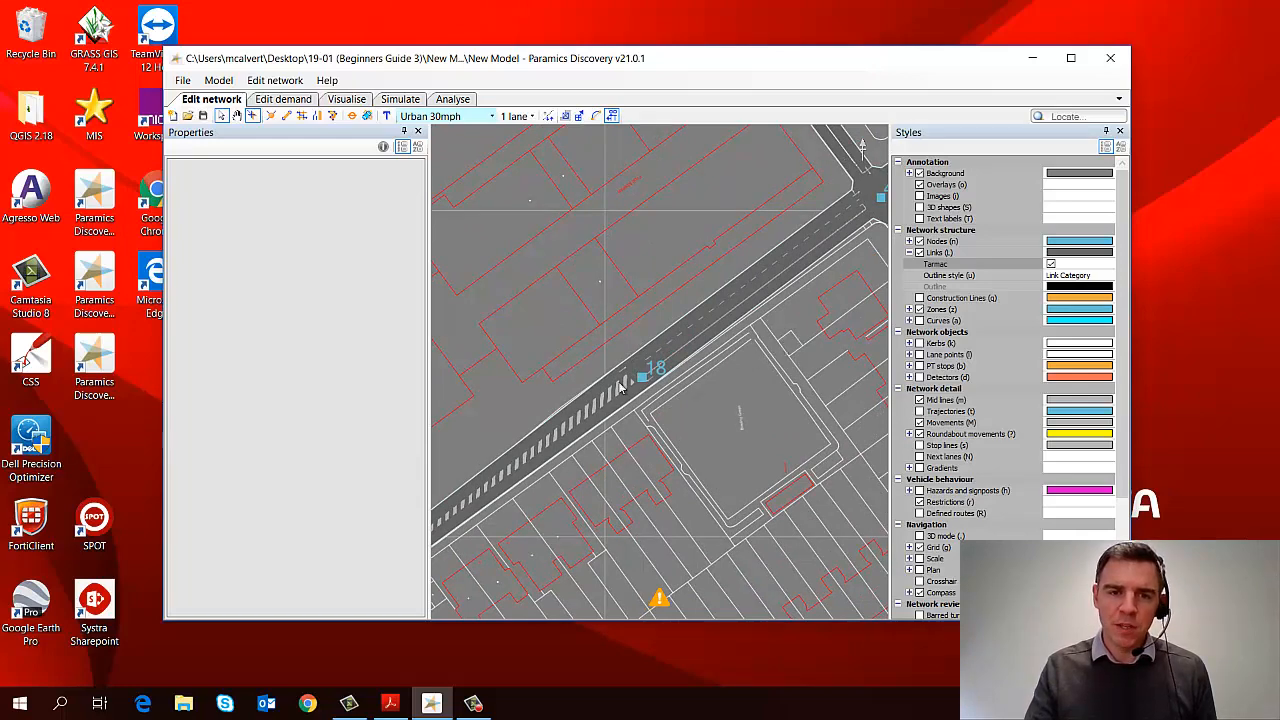
left_click(610, 390)
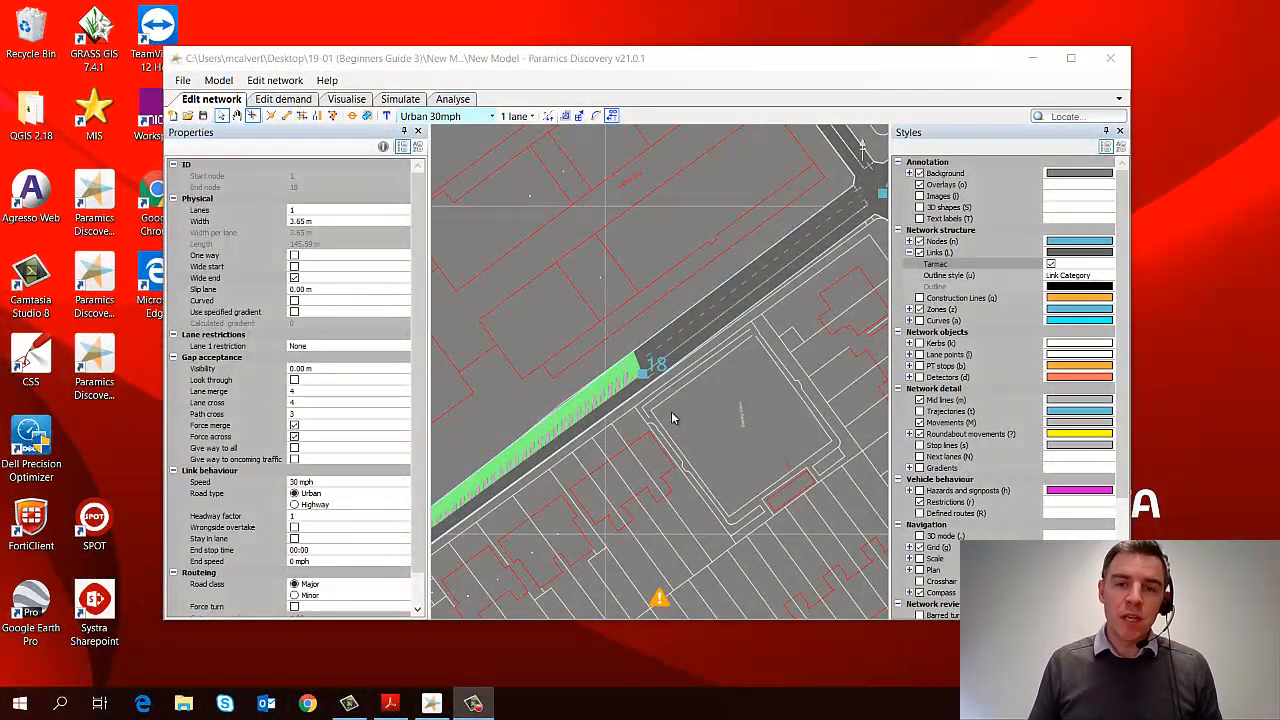
mouse_move(792, 263)
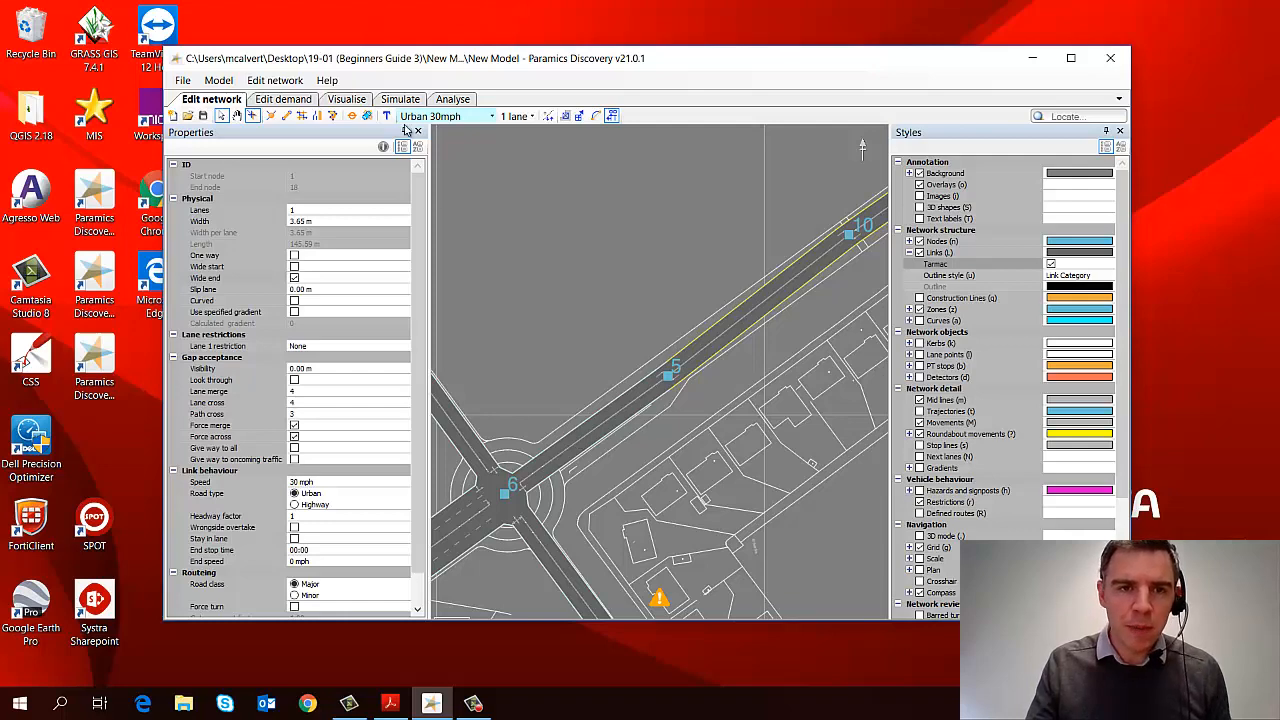
Auto-hide the Properties panel and select the road links between nodes 6 and 10
left_click(419, 131)
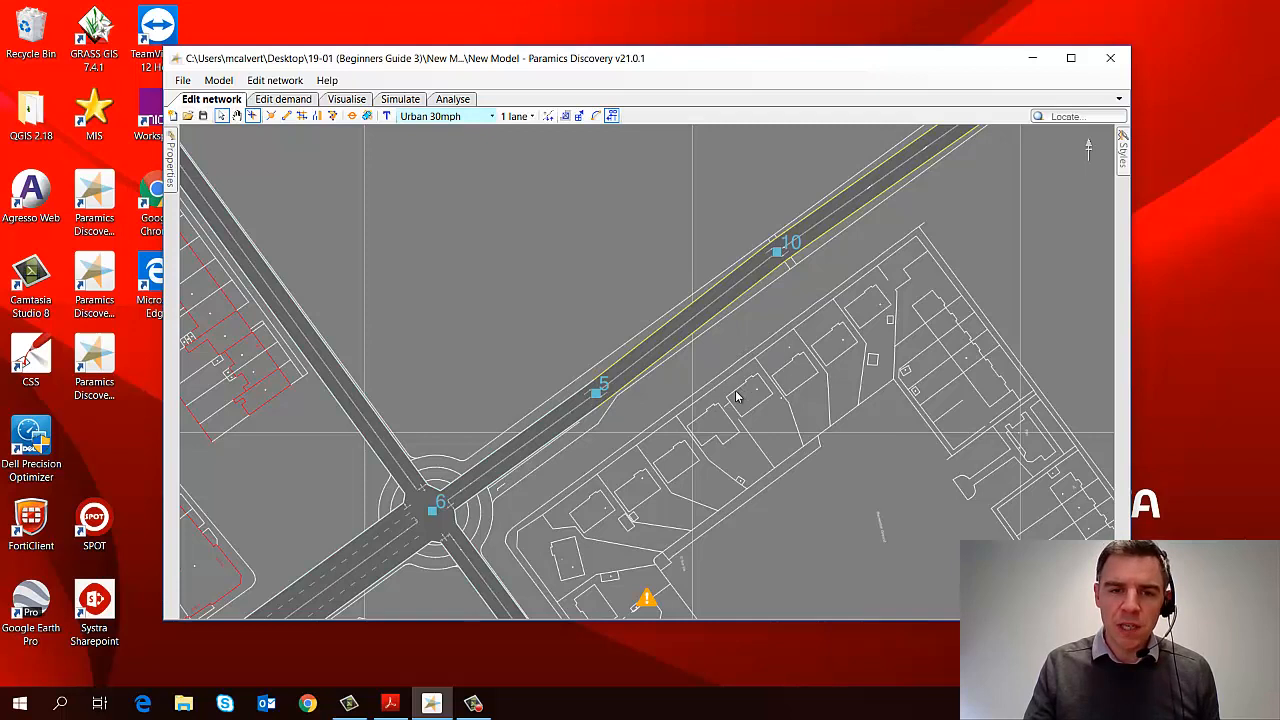
mouse_move(534, 489)
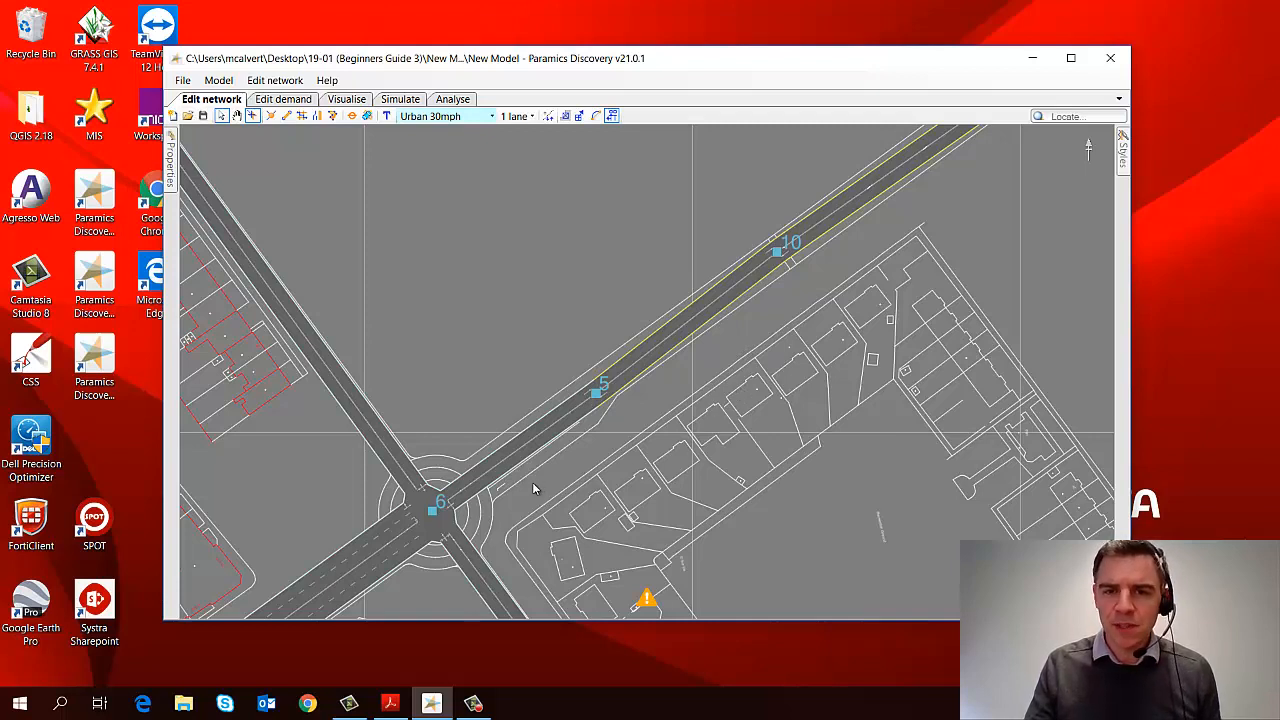
mouse_move(813, 302)
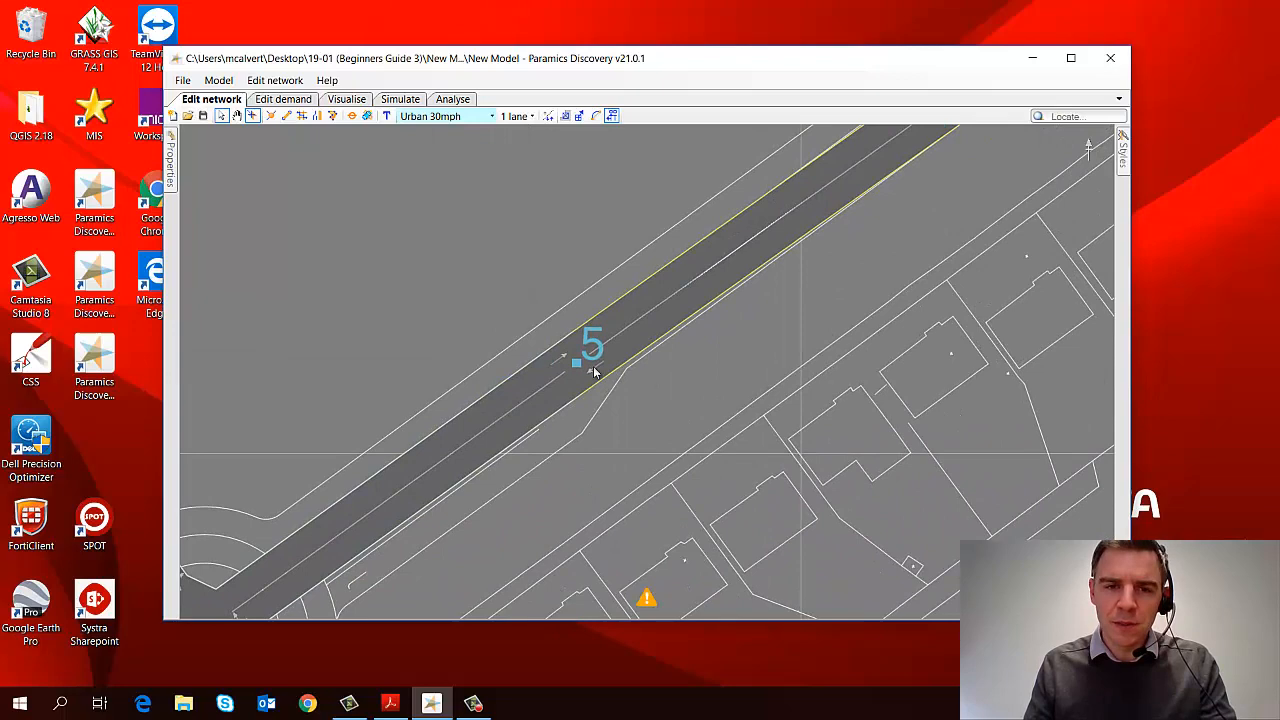
left_click(580, 363)
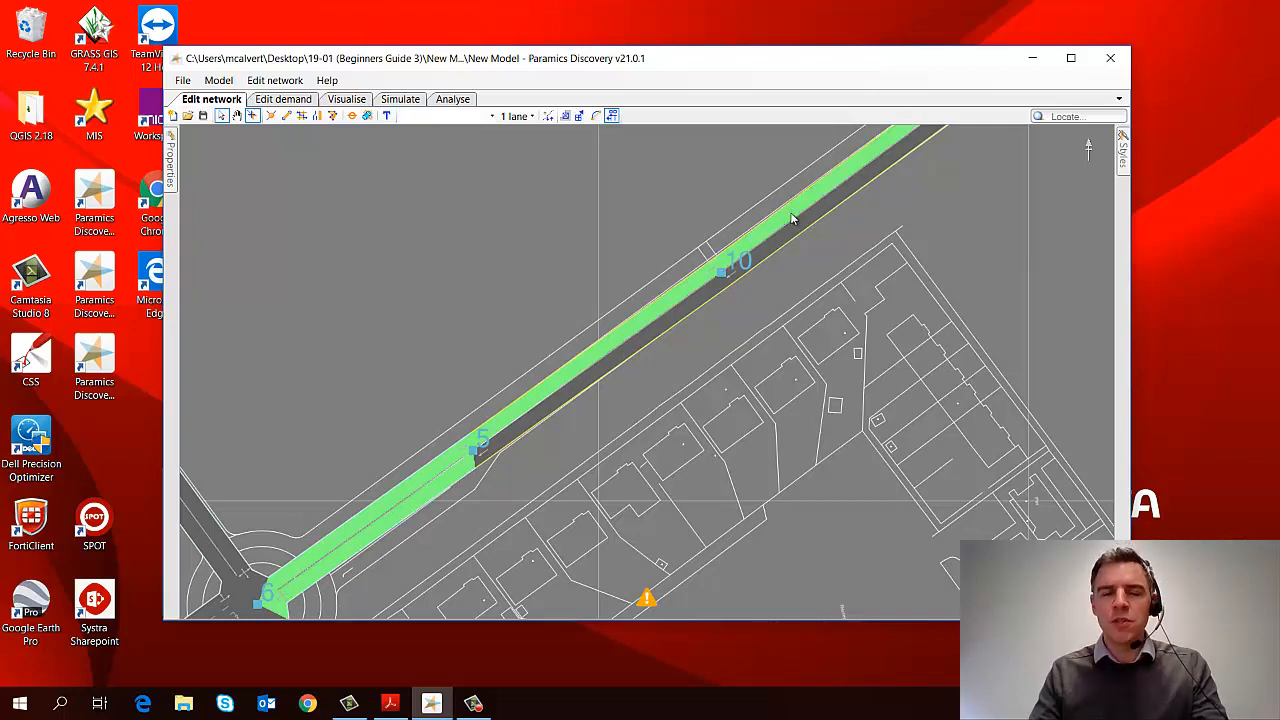
mouse_move(538, 165)
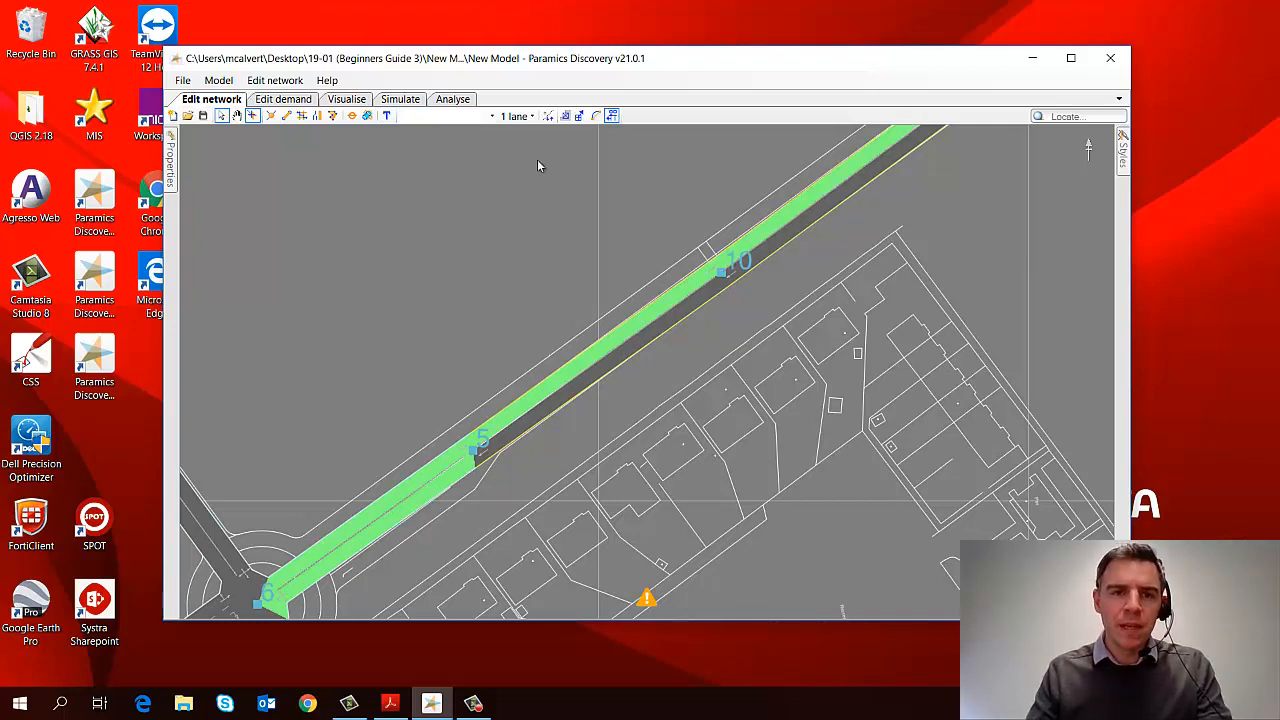
Set the selected links between nodes 6 and 10 to 2 lanes
left_click(530, 116)
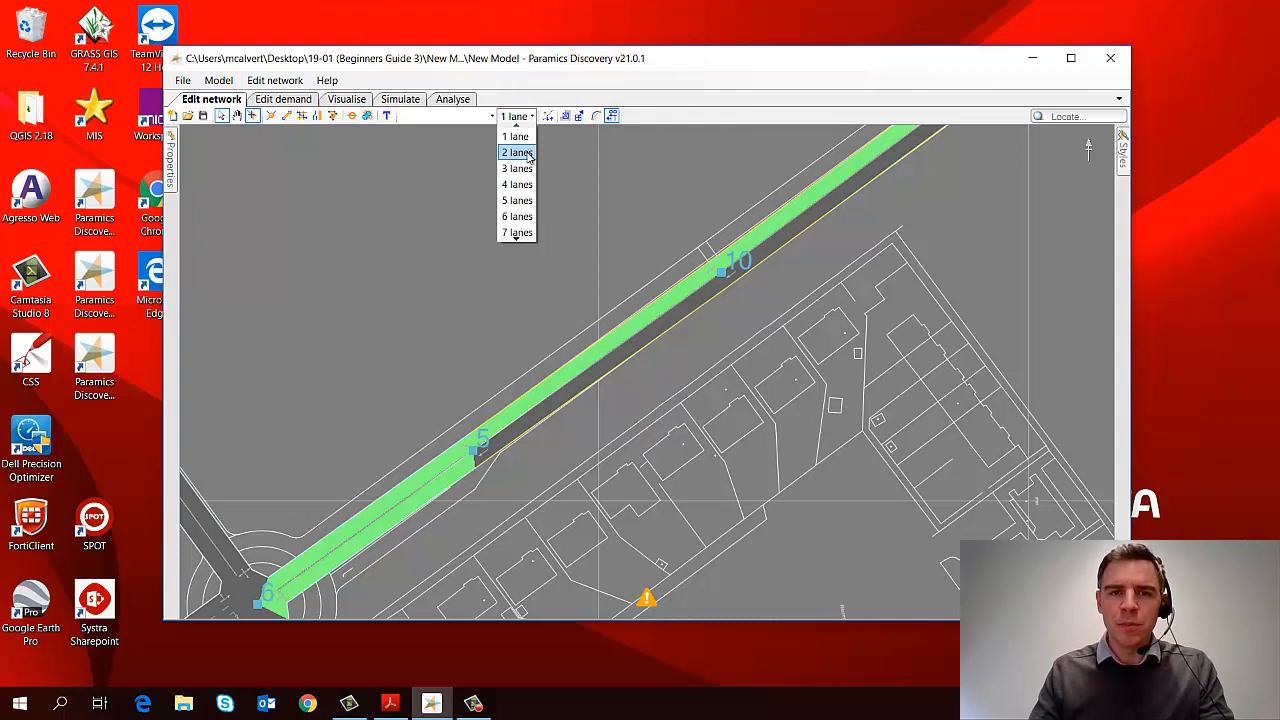
left_click(516, 152)
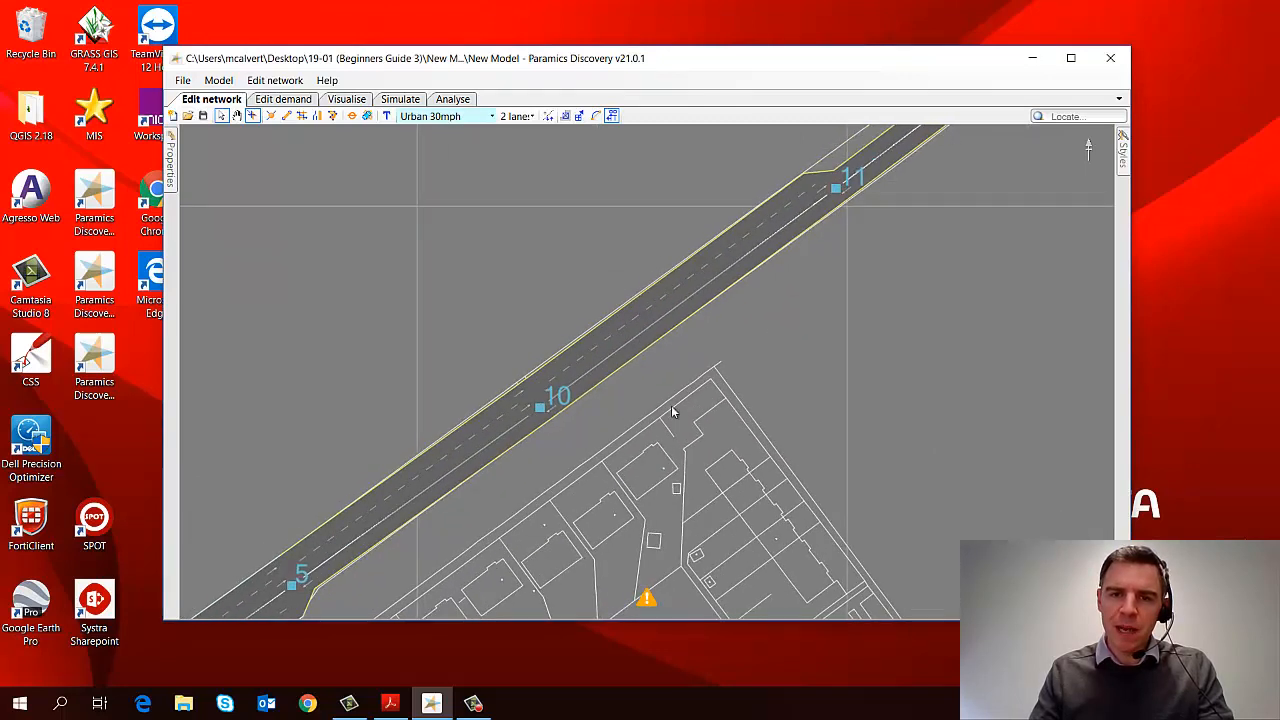
left_click_drag(673, 413, 606, 448)
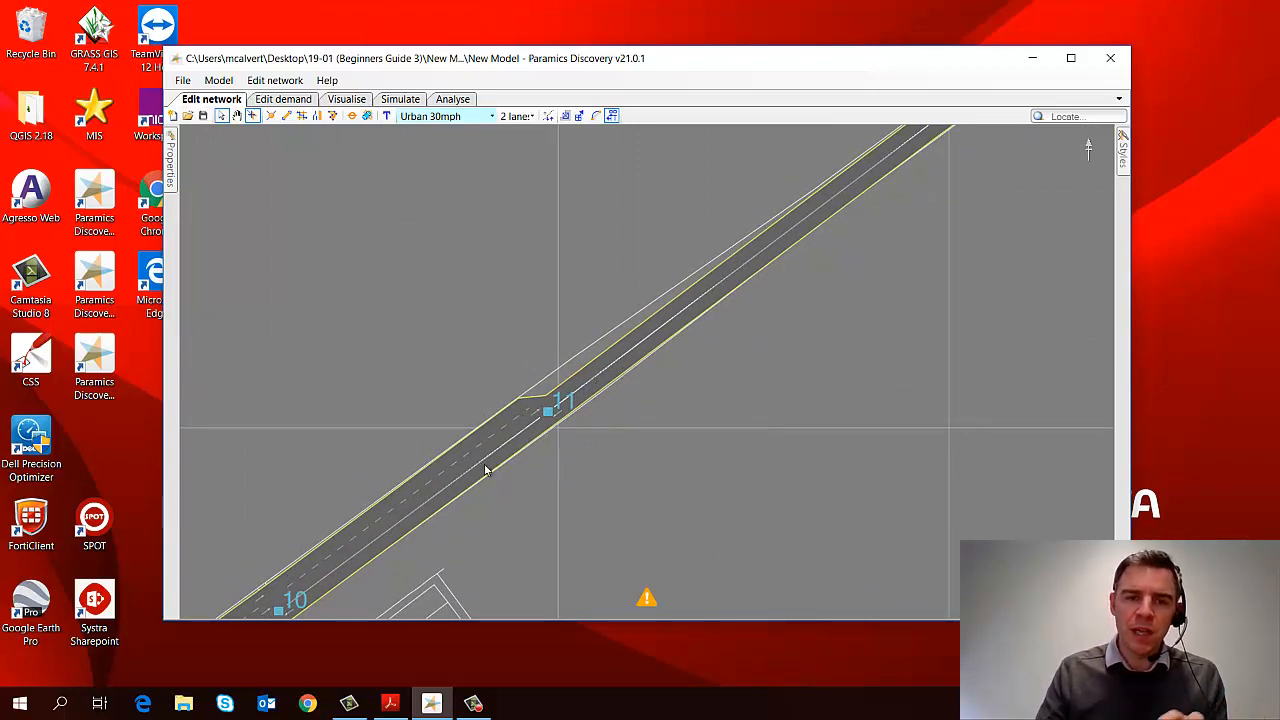
mouse_move(590, 373)
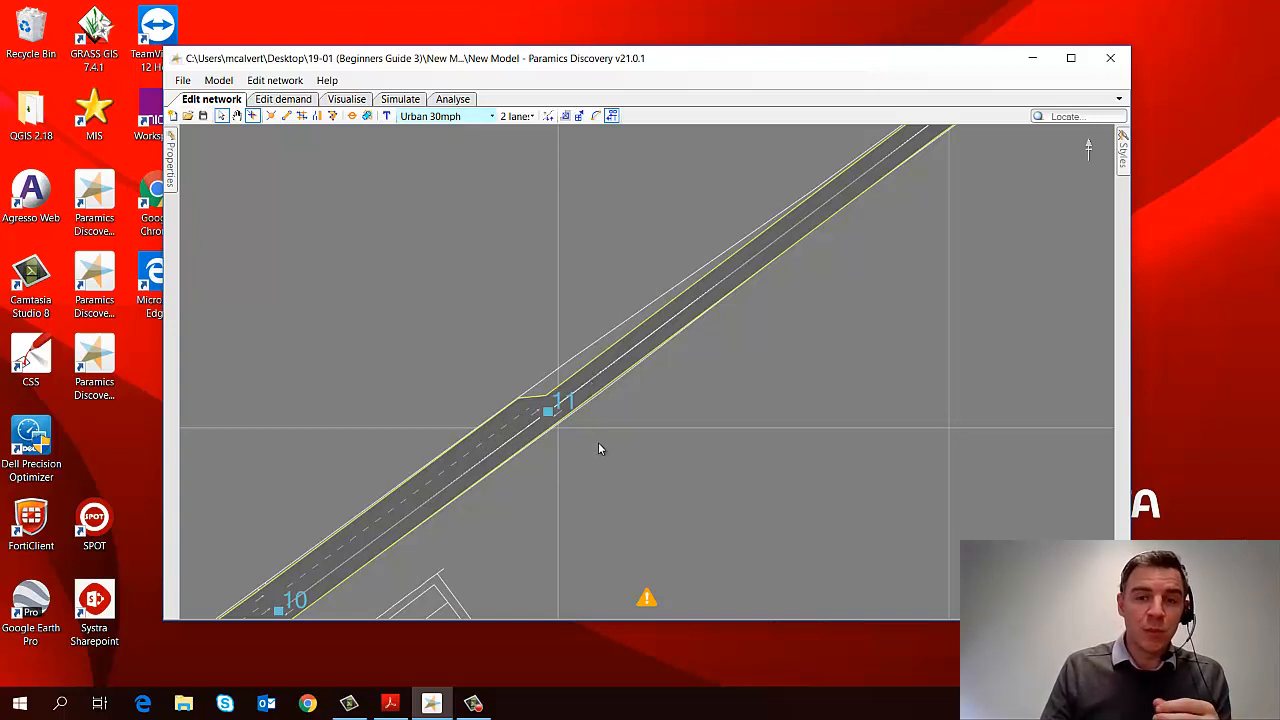
mouse_move(598, 449)
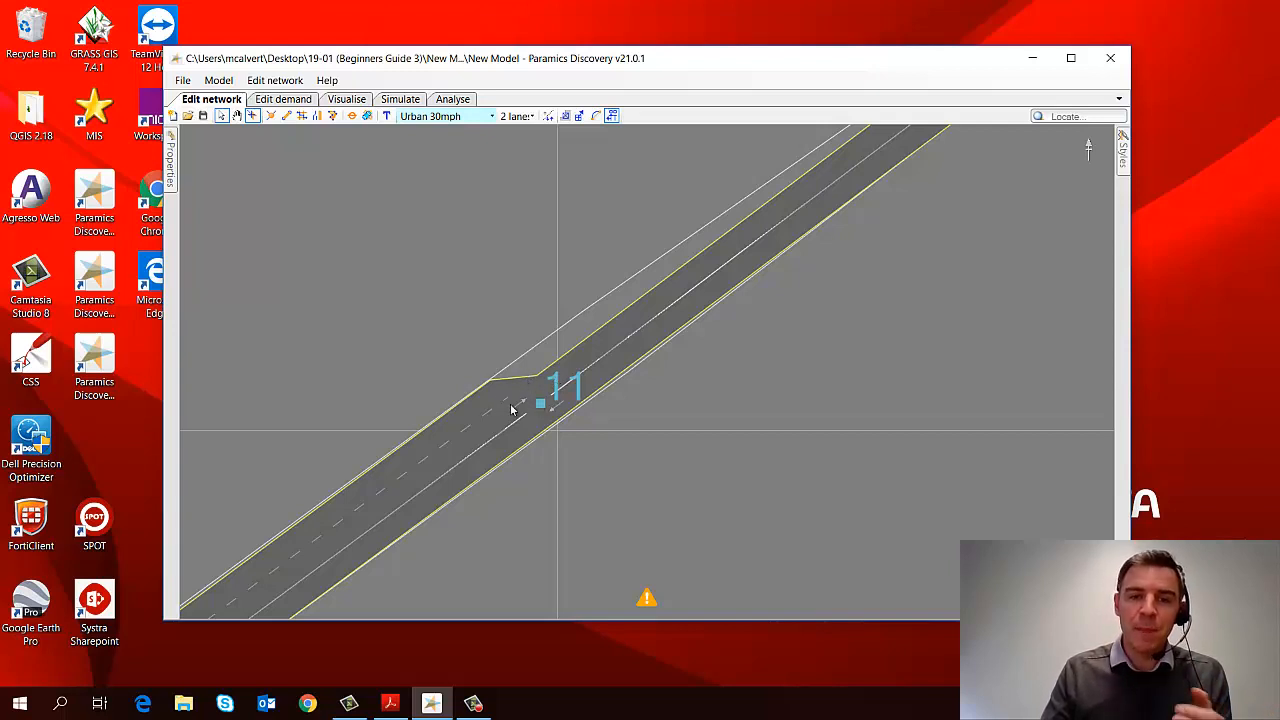
mouse_move(472, 401)
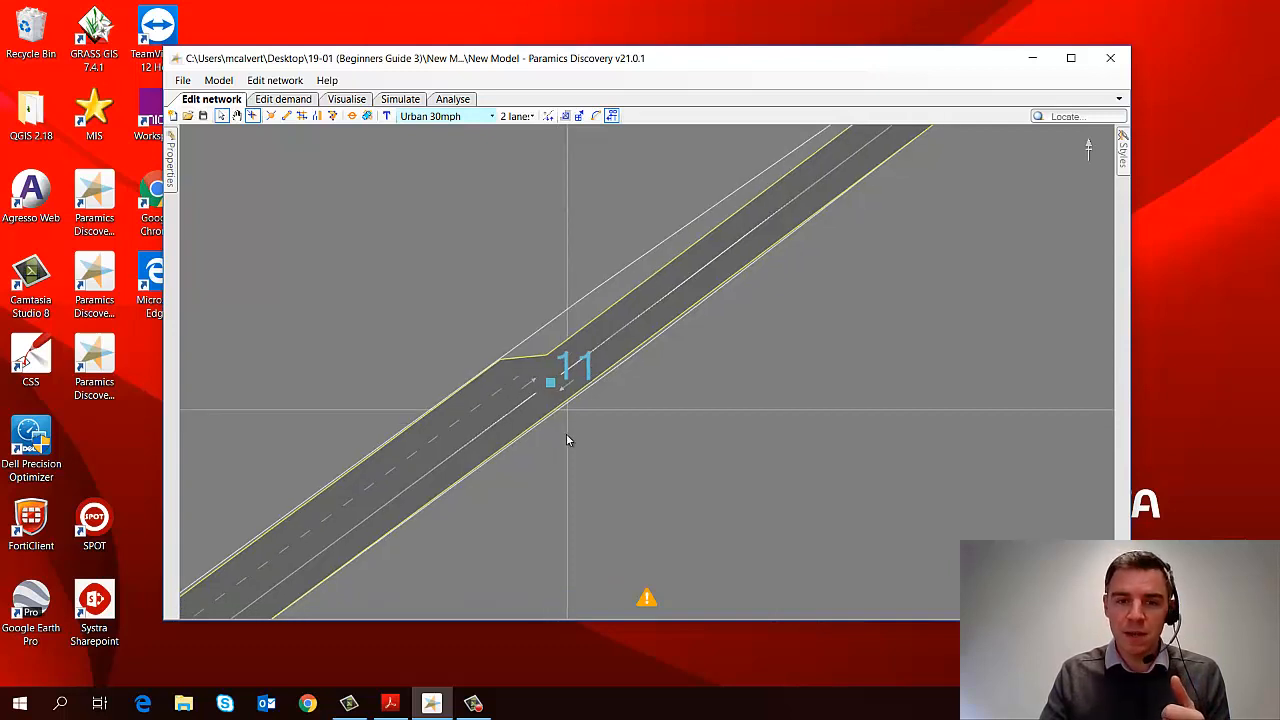
Reopen the Styles panel to turn off Tarmac around node 11
left_click(1124, 147)
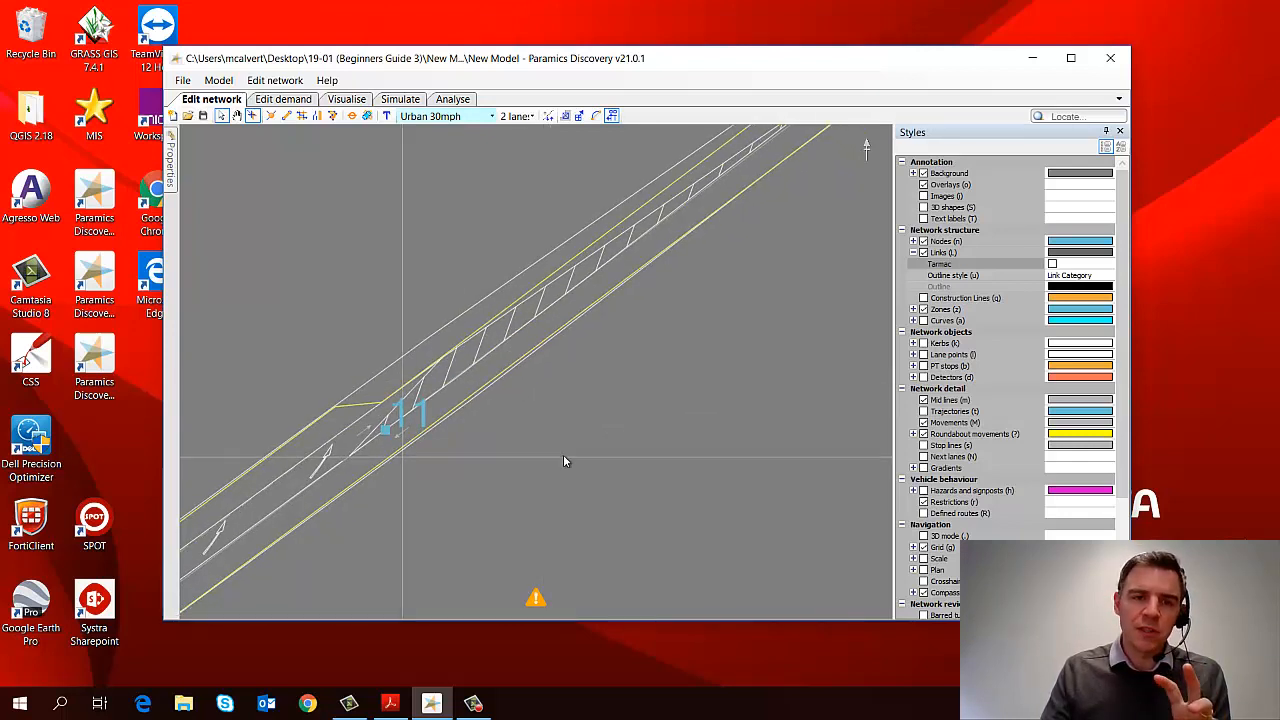
mouse_move(608, 416)
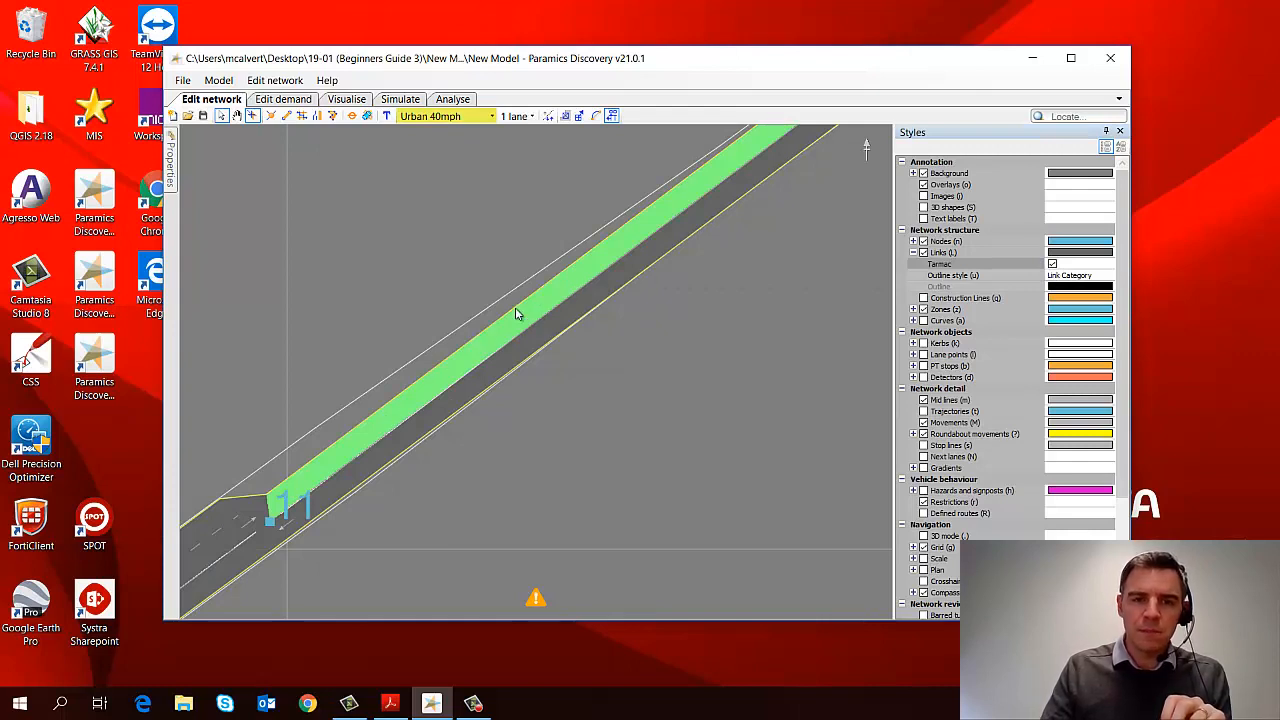
mouse_move(525, 340)
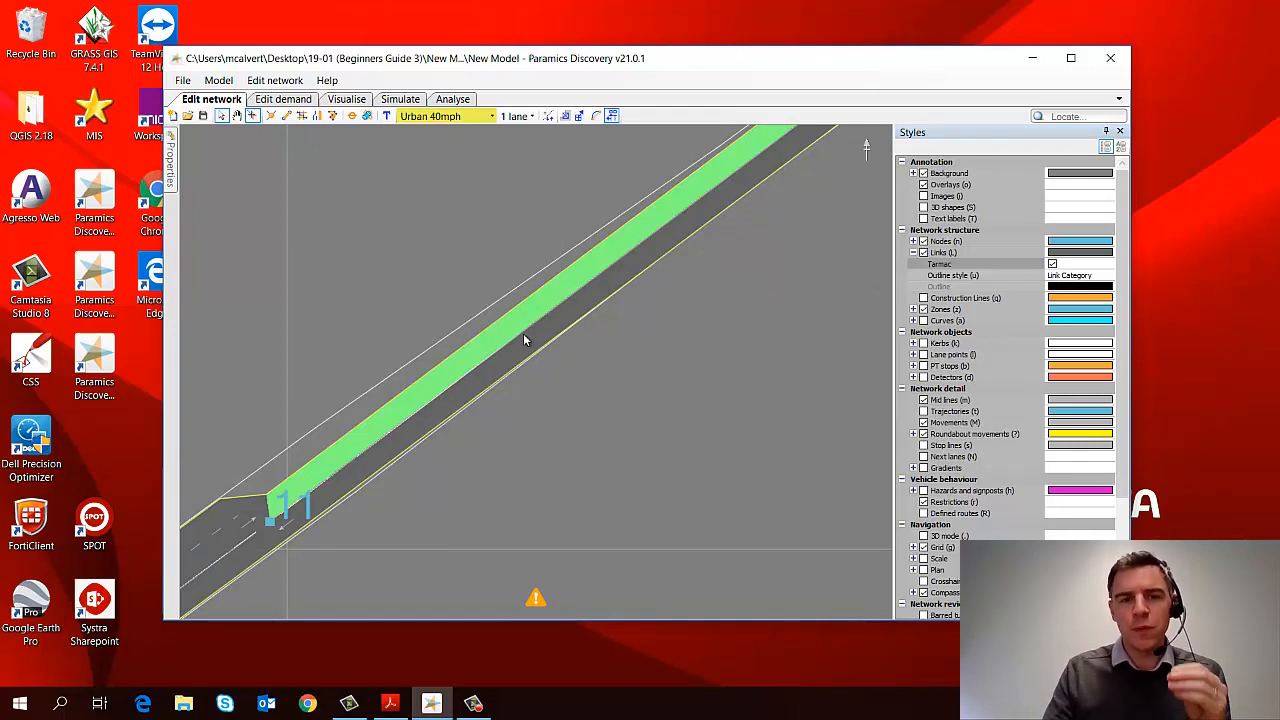
mouse_move(348, 460)
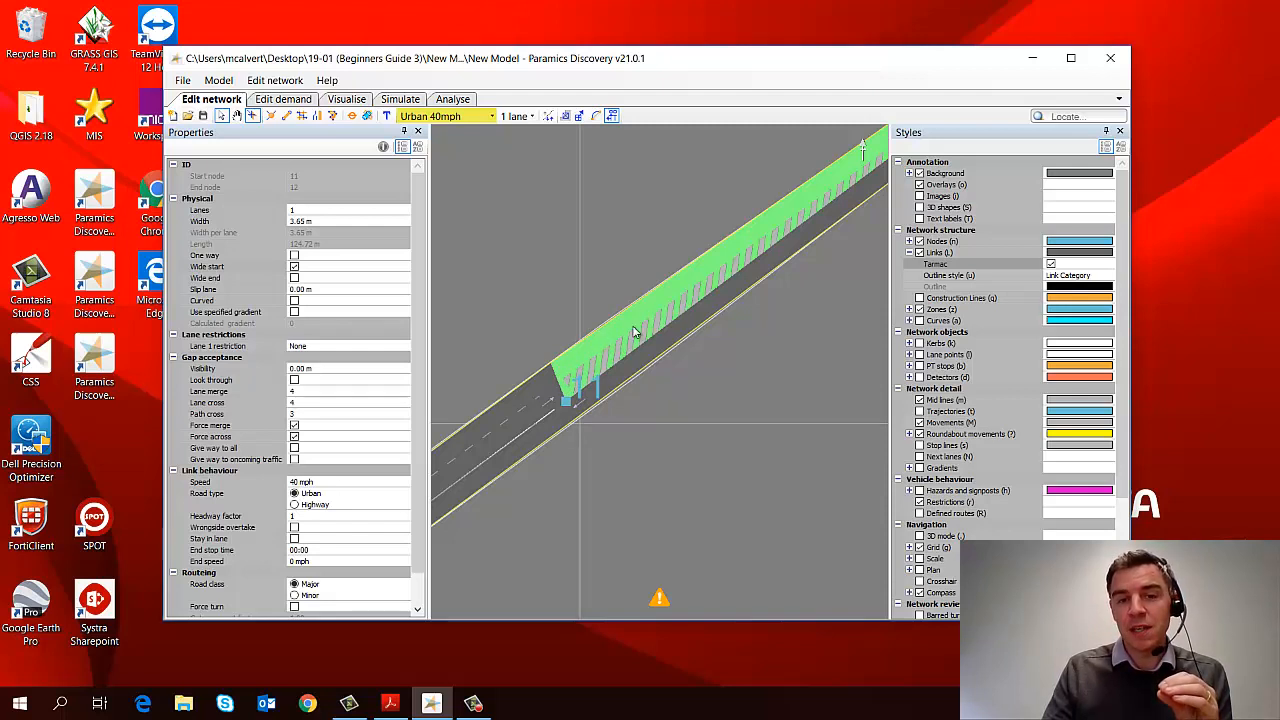
mouse_move(545, 399)
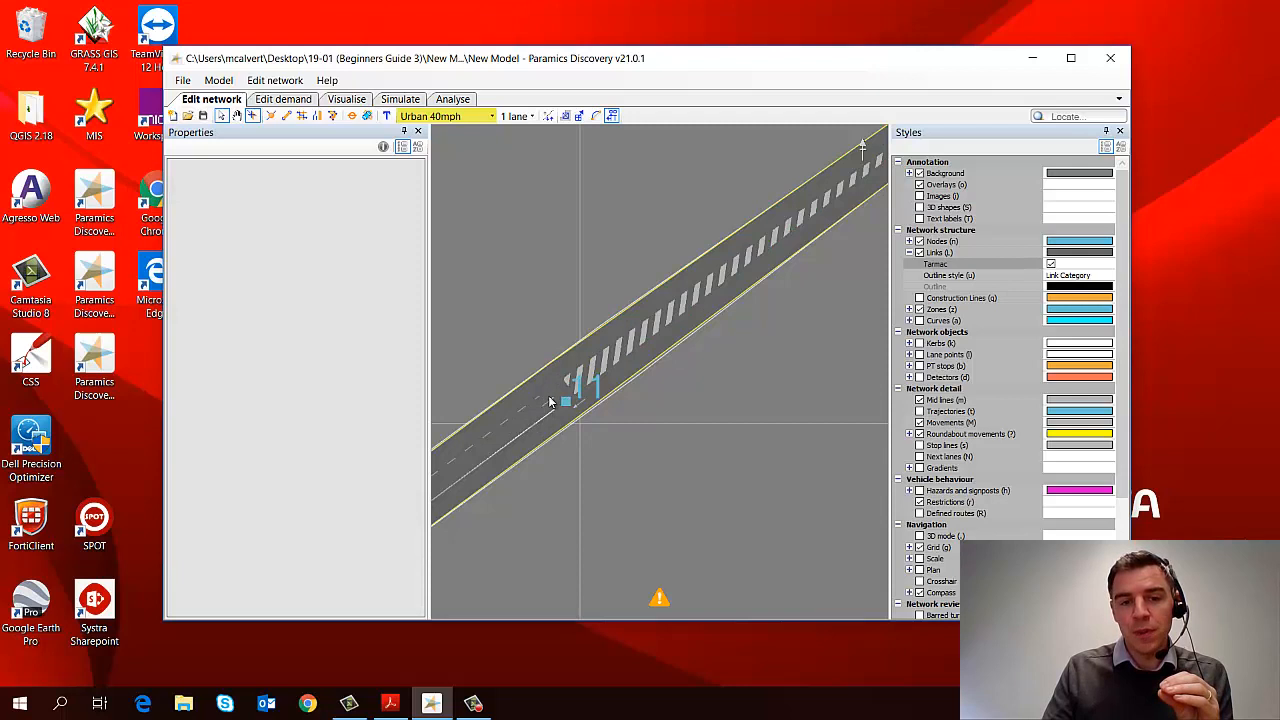
mouse_move(574, 370)
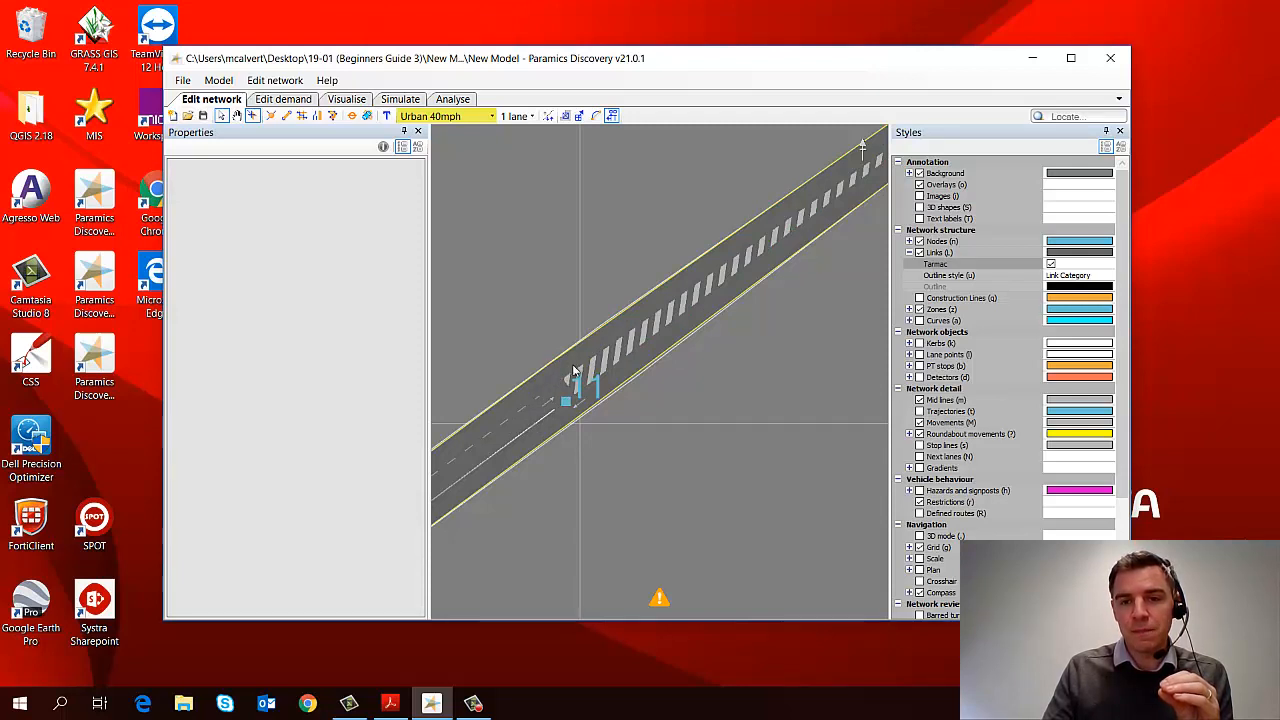